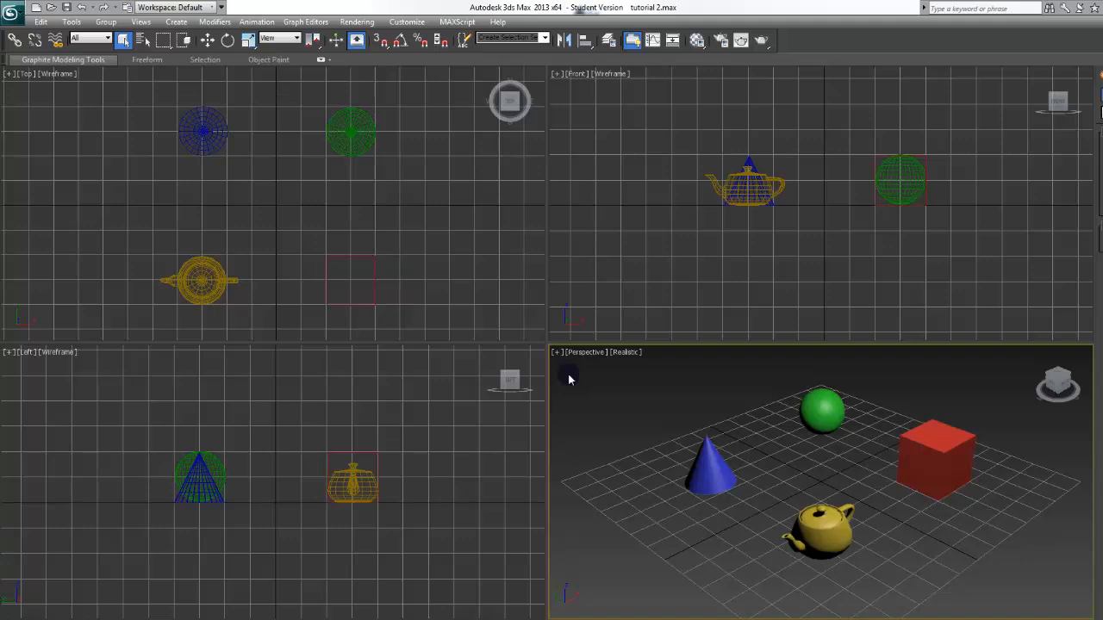
mouse_move(614, 415)
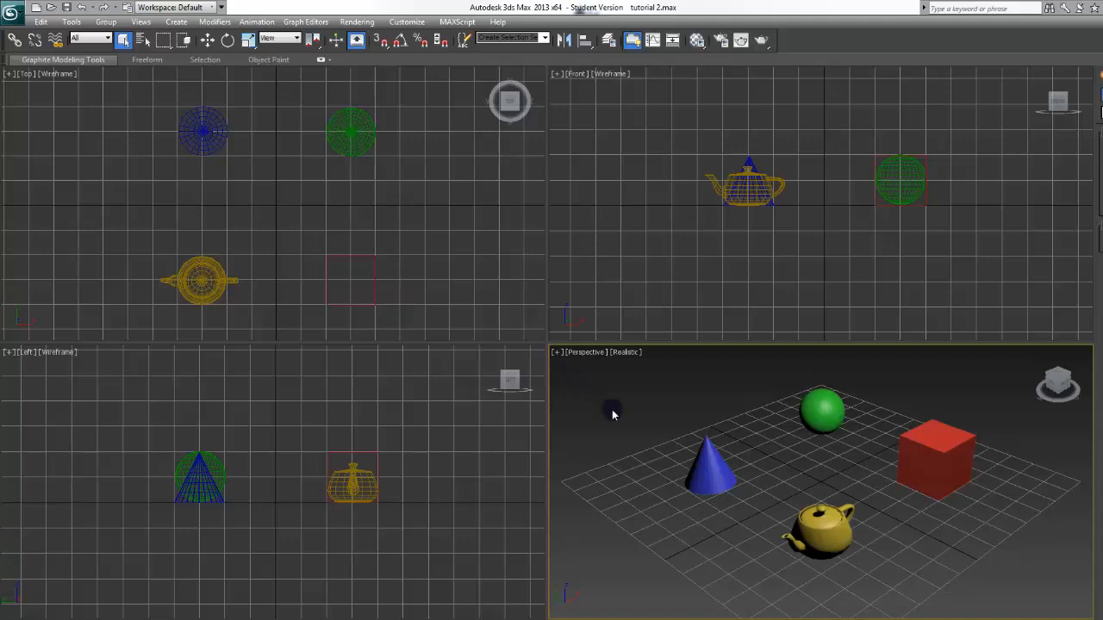
mouse_move(612, 416)
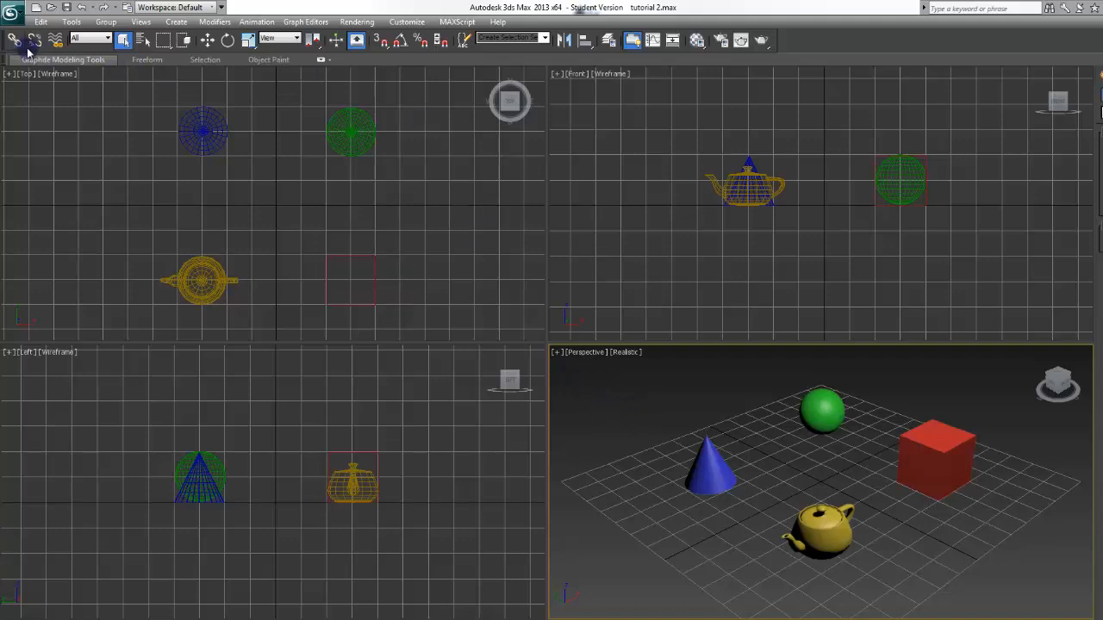
mouse_move(544, 59)
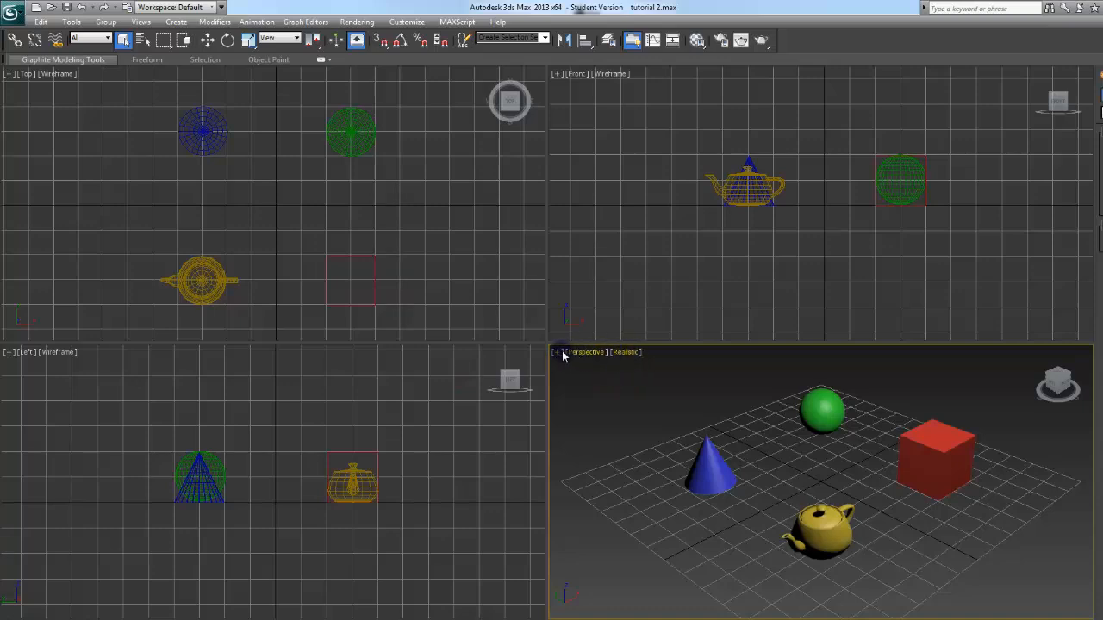
mouse_move(858, 467)
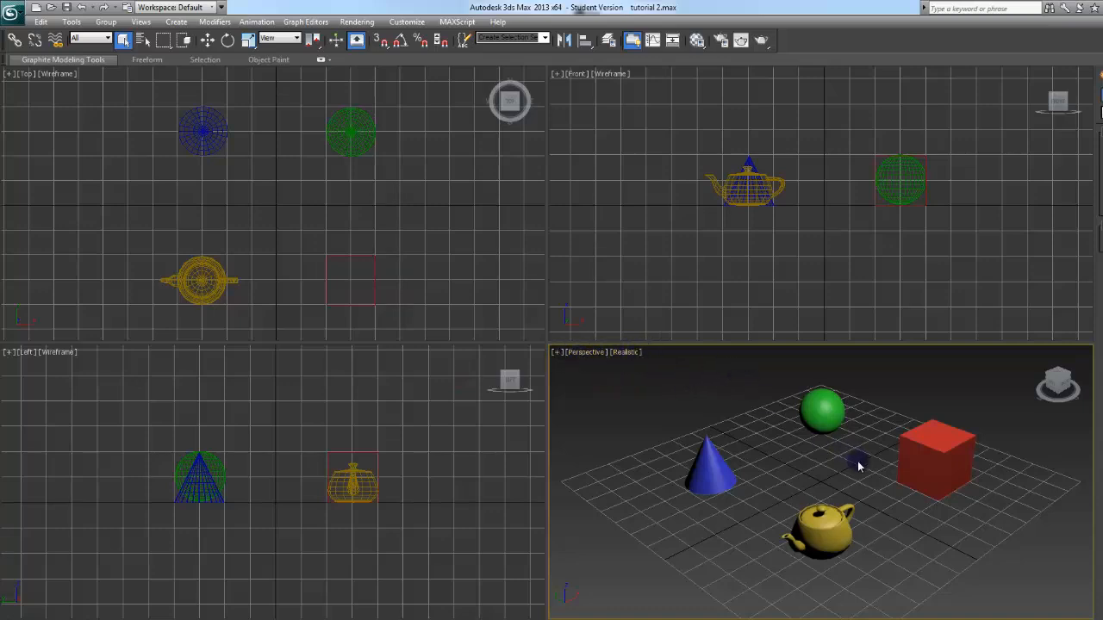
mouse_move(673, 408)
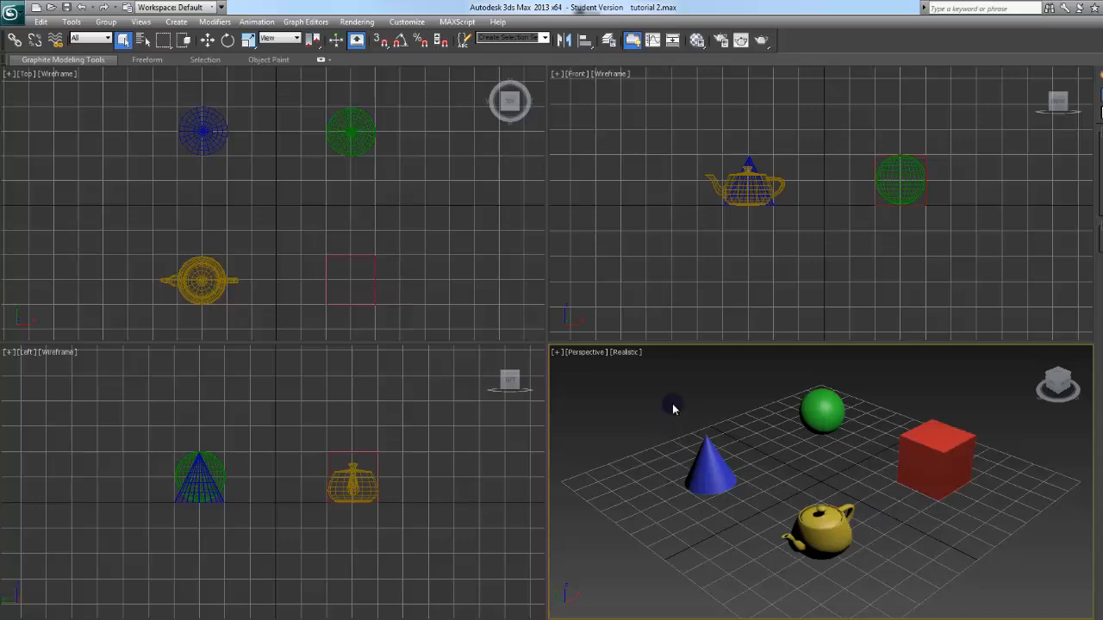
mouse_move(16, 40)
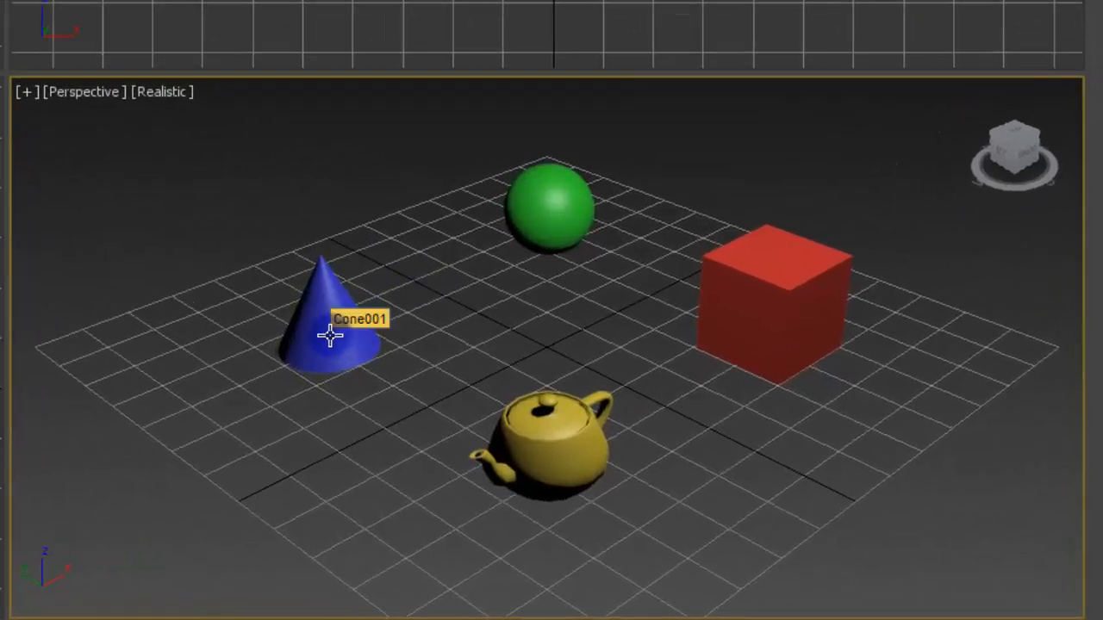
Pick the blue cone, then make the green sphere the selected object instead.
click(327, 336)
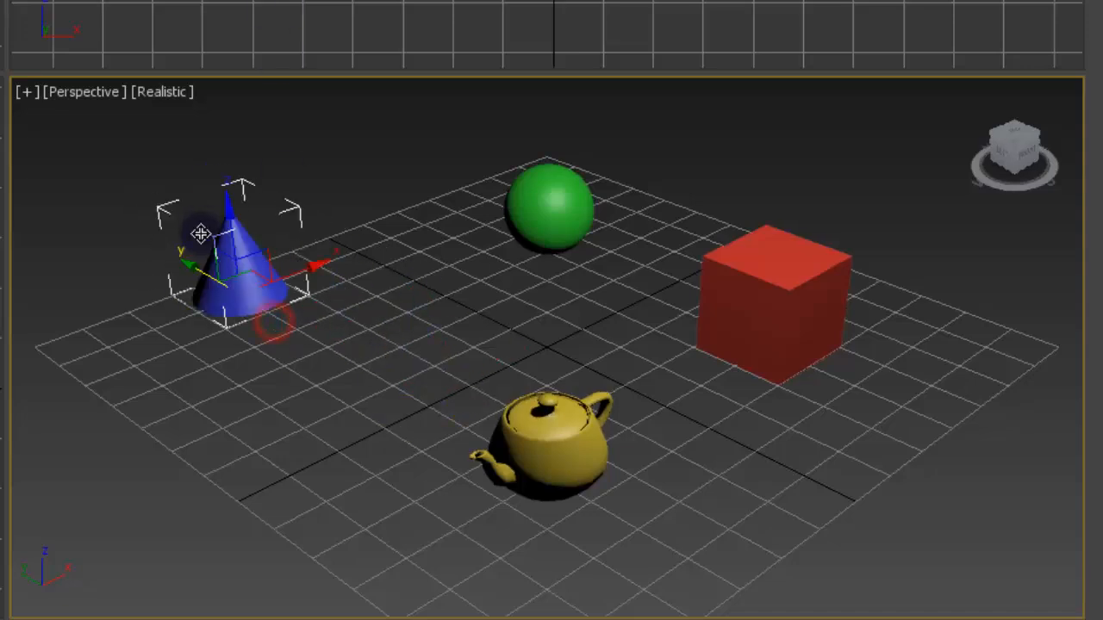
click(549, 207)
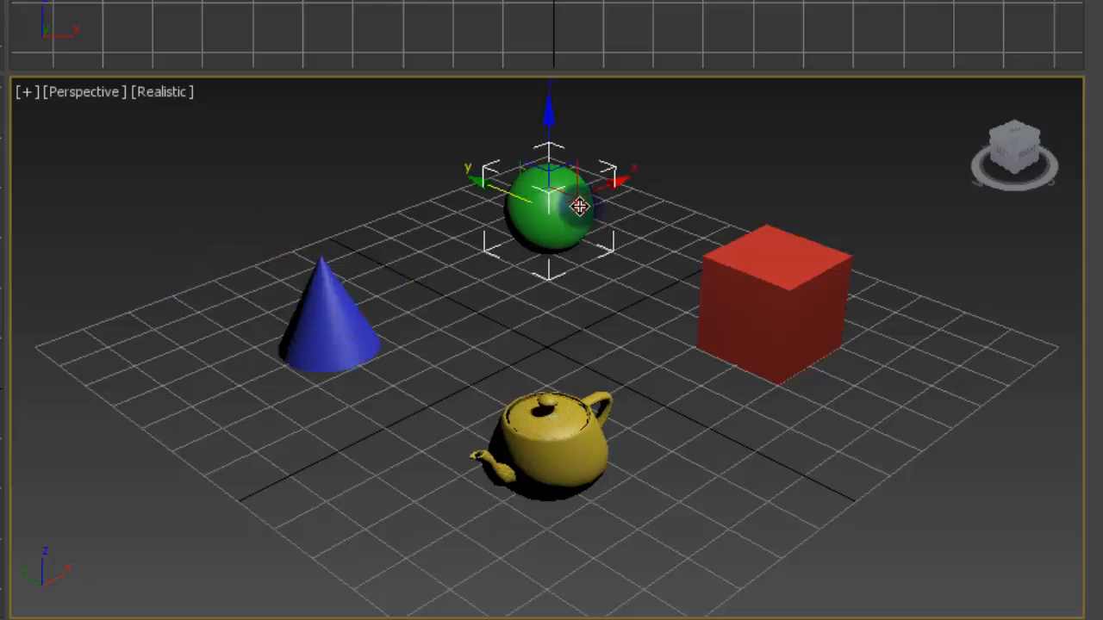
drag(579, 207, 546, 35)
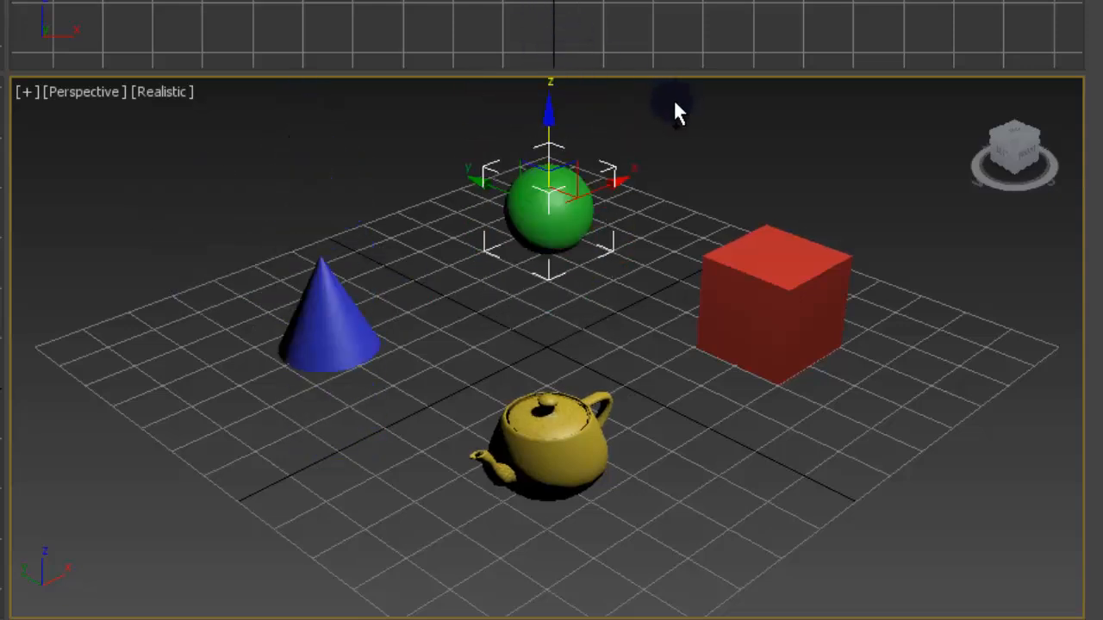
mouse_move(304, 145)
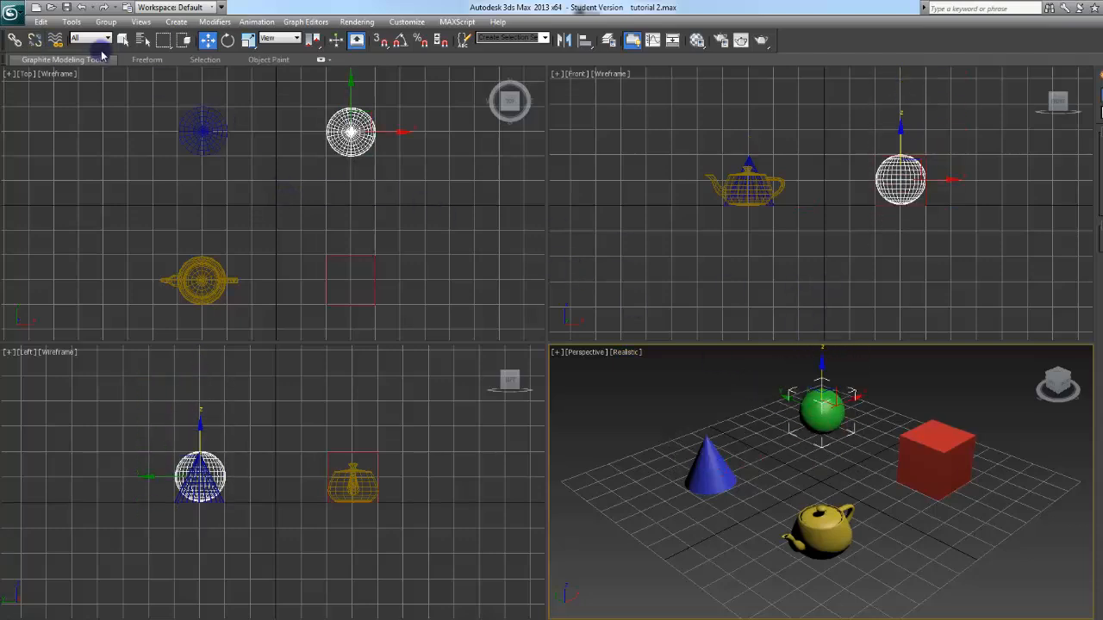
mouse_move(57, 38)
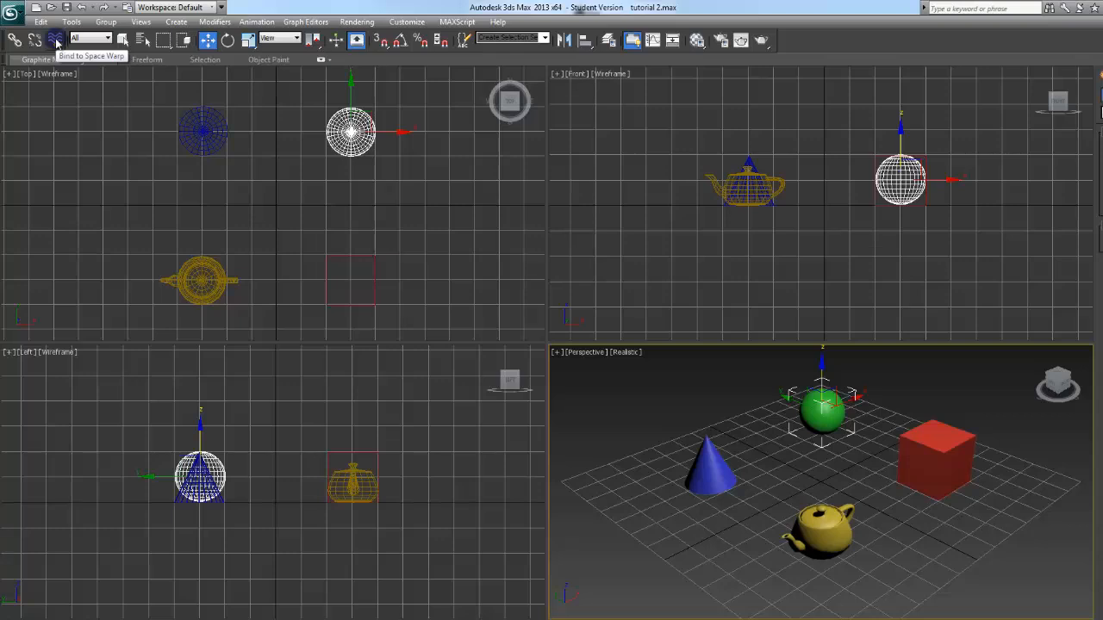
mouse_move(104, 42)
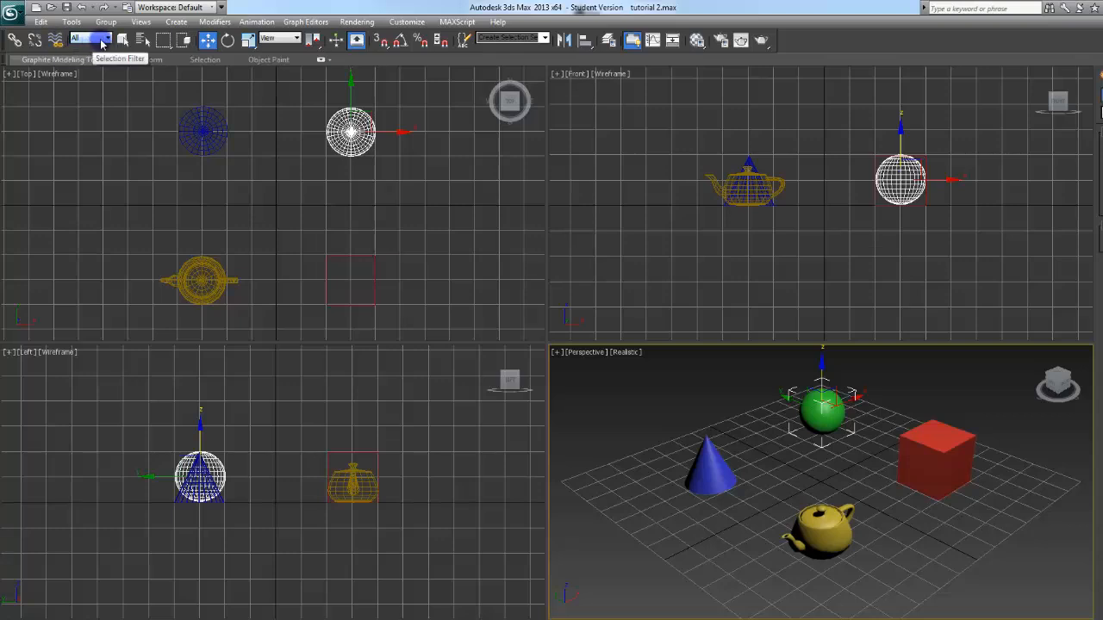
Check the Selection Filter list, then pick Teapot001 by name and confirm with OK.
click(102, 38)
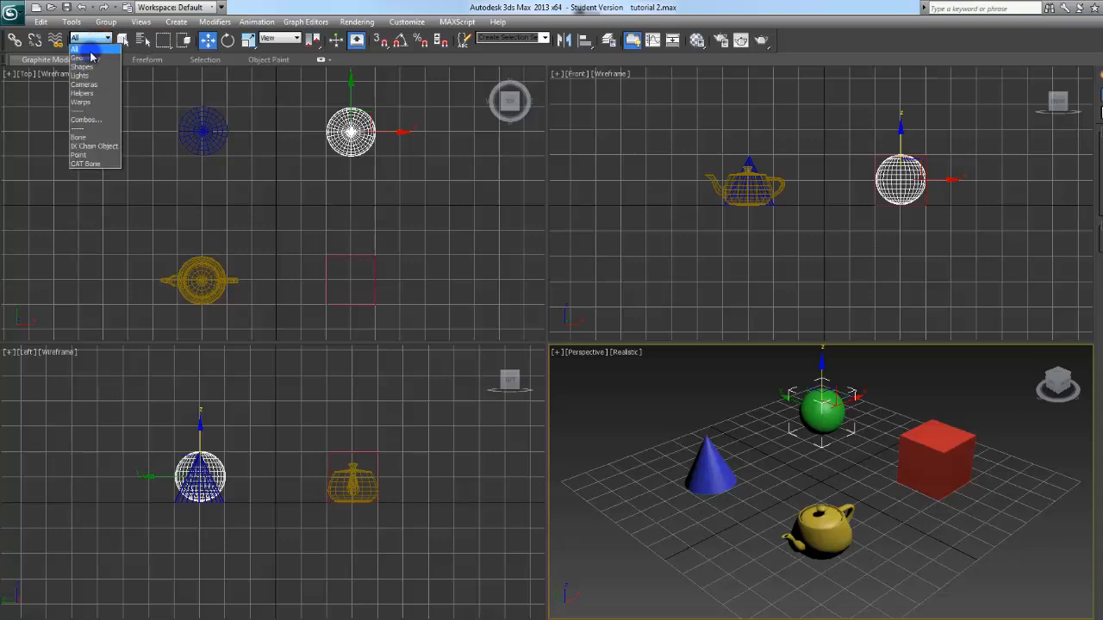
mouse_move(93, 58)
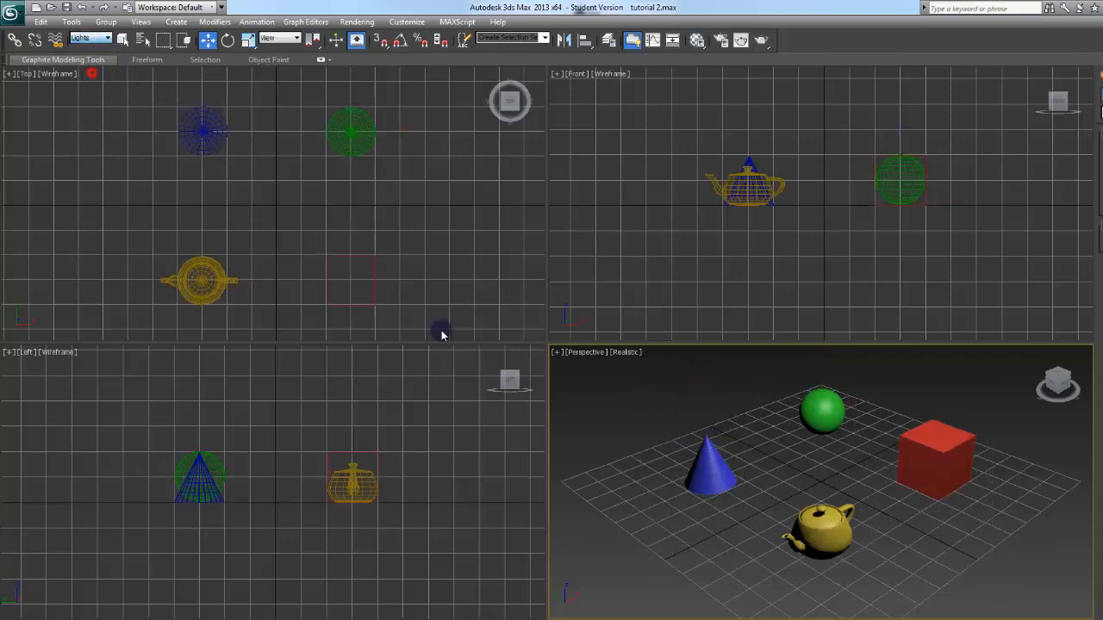
mouse_move(786, 462)
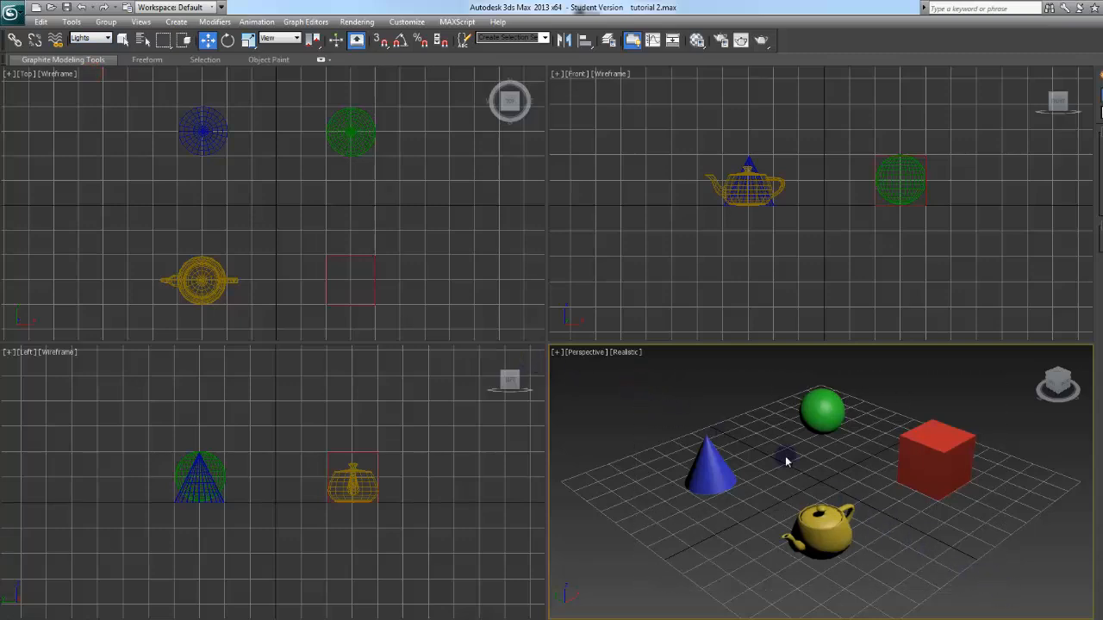
click(104, 38)
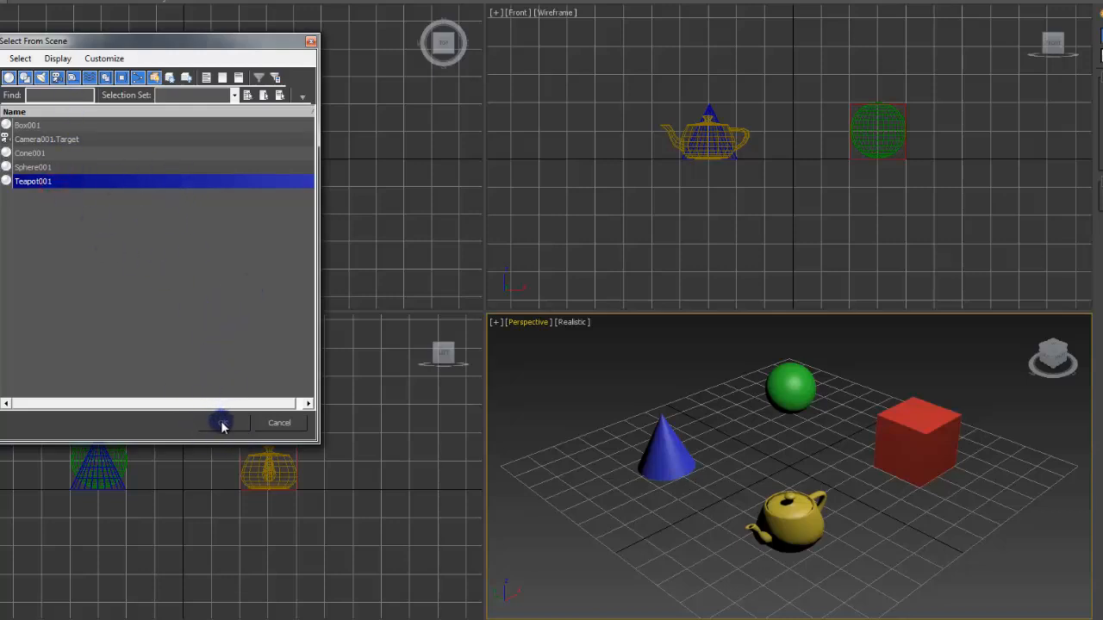
click(223, 424)
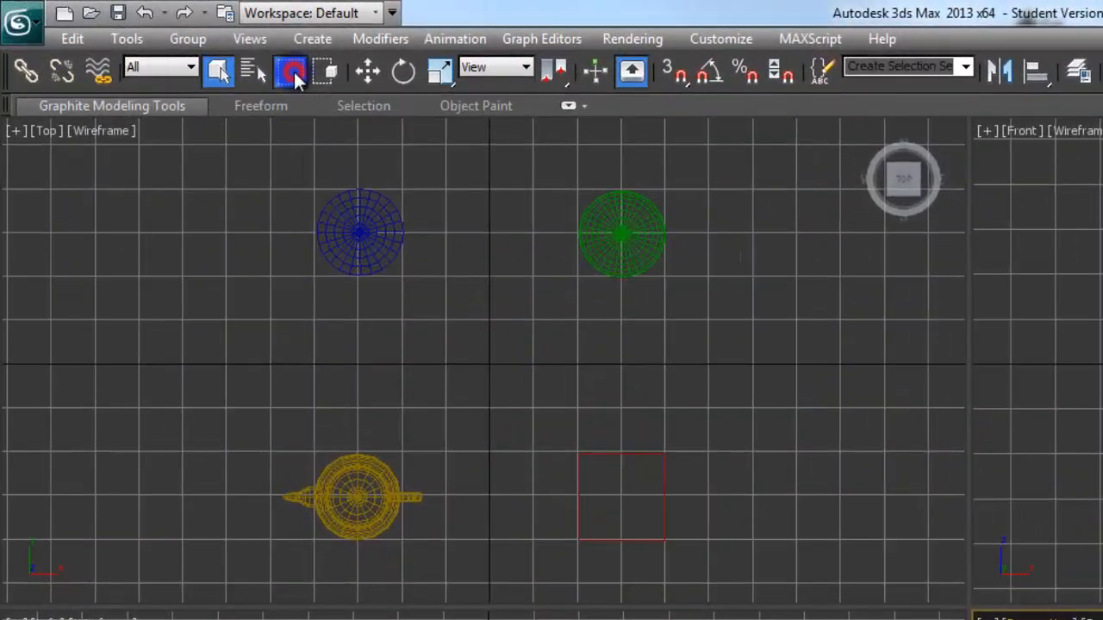
click(293, 72)
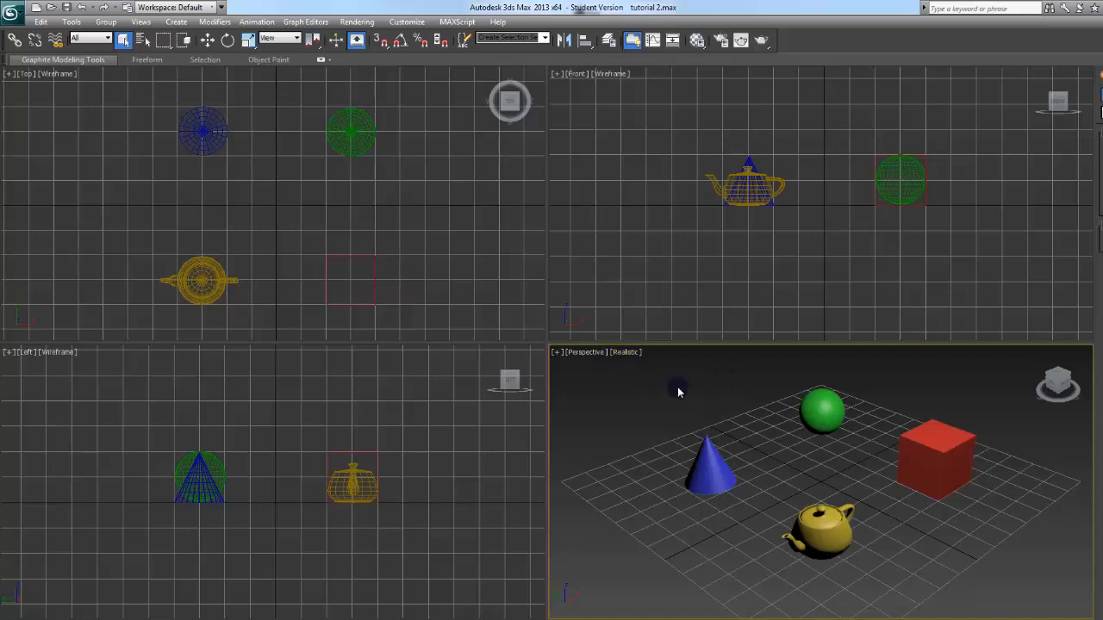
drag(660, 362, 803, 561)
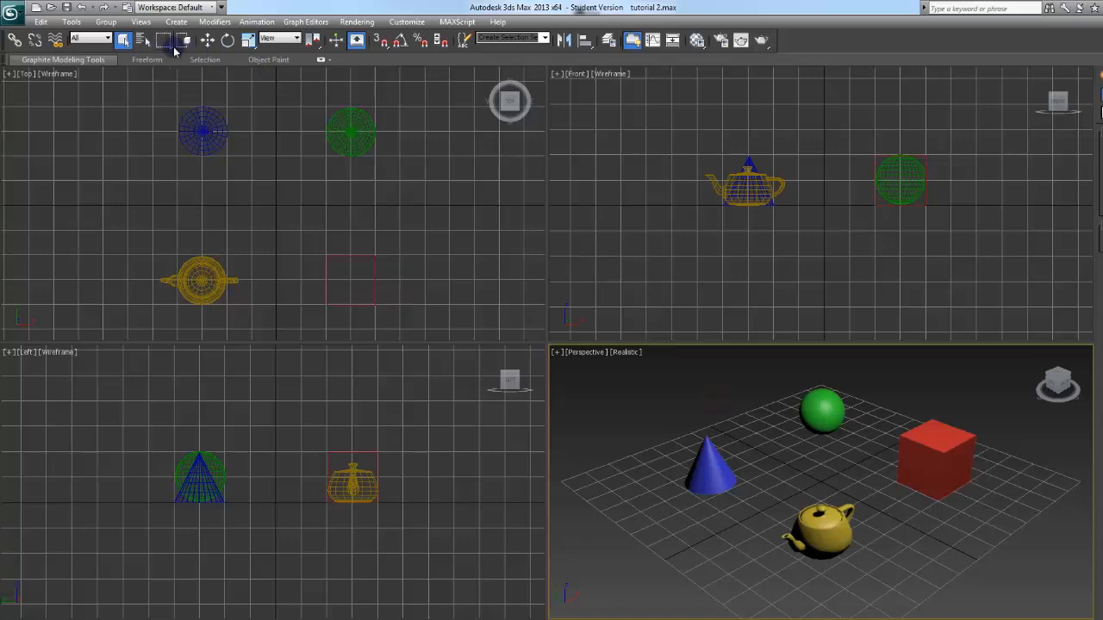
click(183, 37)
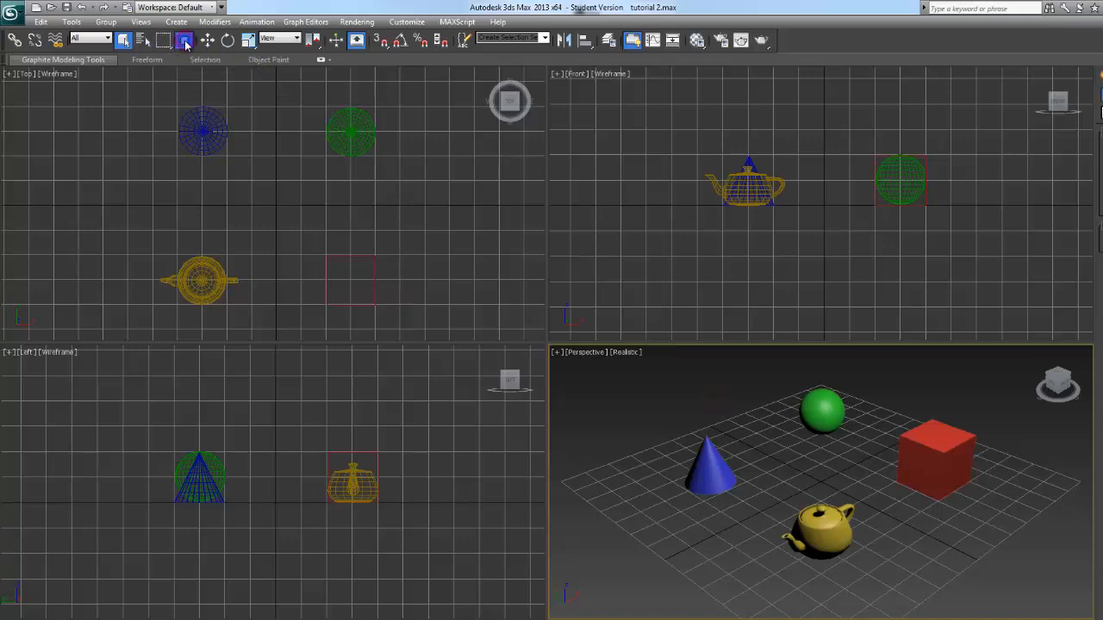
drag(617, 389, 845, 586)
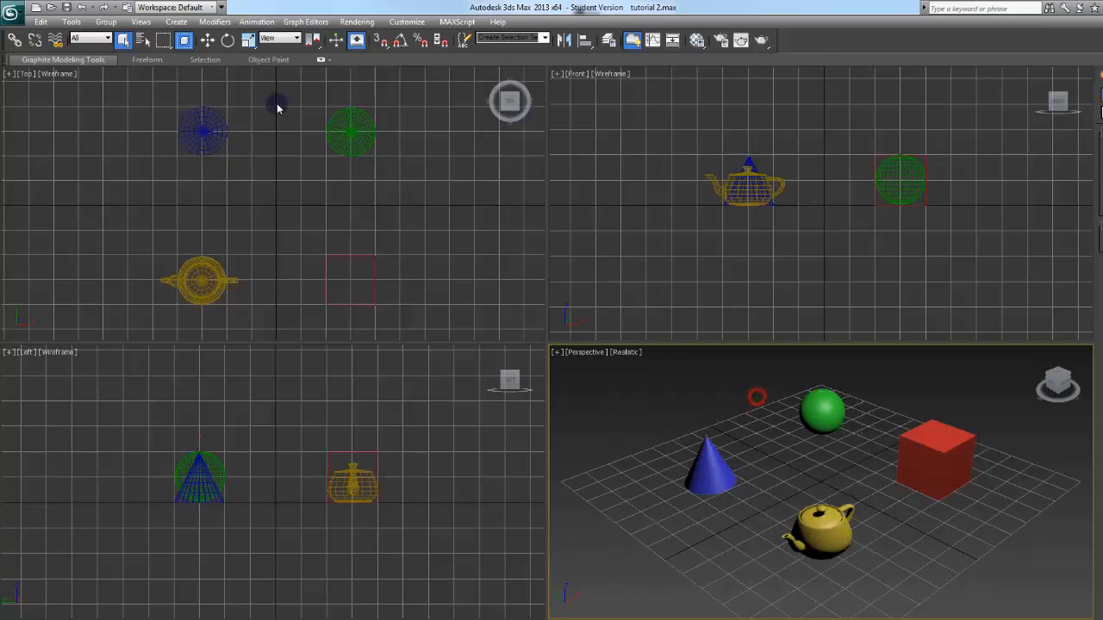
mouse_move(207, 40)
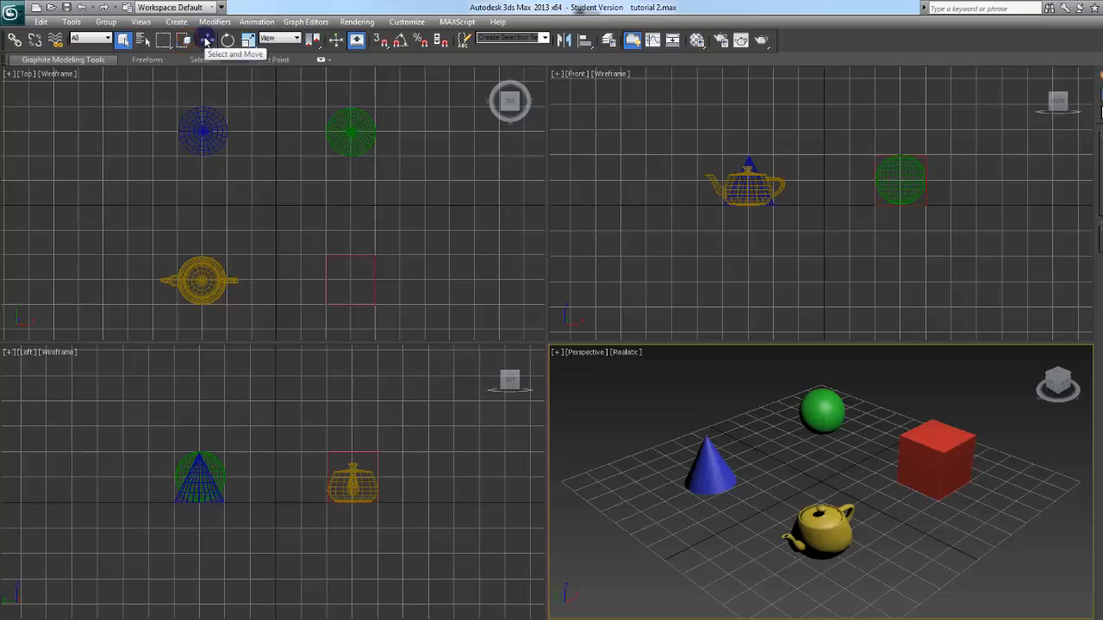
key(Alt+W)
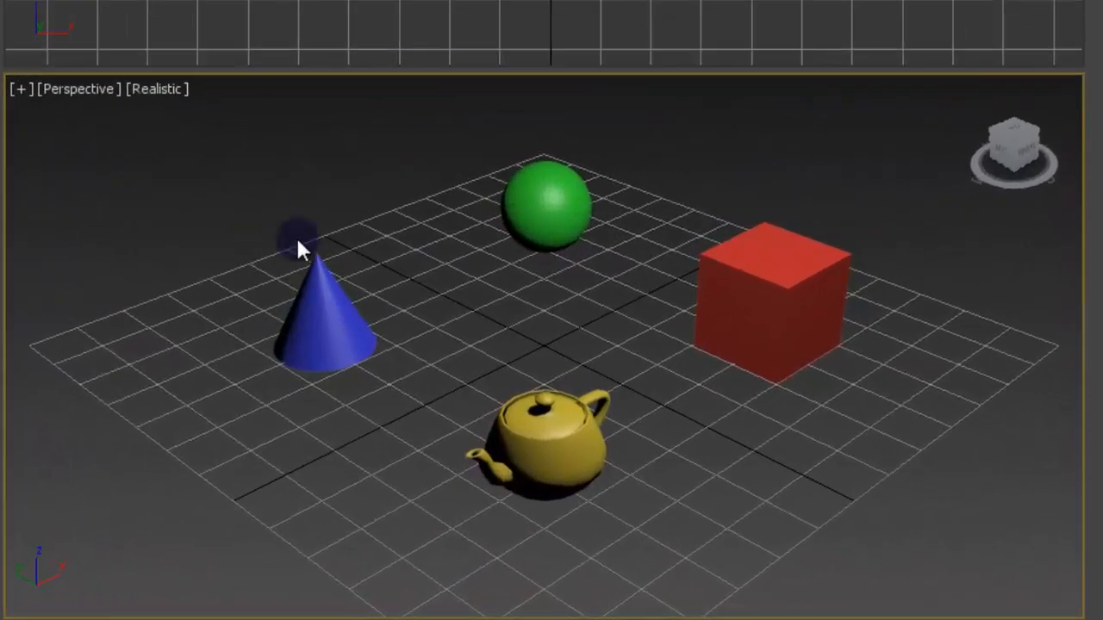
click(324, 327)
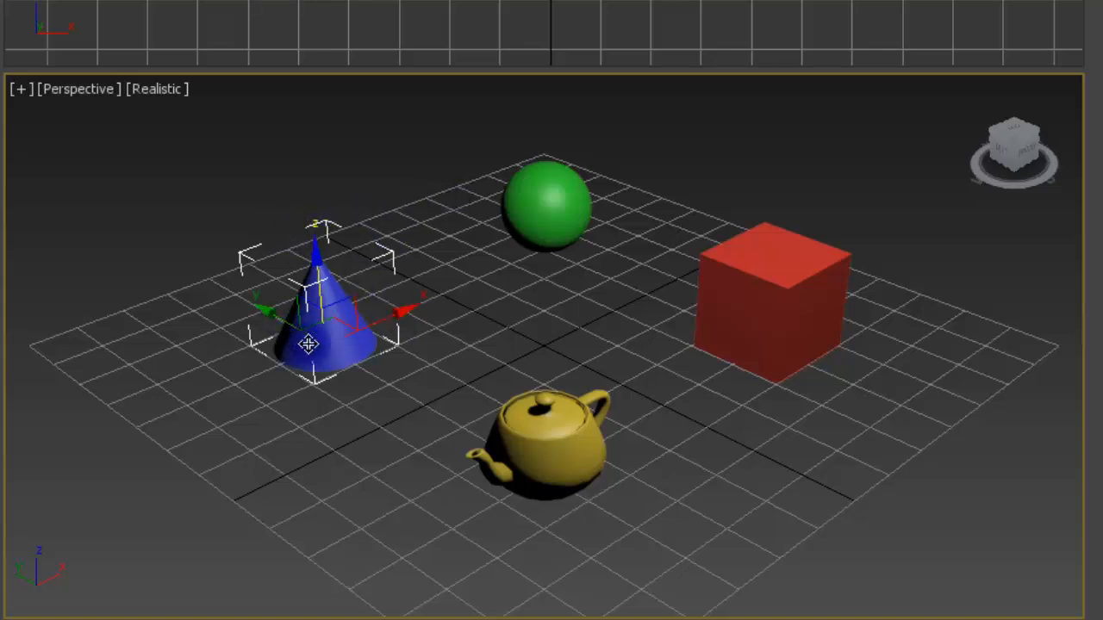
mouse_move(265, 311)
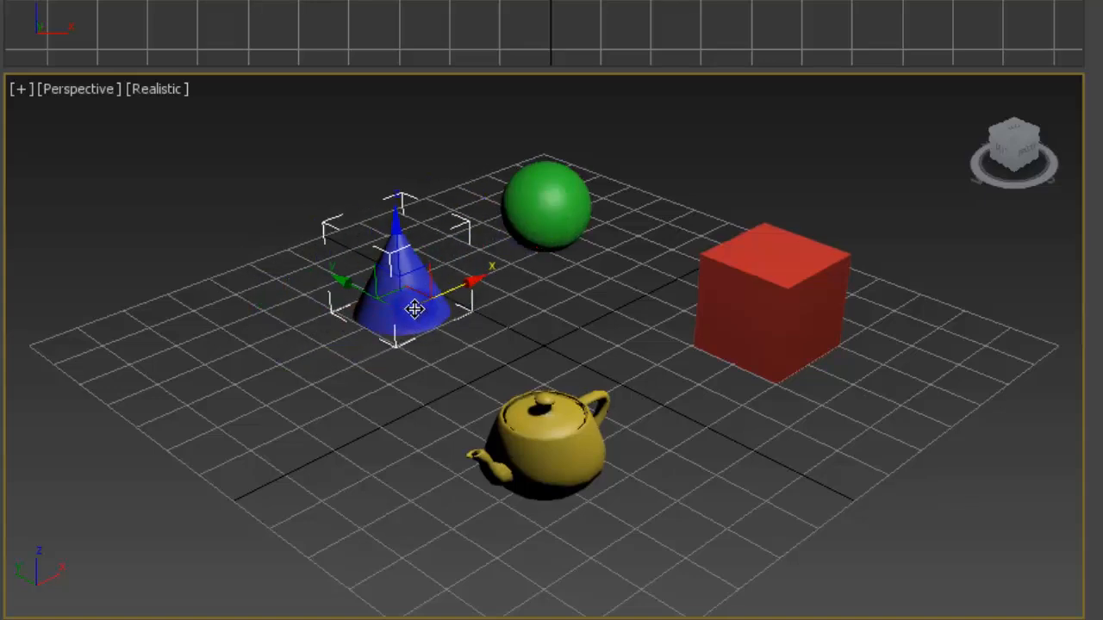
drag(414, 310, 336, 293)
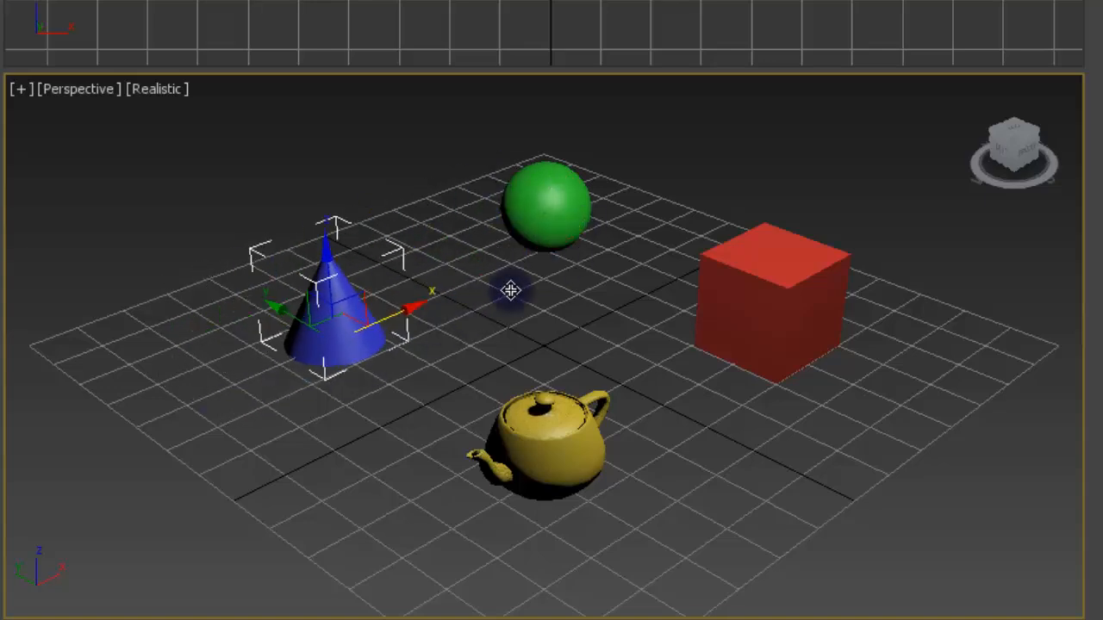
drag(510, 290, 379, 374)
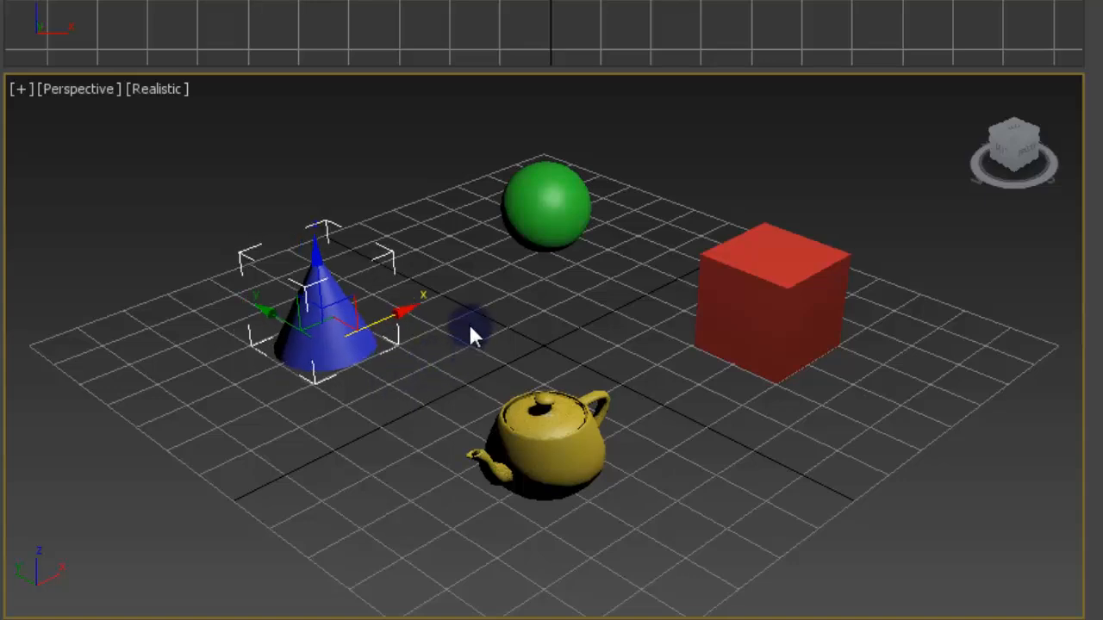
mouse_move(364, 214)
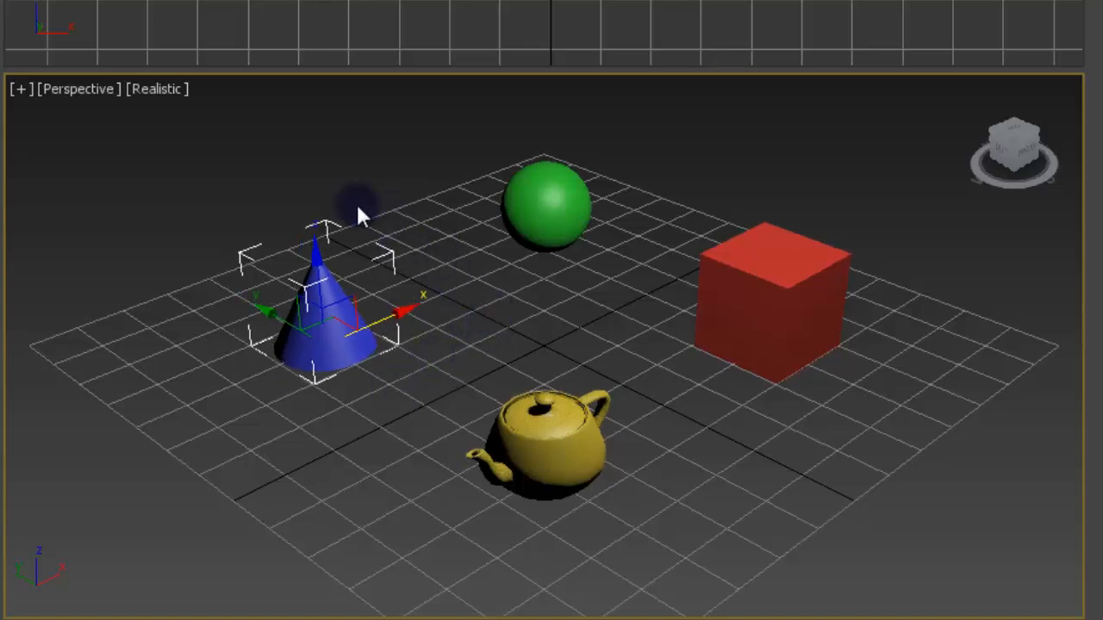
mouse_move(320, 320)
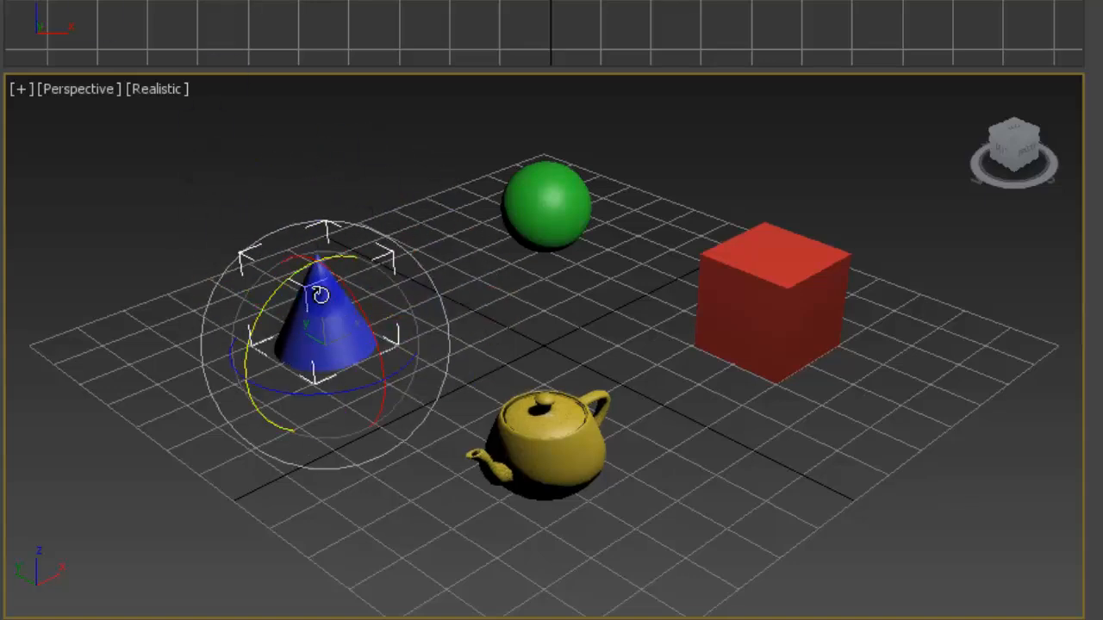
drag(319, 296, 302, 393)
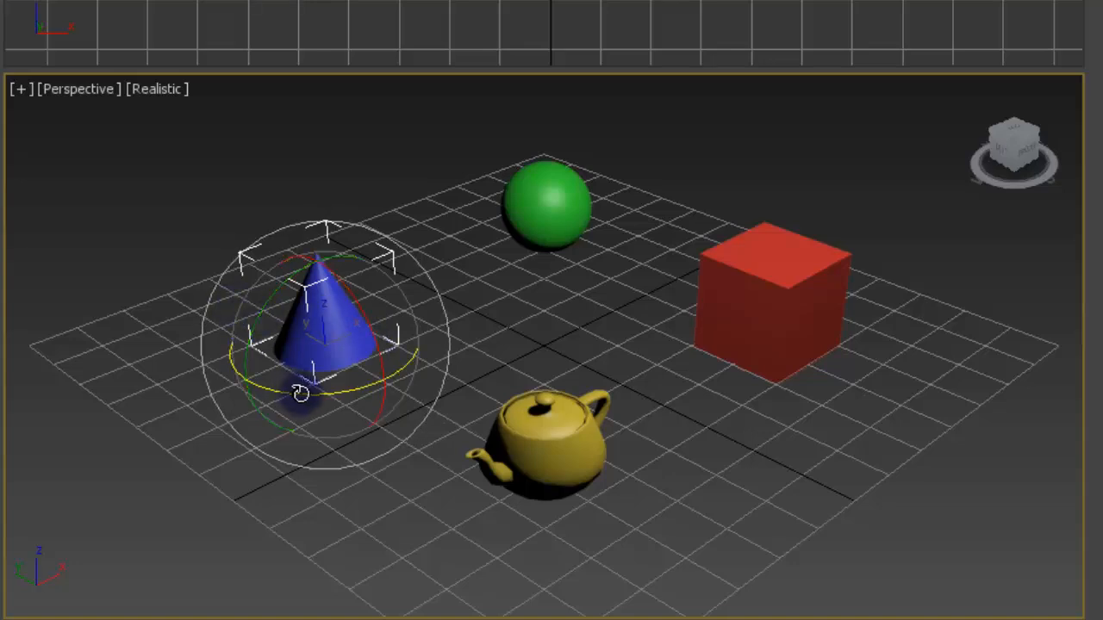
drag(301, 393, 412, 452)
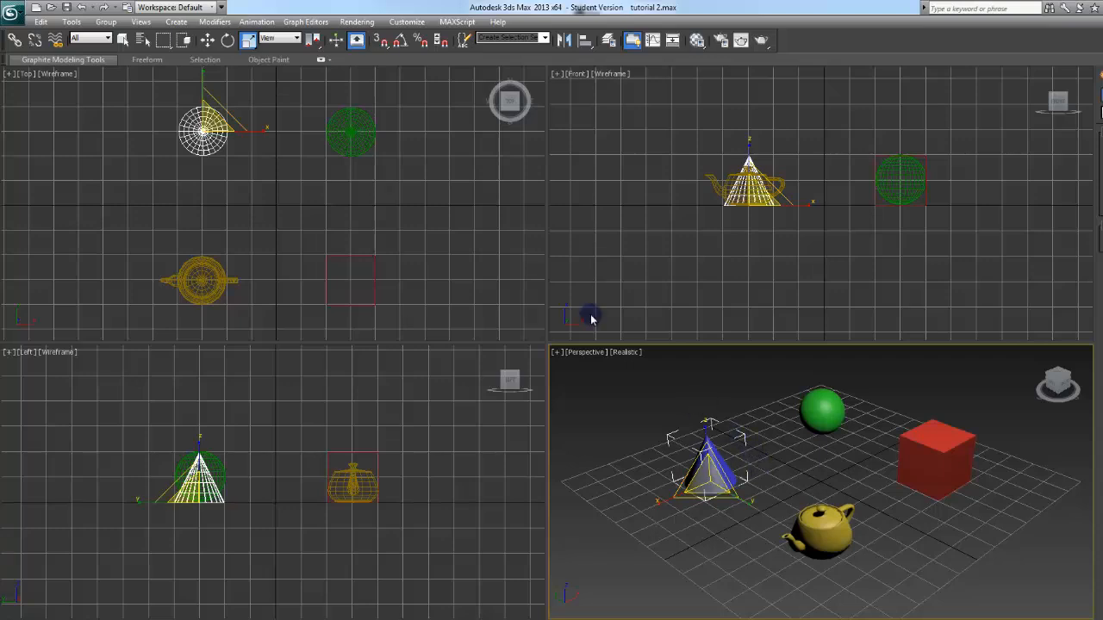
mouse_move(689, 428)
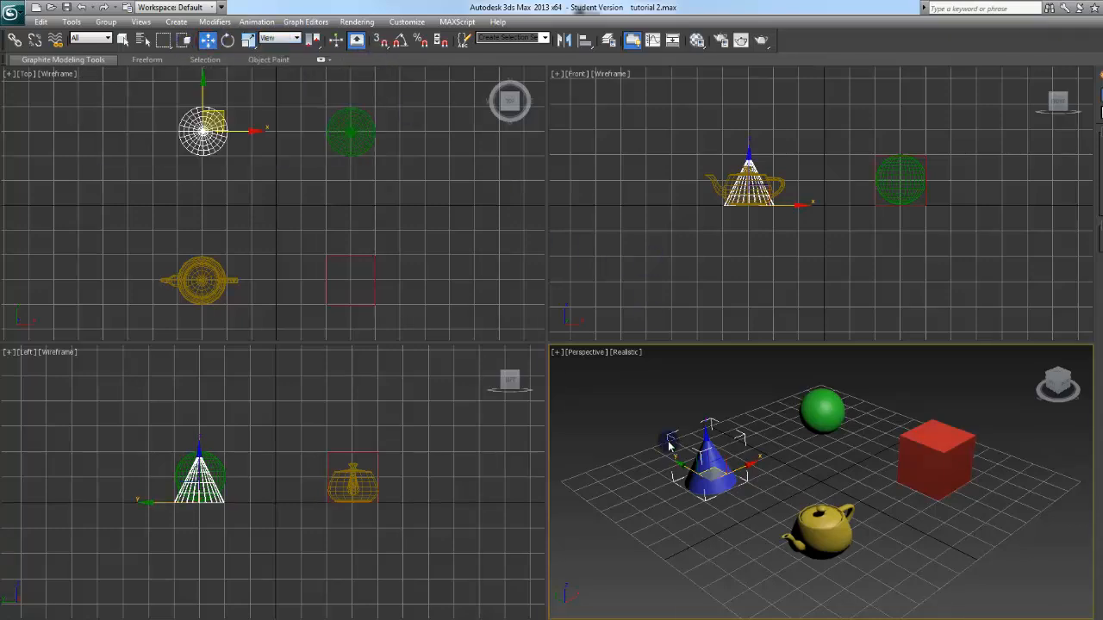
mouse_move(538, 318)
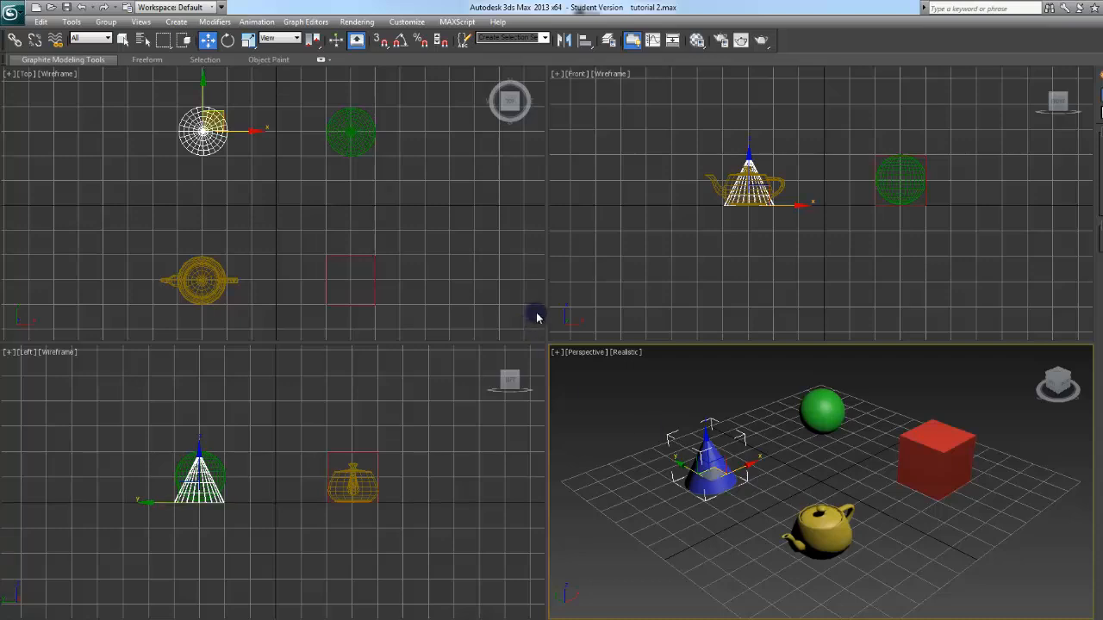
mouse_move(279, 38)
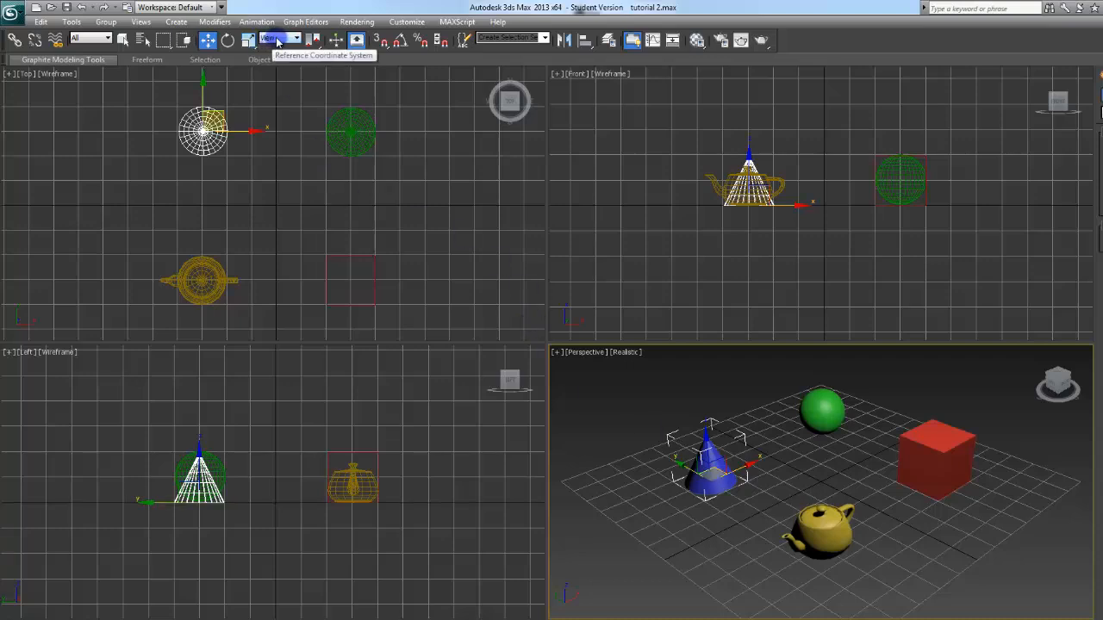
click(303, 38)
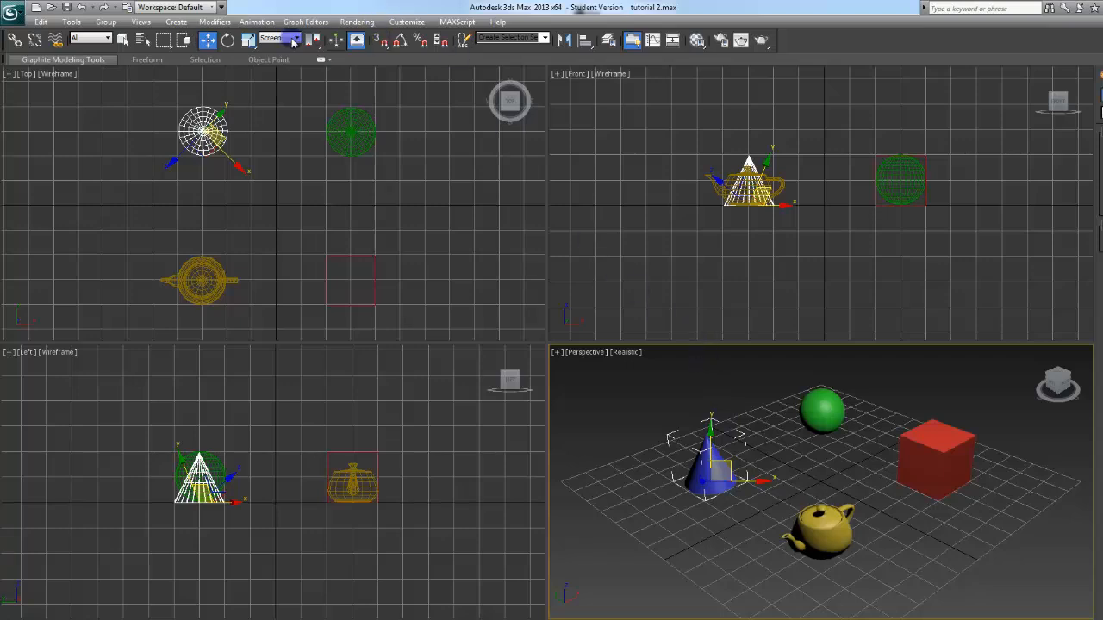
click(296, 37)
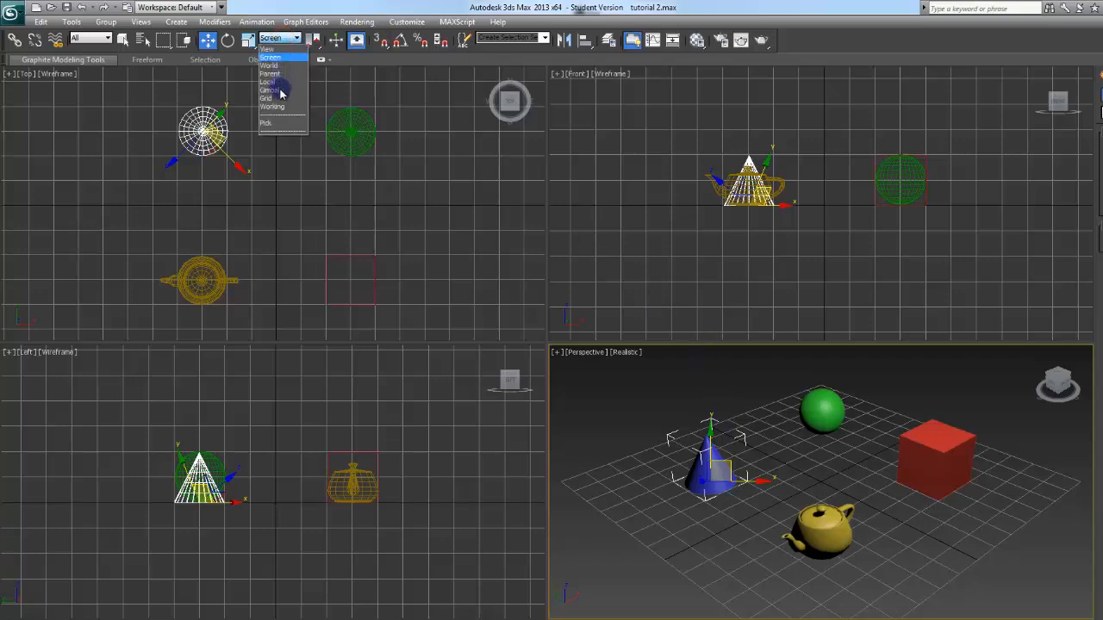
click(268, 59)
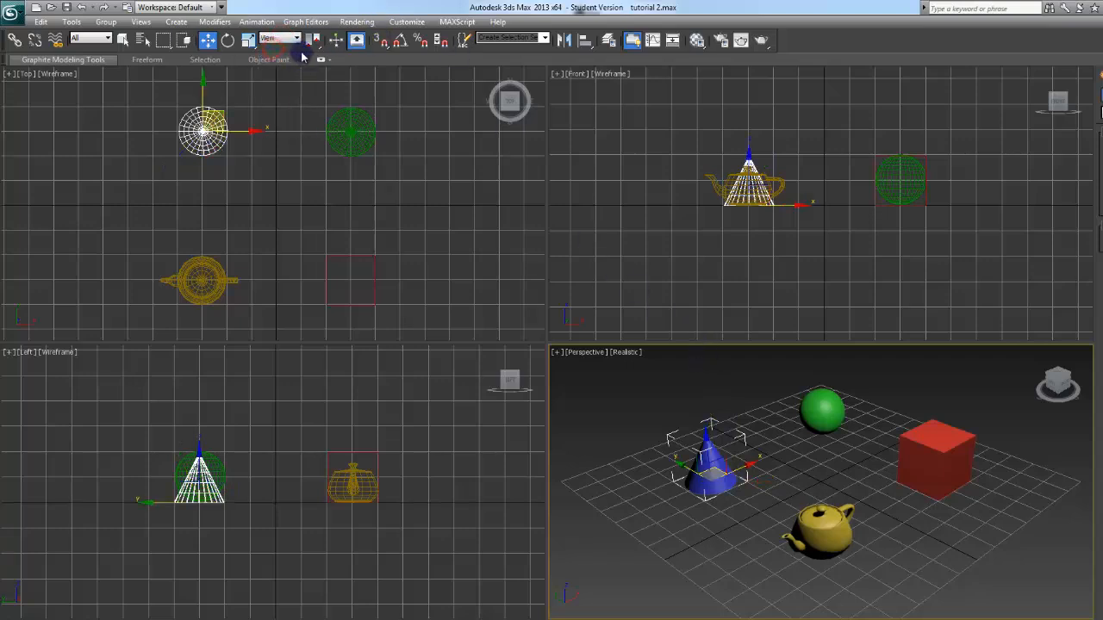
mouse_move(317, 41)
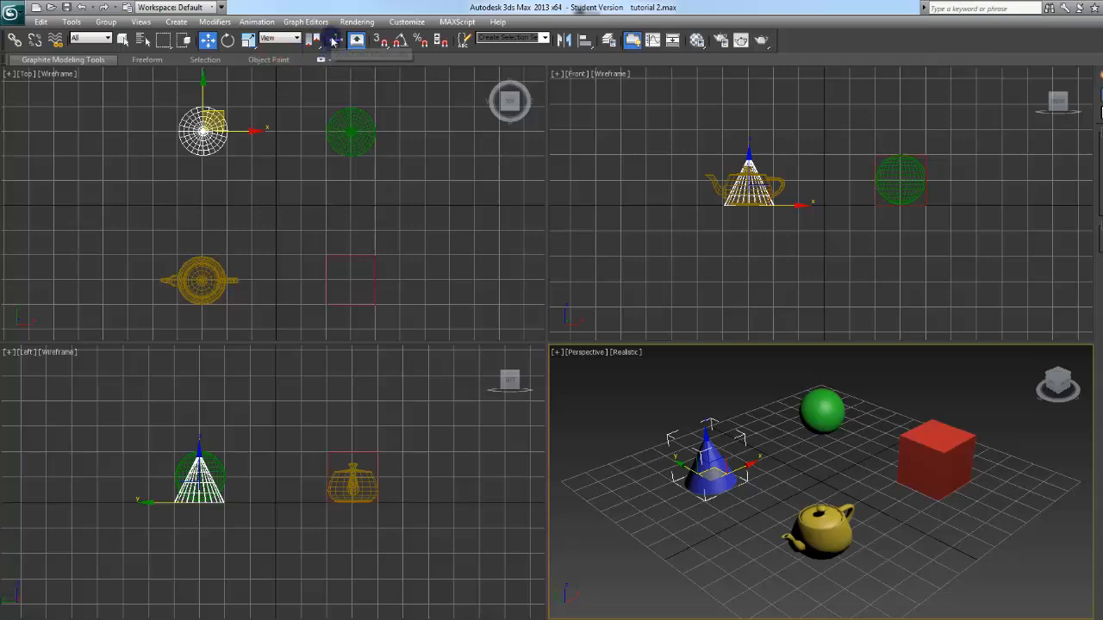
click(822, 413)
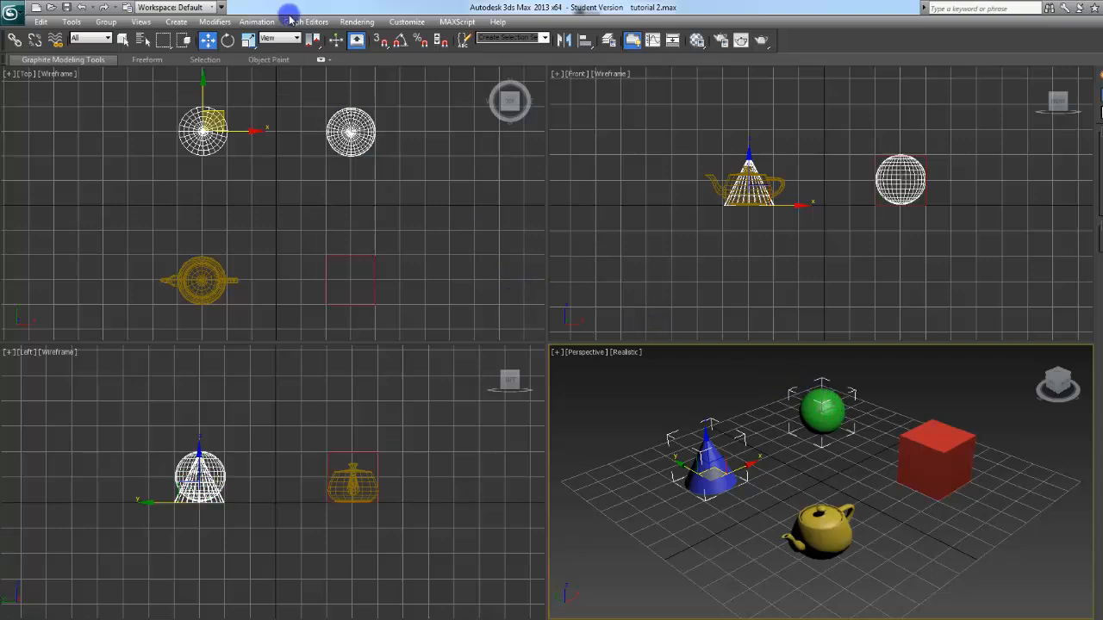
mouse_move(314, 40)
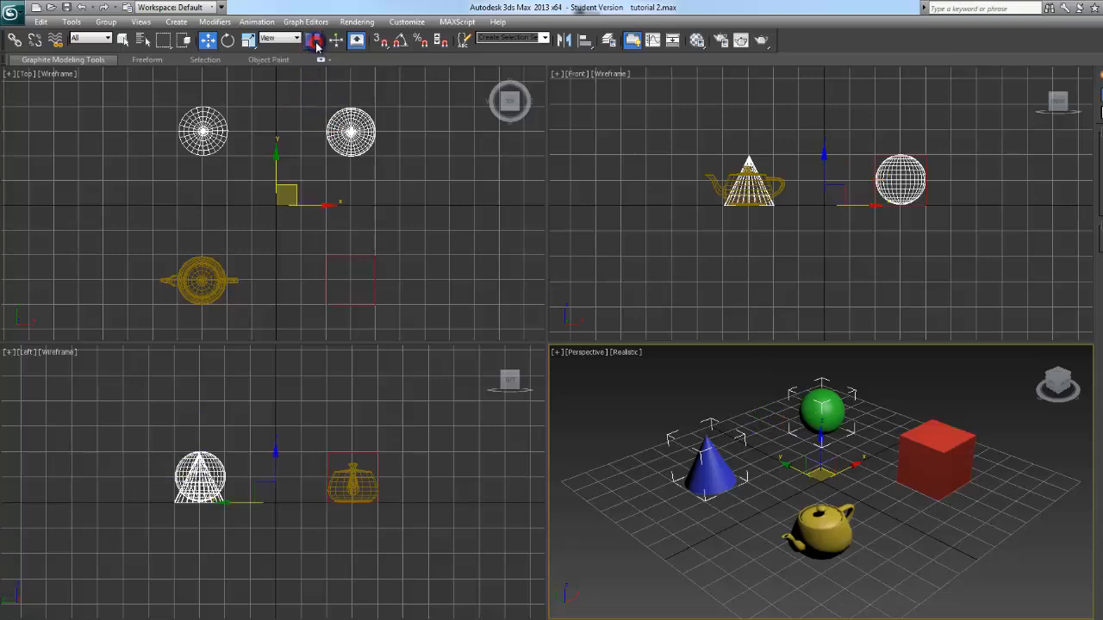
click(355, 39)
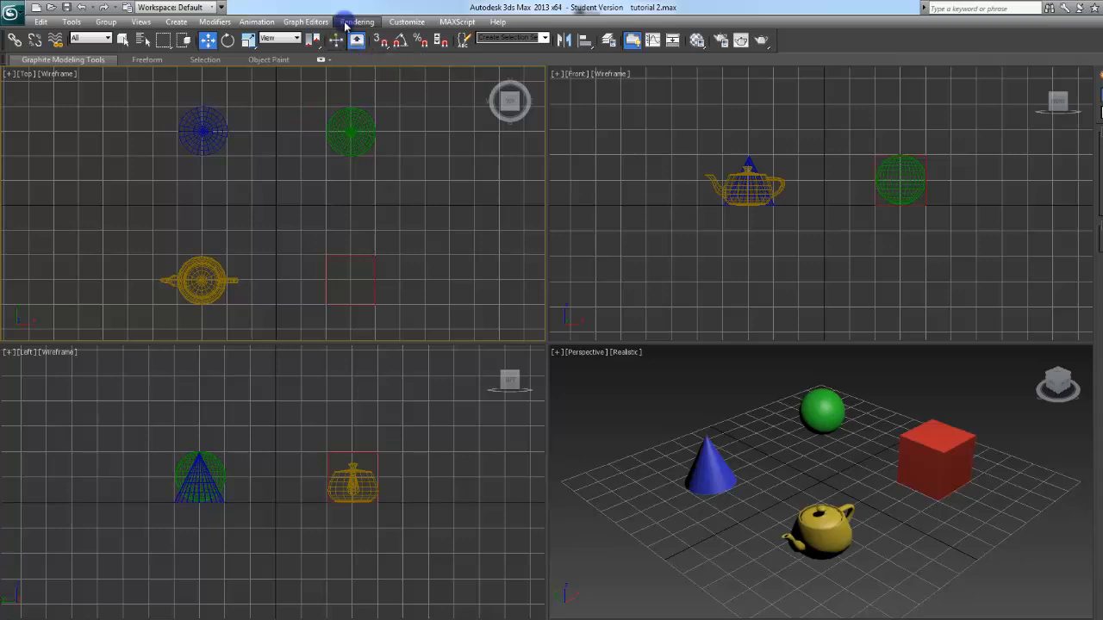
mouse_move(348, 40)
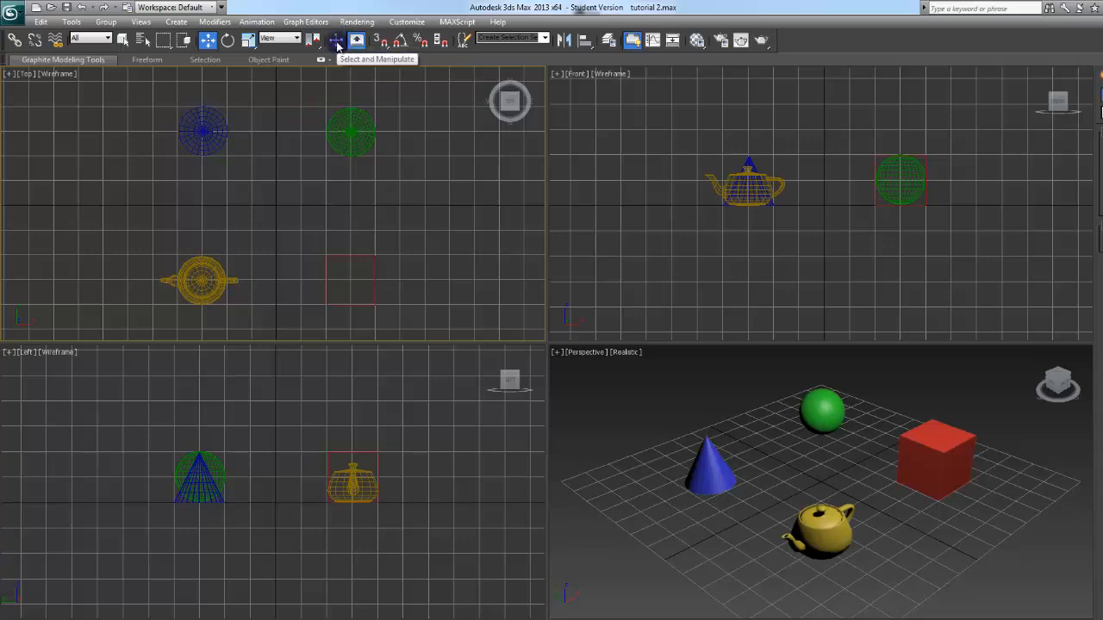
mouse_move(353, 39)
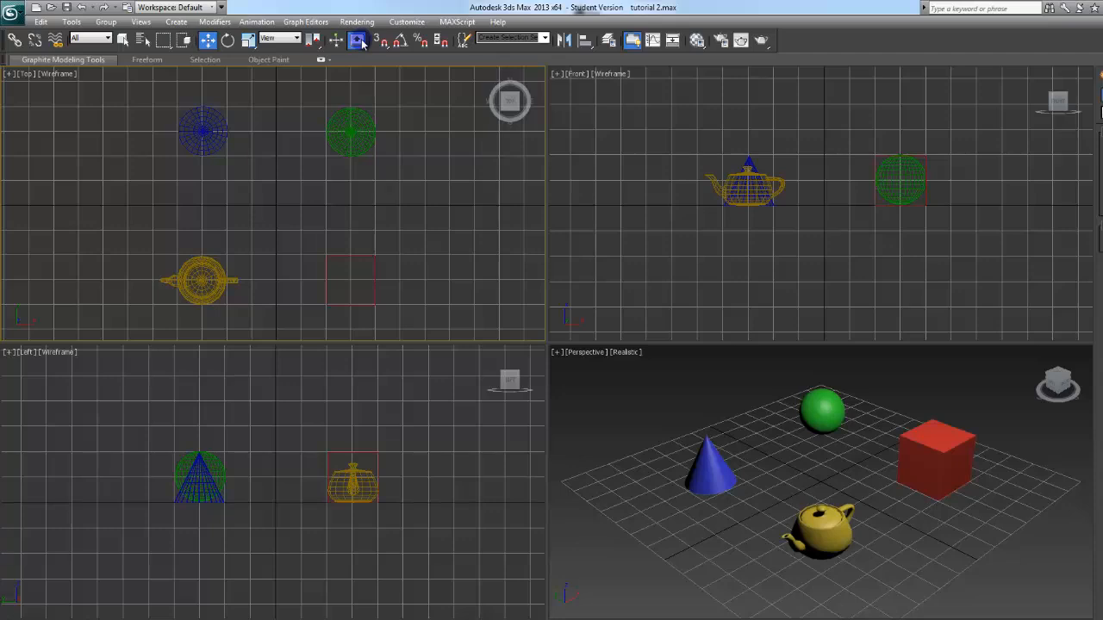
mouse_move(377, 42)
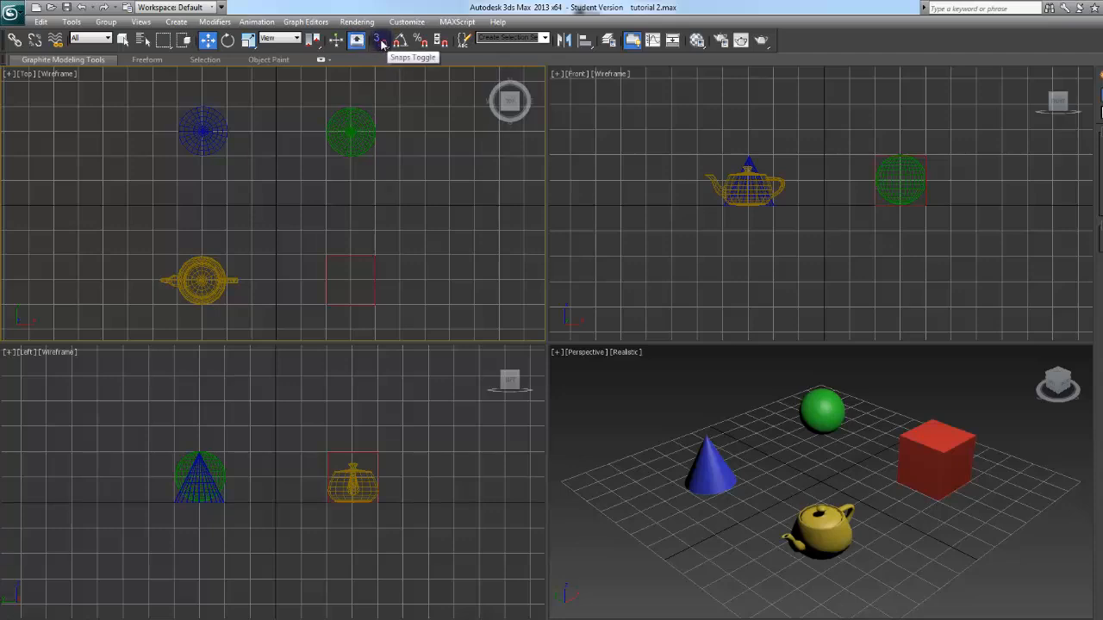
In Grid and Snap Settings Options, set Angle to 10 and Percent to 25, then close it.
click(377, 40)
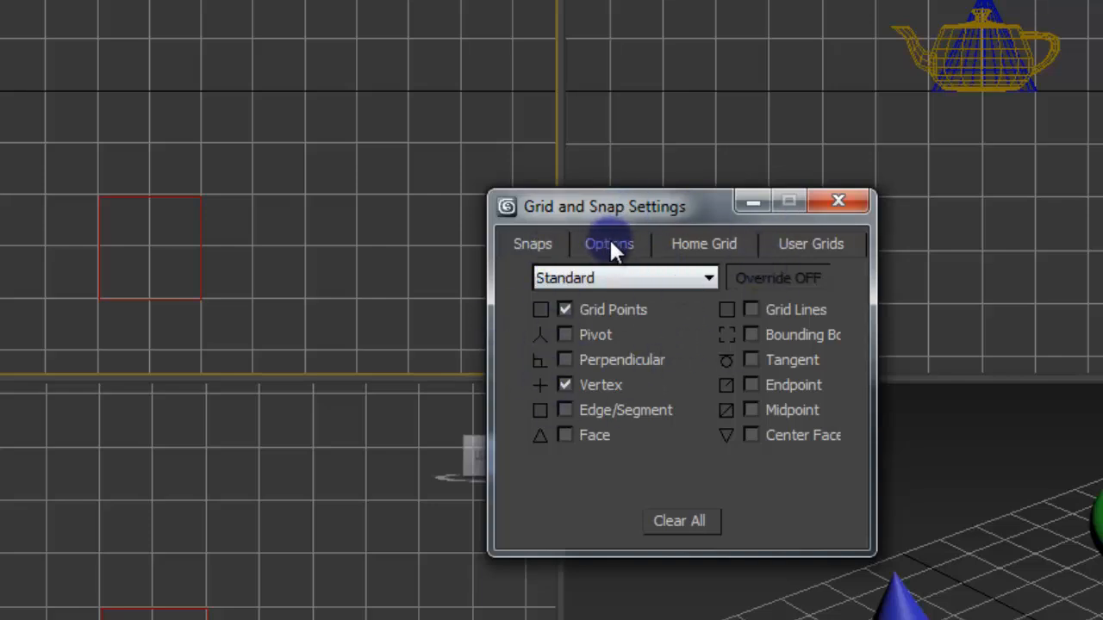
click(610, 245)
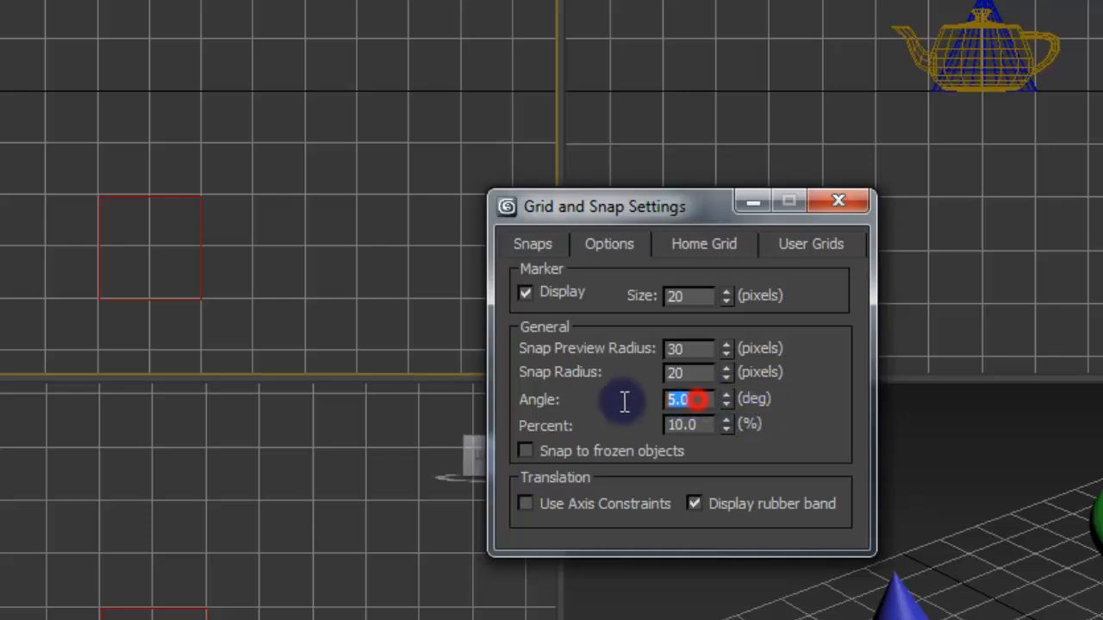
text(10)
click(689, 424)
text(25)
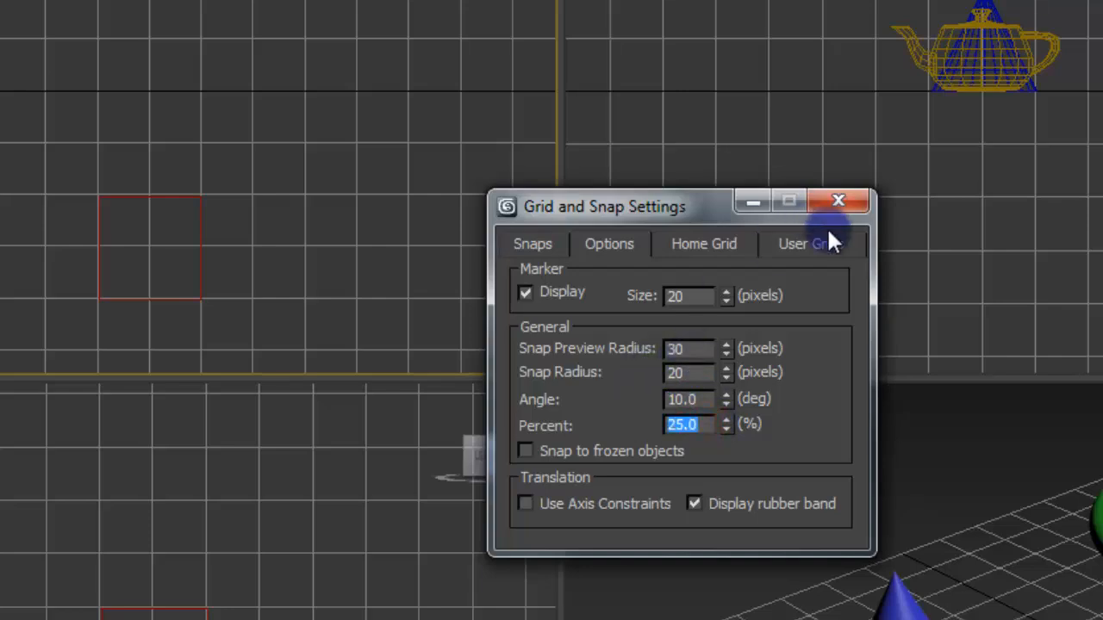
mouse_move(838, 203)
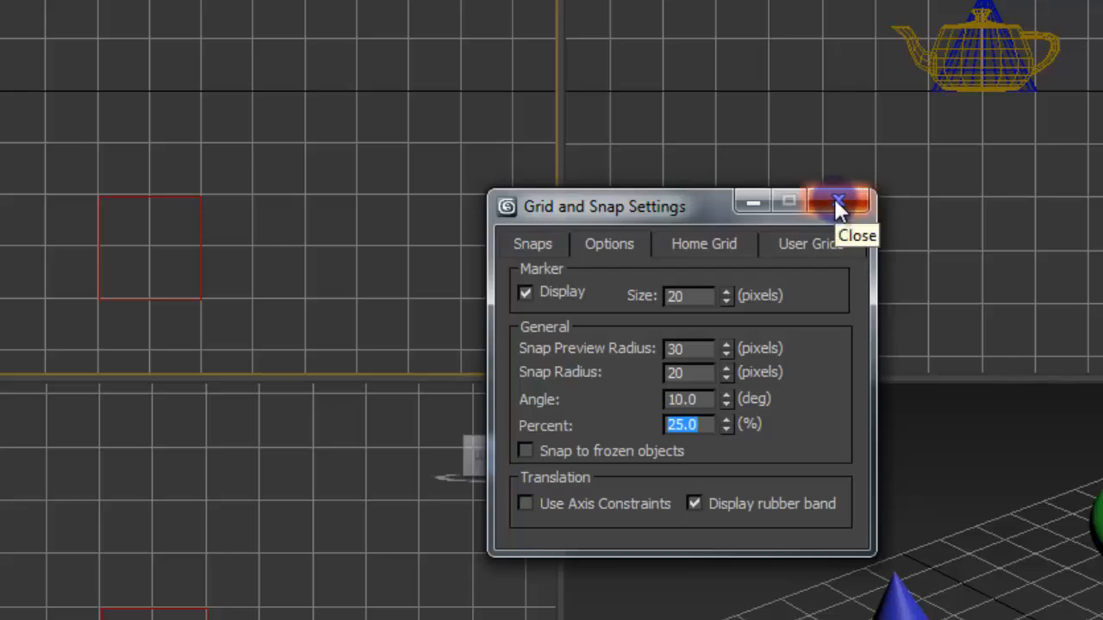
click(837, 200)
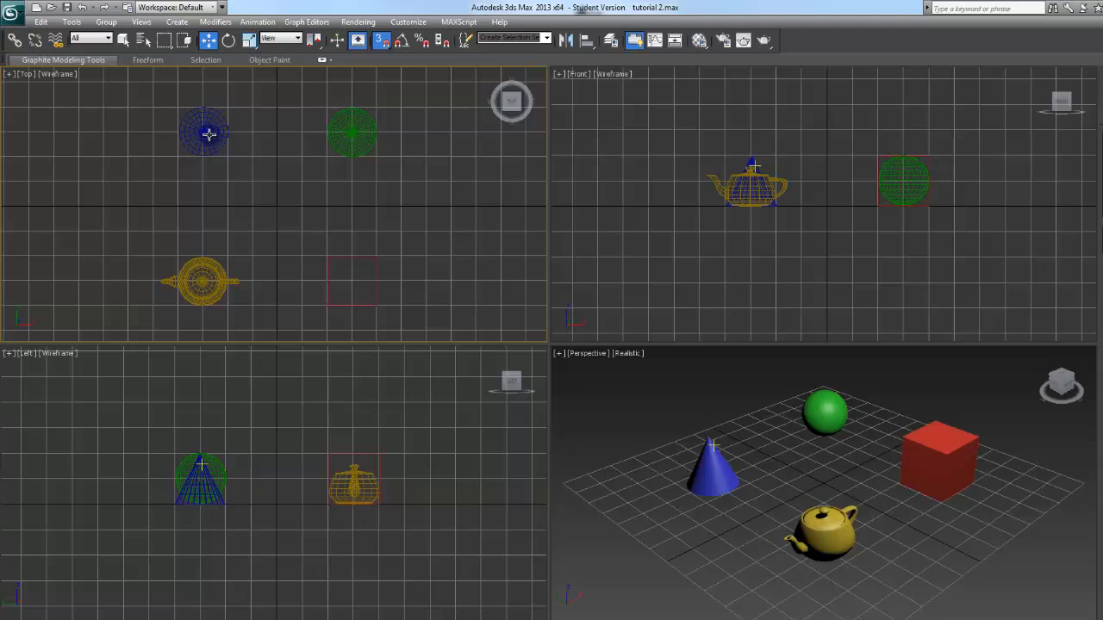
With Angle Snap on, rotate the selected cone in snapped steps to about -90 degrees.
click(710, 474)
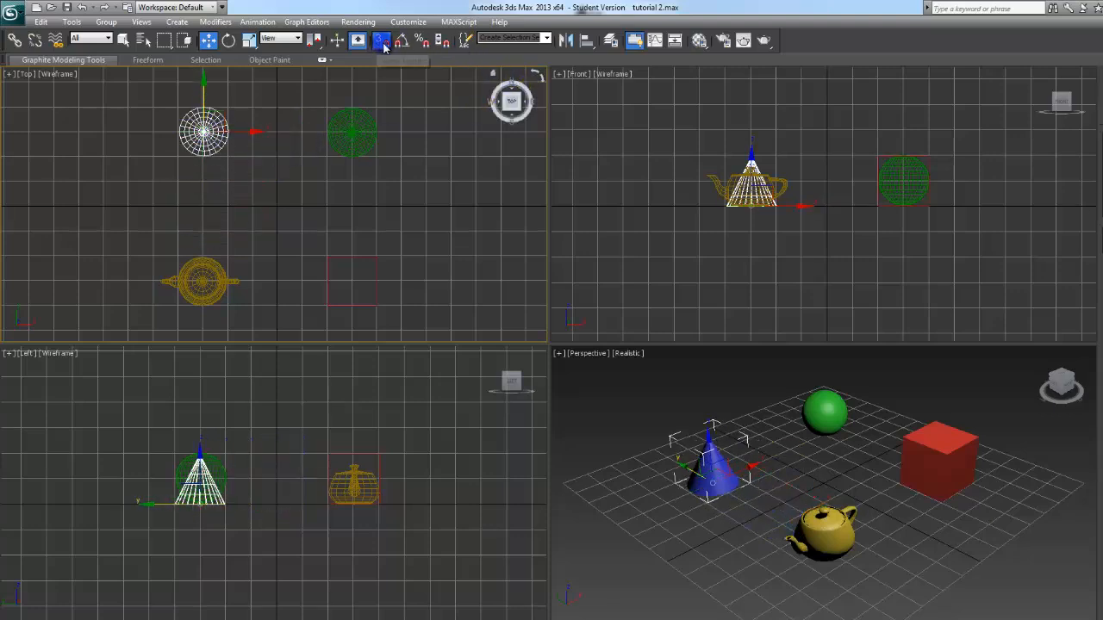
click(381, 40)
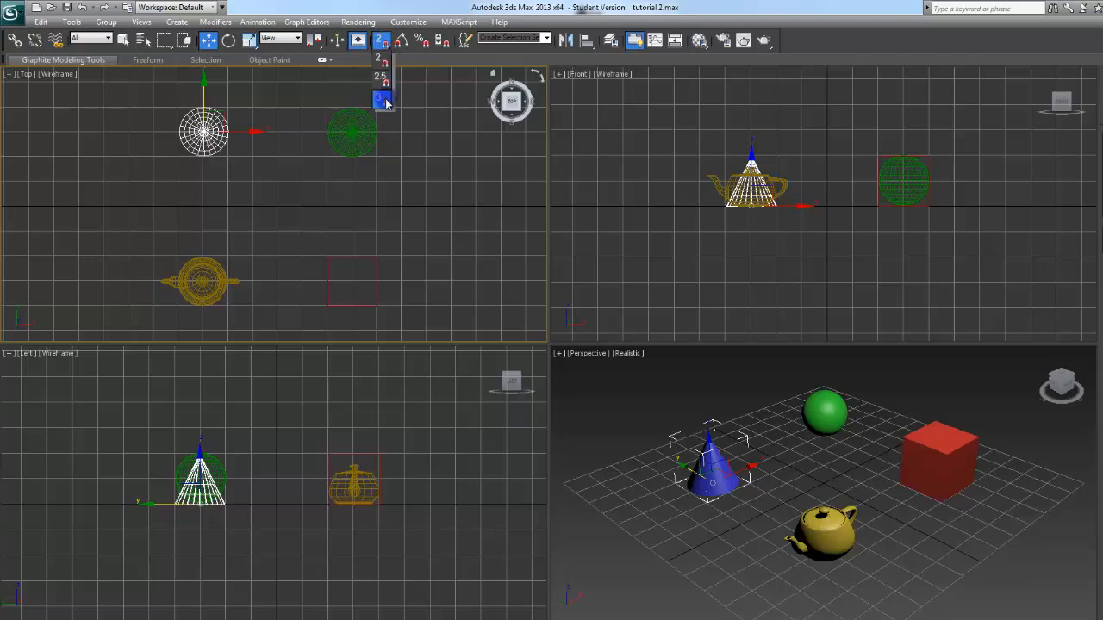
mouse_move(403, 41)
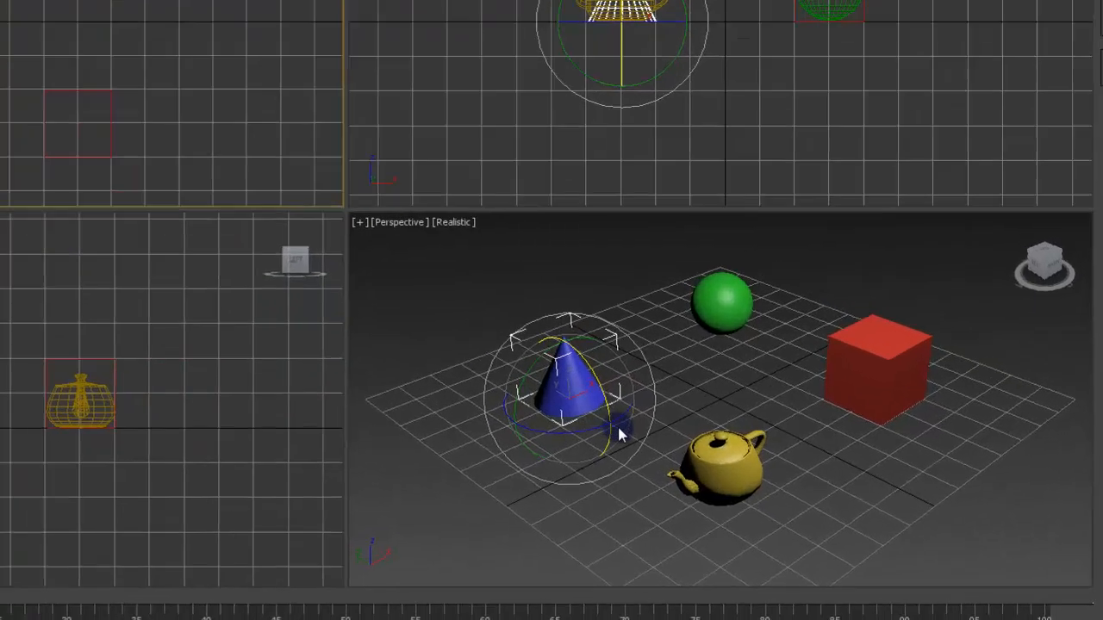
key(Alt+W)
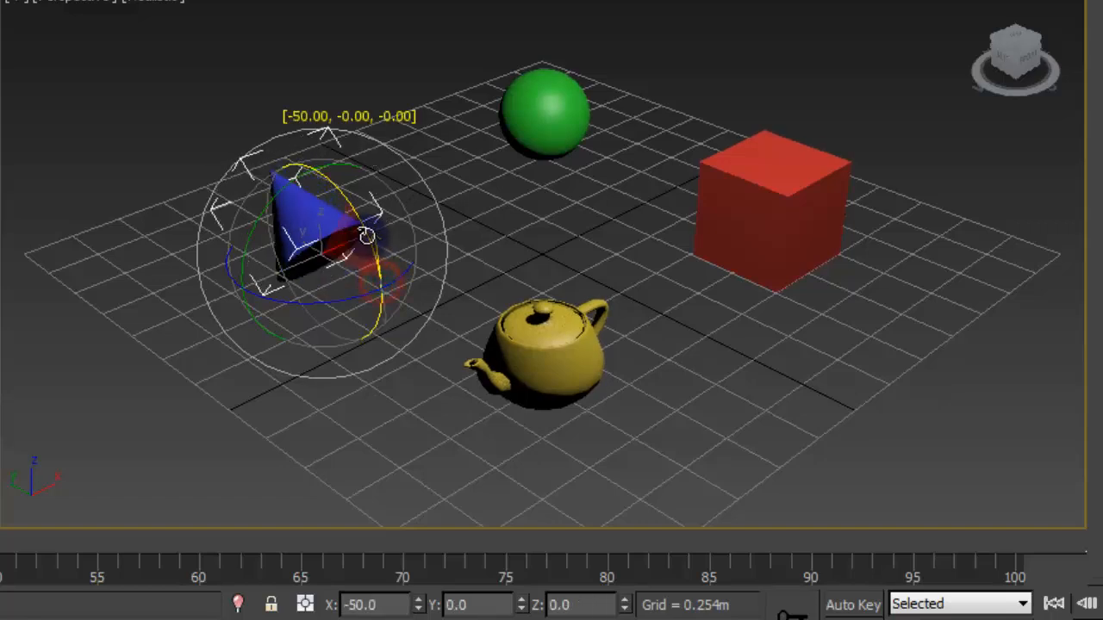
drag(362, 238, 345, 206)
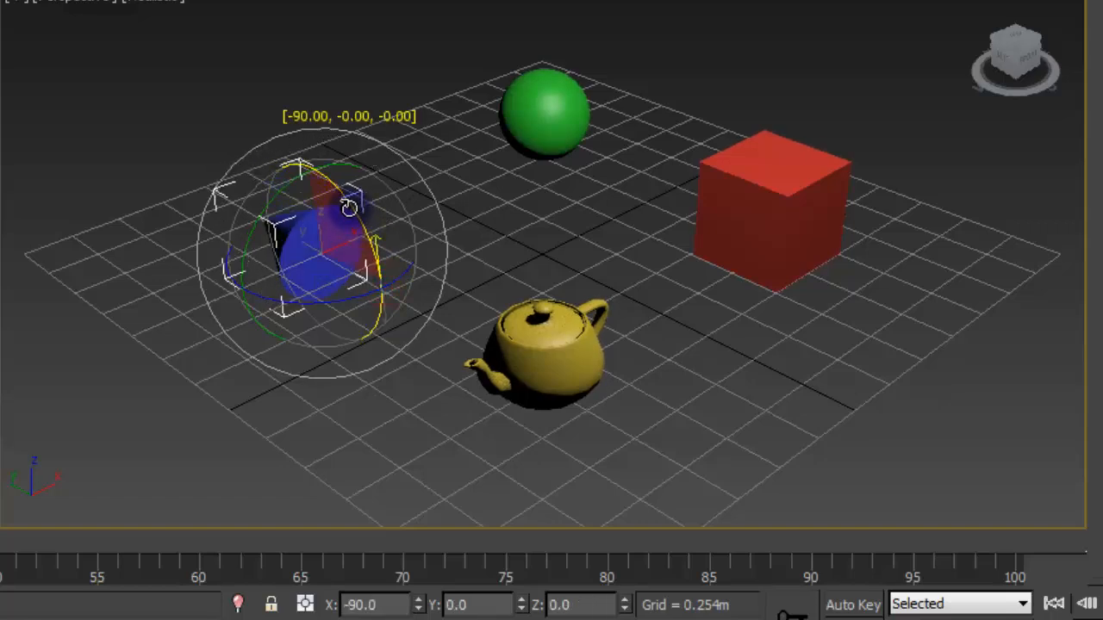
drag(348, 207, 388, 284)
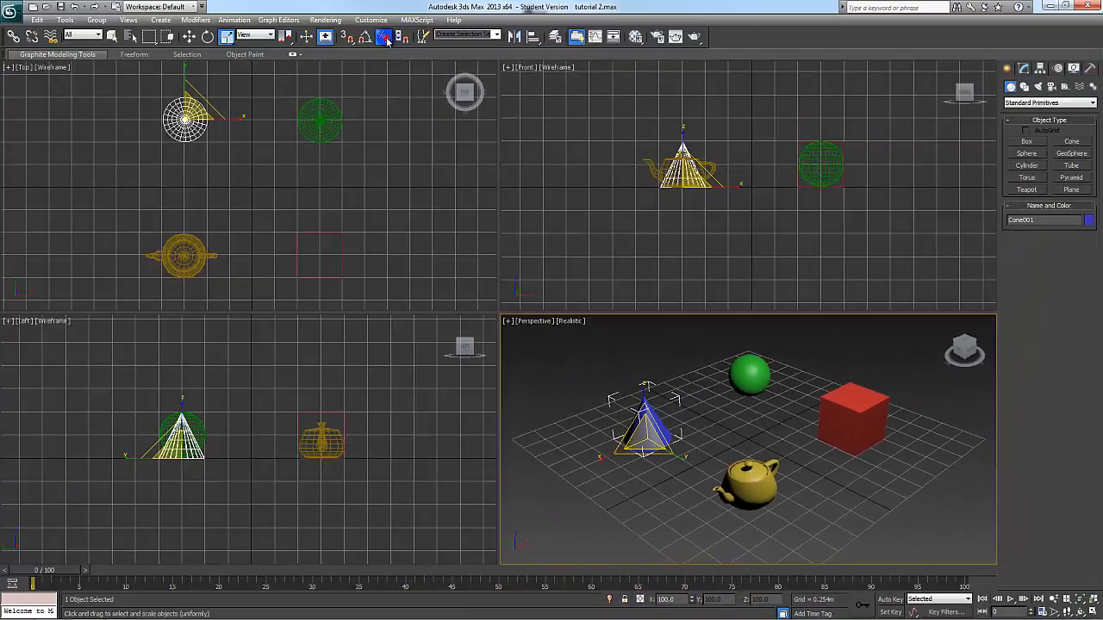
mouse_move(396, 36)
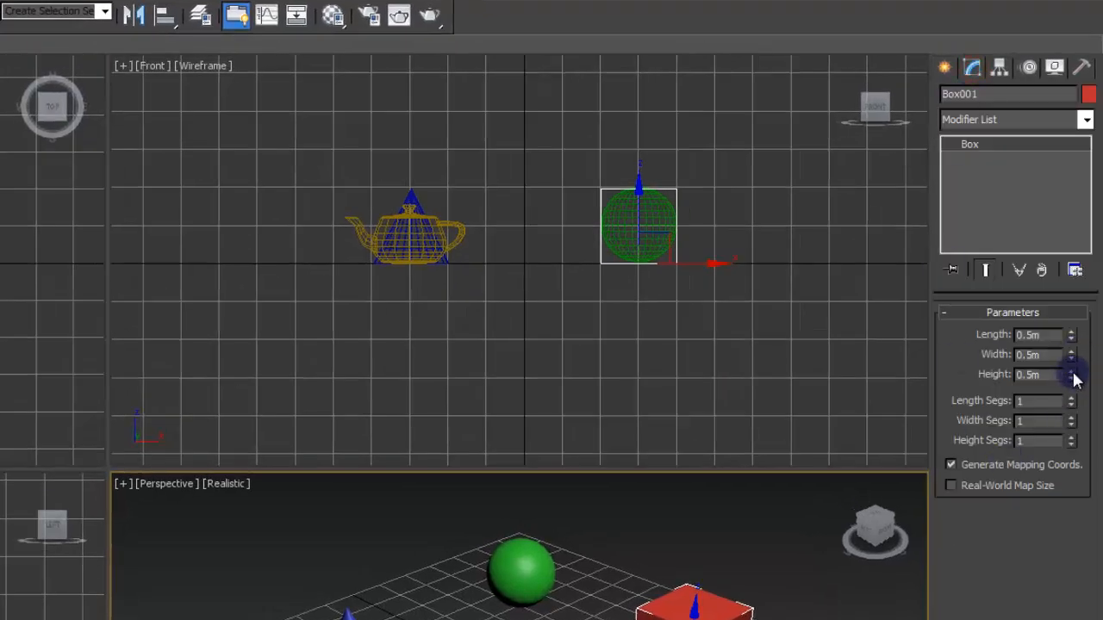
drag(1072, 372, 1072, 482)
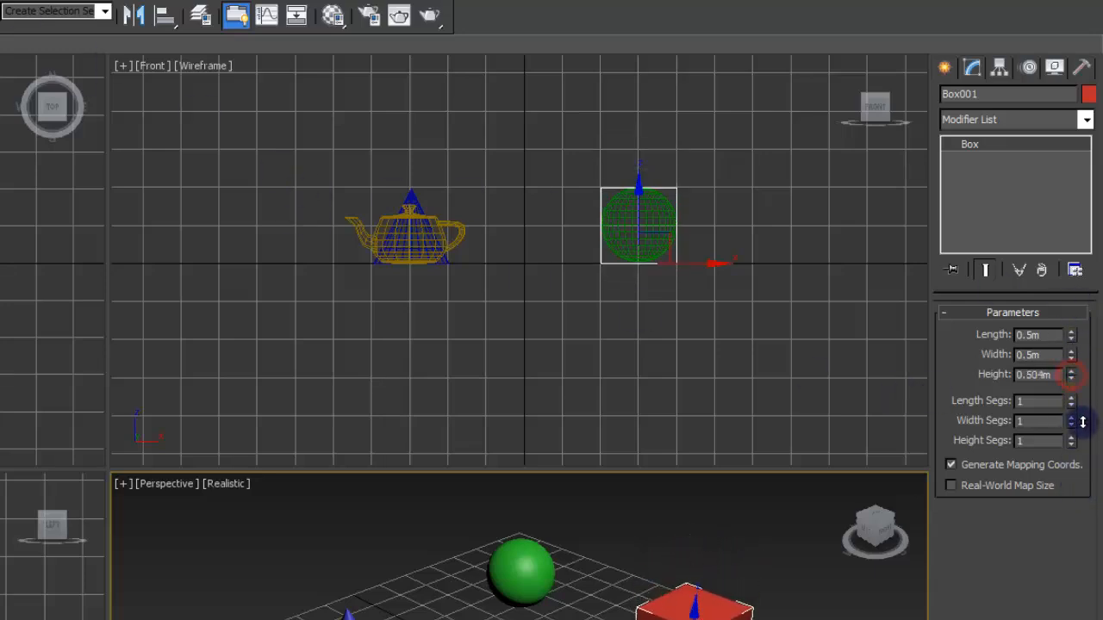
drag(1072, 378, 1072, 388)
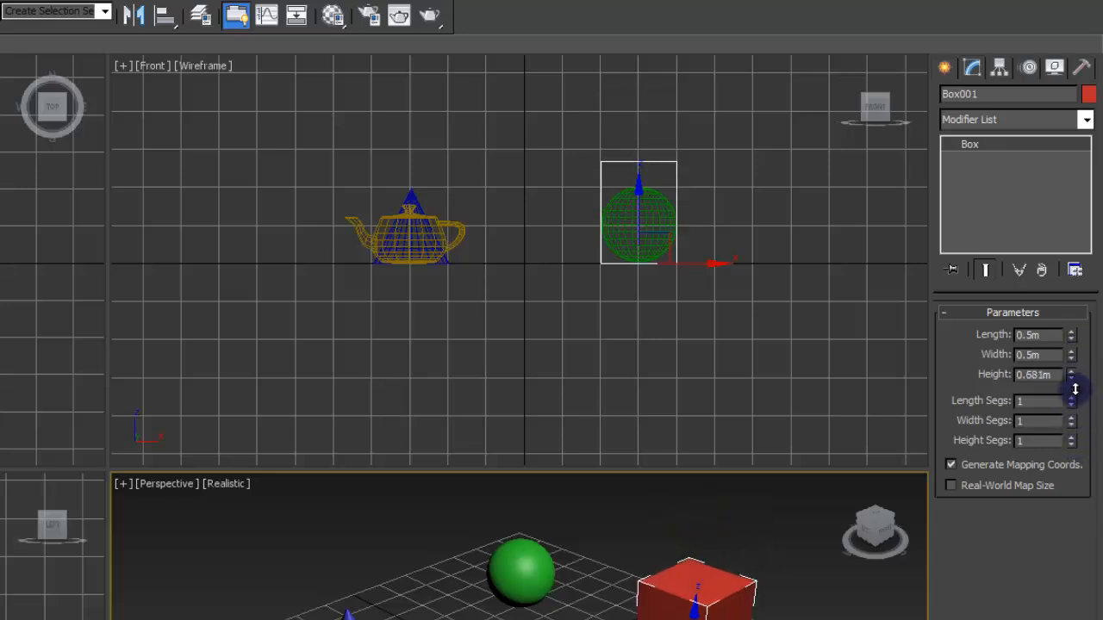
drag(1072, 379, 1072, 341)
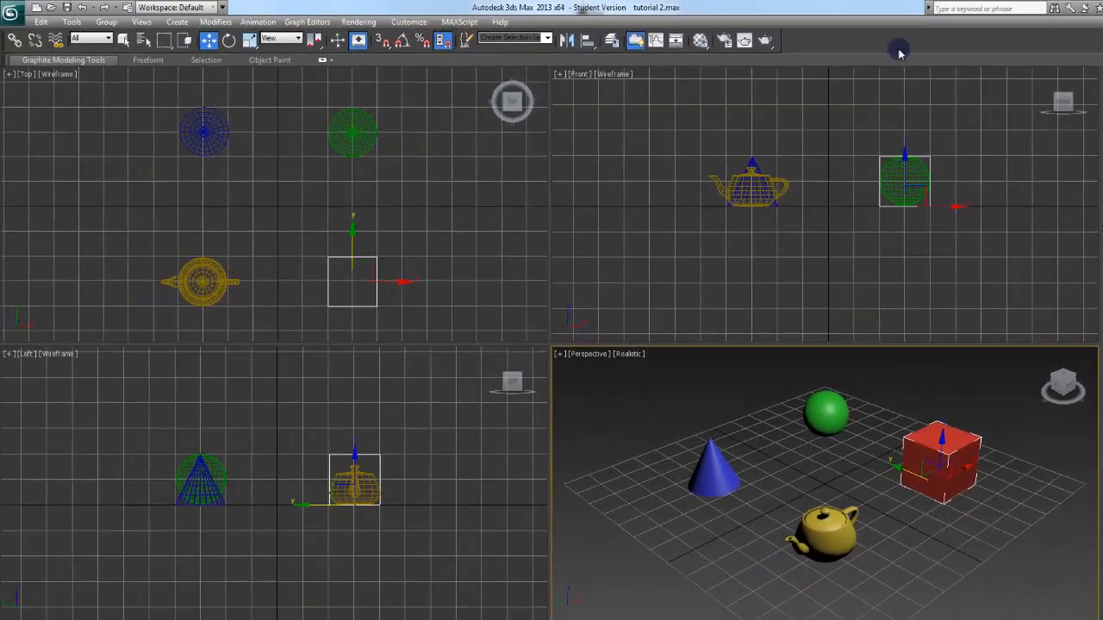
mouse_move(779, 93)
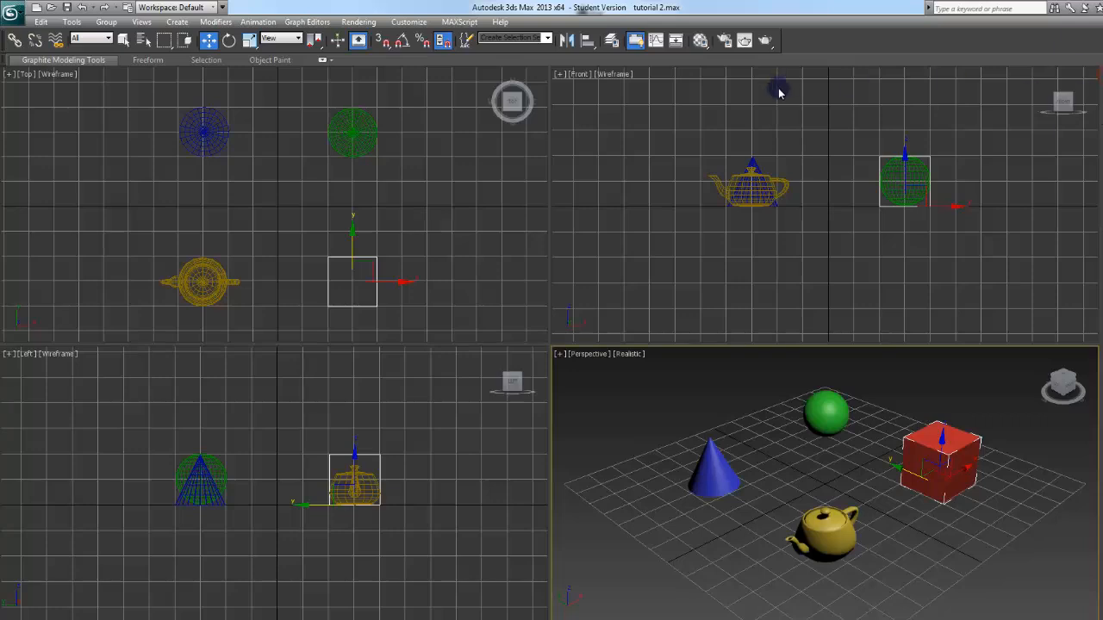
mouse_move(771, 98)
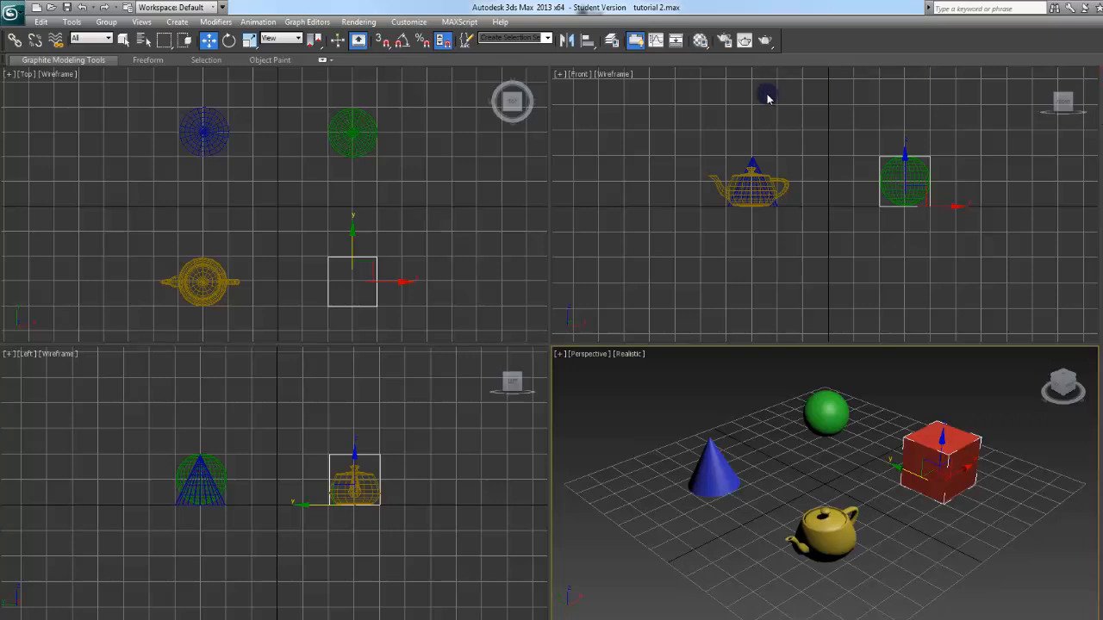
mouse_move(444, 38)
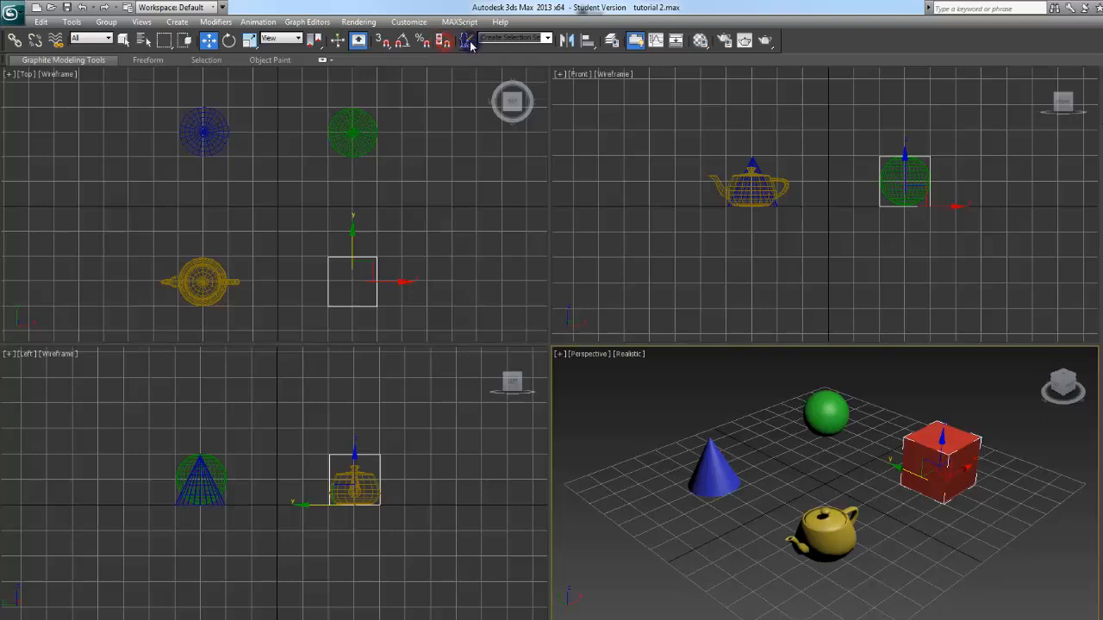
mouse_move(468, 42)
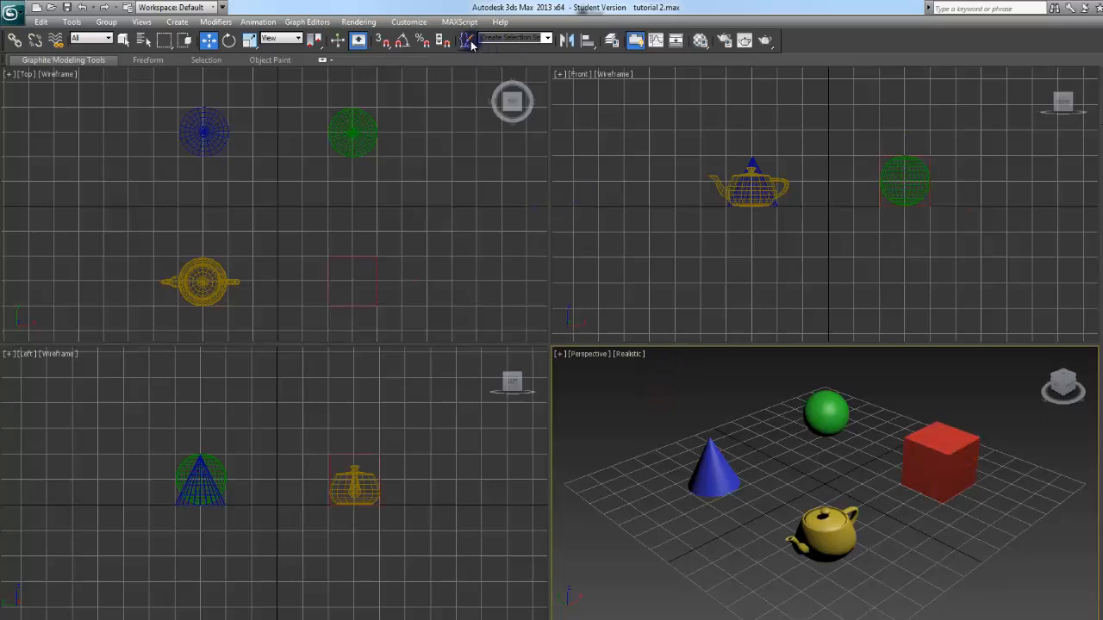
click(468, 38)
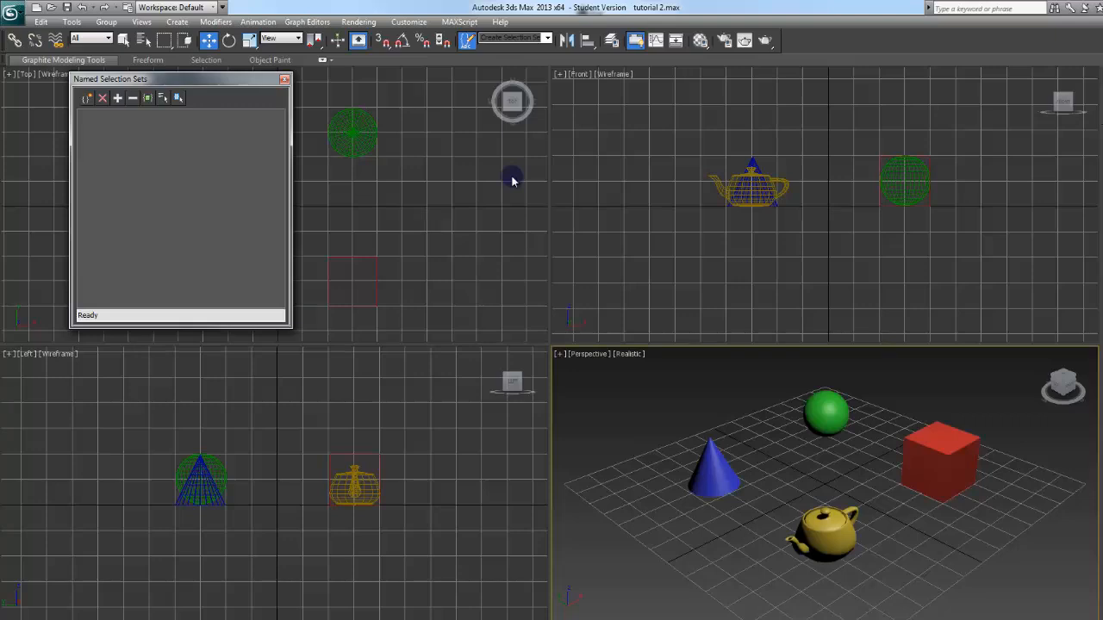
mouse_move(117, 188)
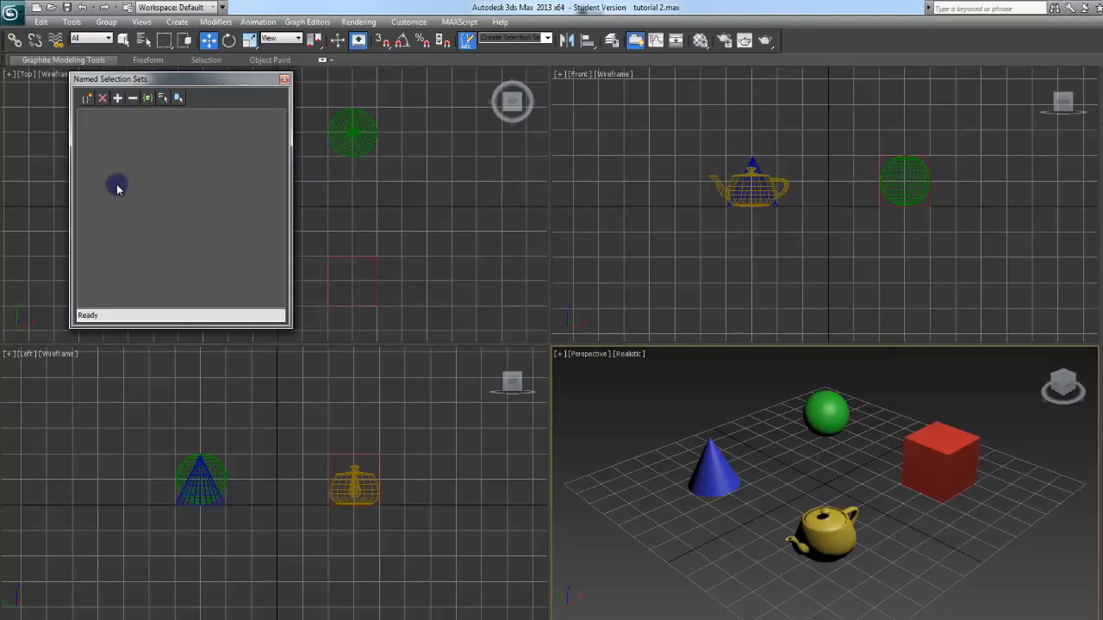
mouse_move(86, 98)
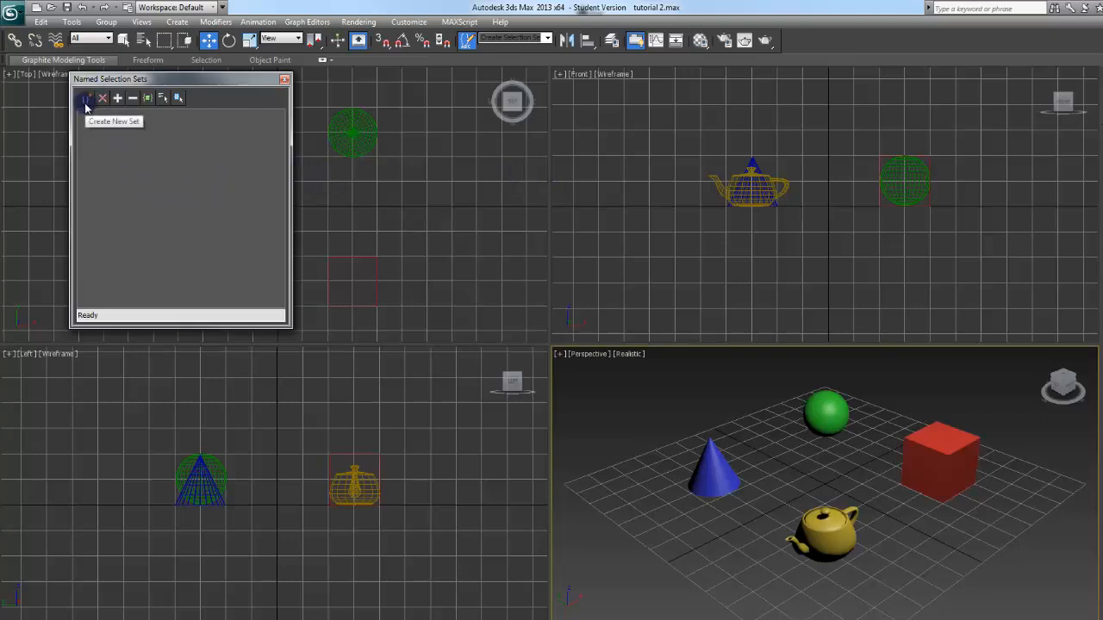
mouse_move(231, 183)
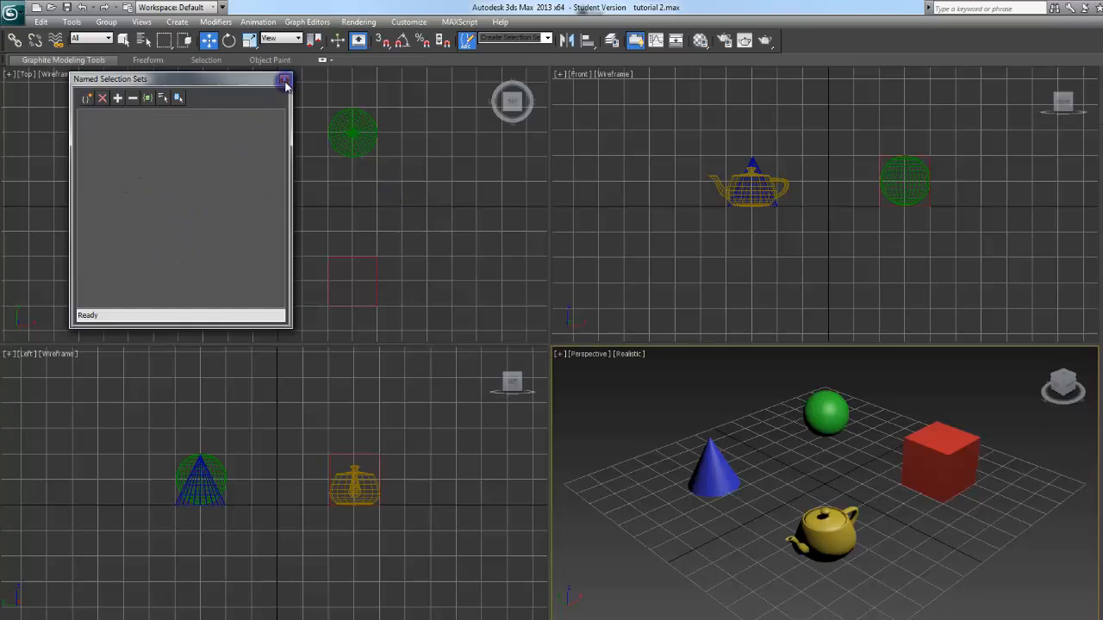
click(284, 81)
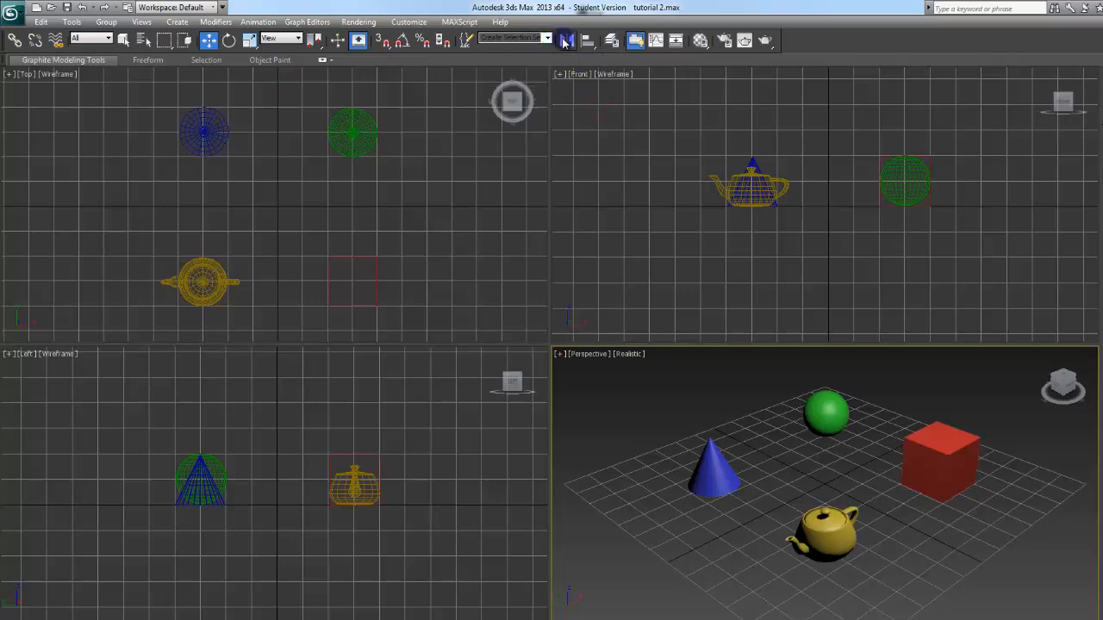
Mirror the cone as a Copy clone with the offset nudged to 0.003m.
click(714, 483)
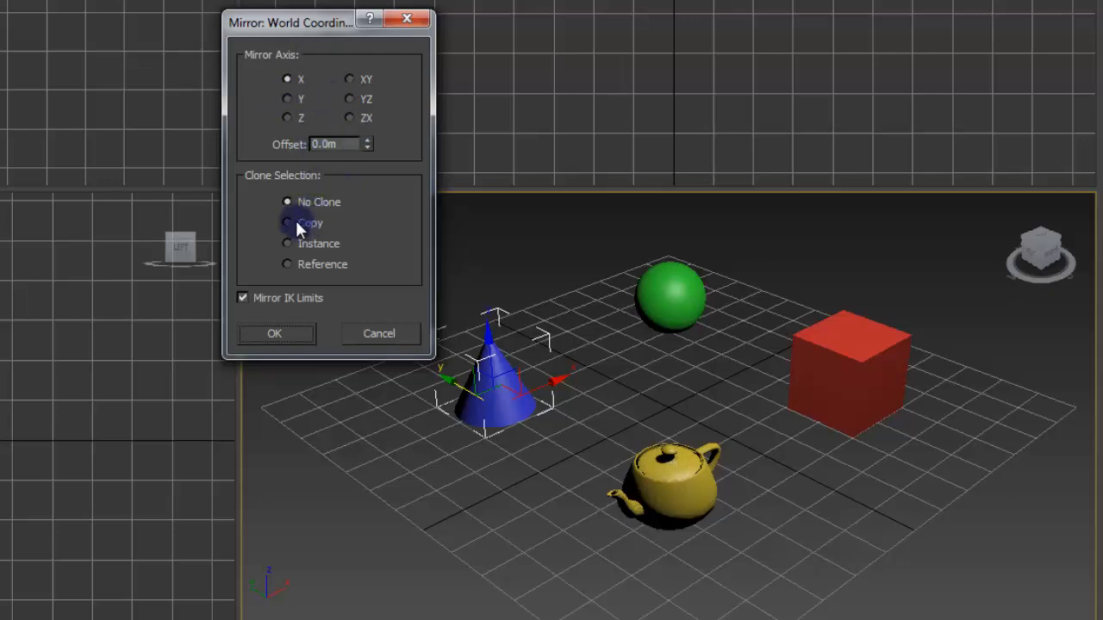
click(288, 222)
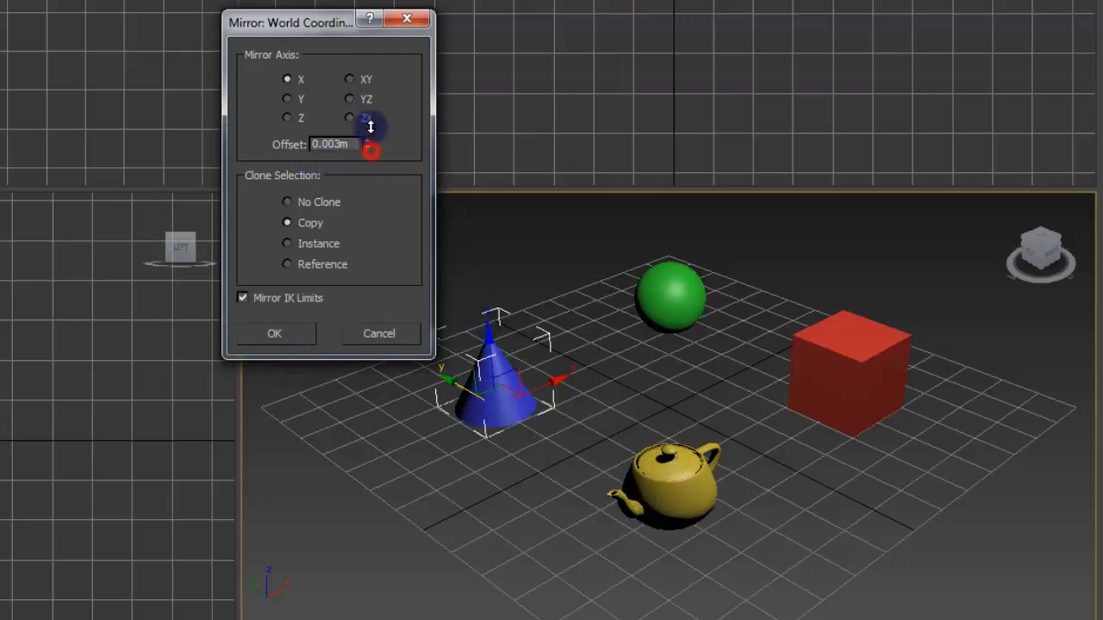
drag(369, 145, 369, 112)
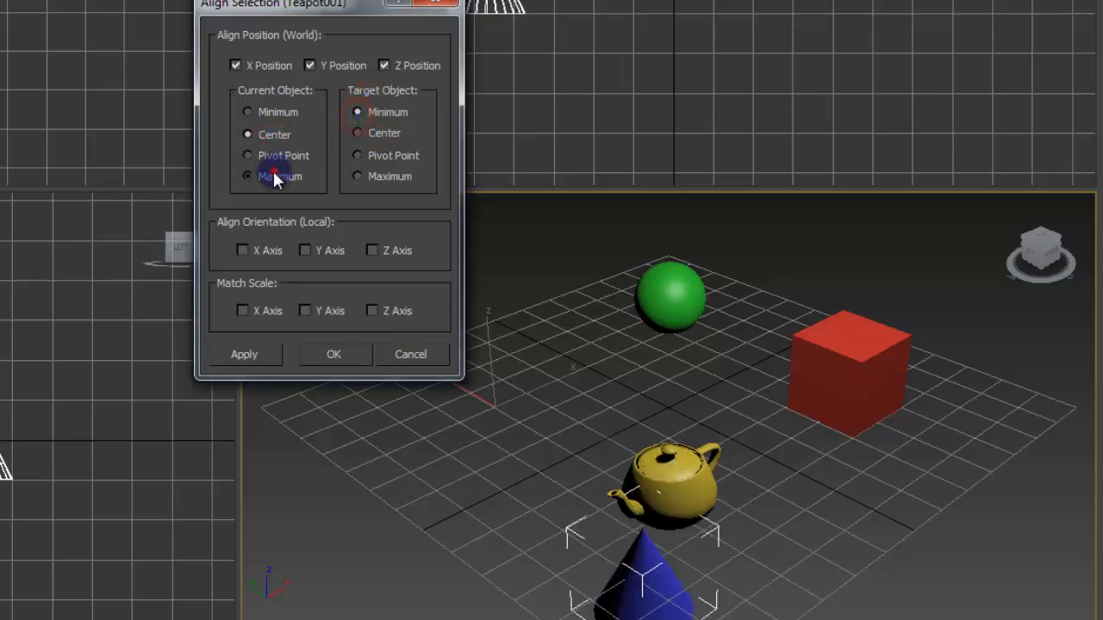
click(357, 155)
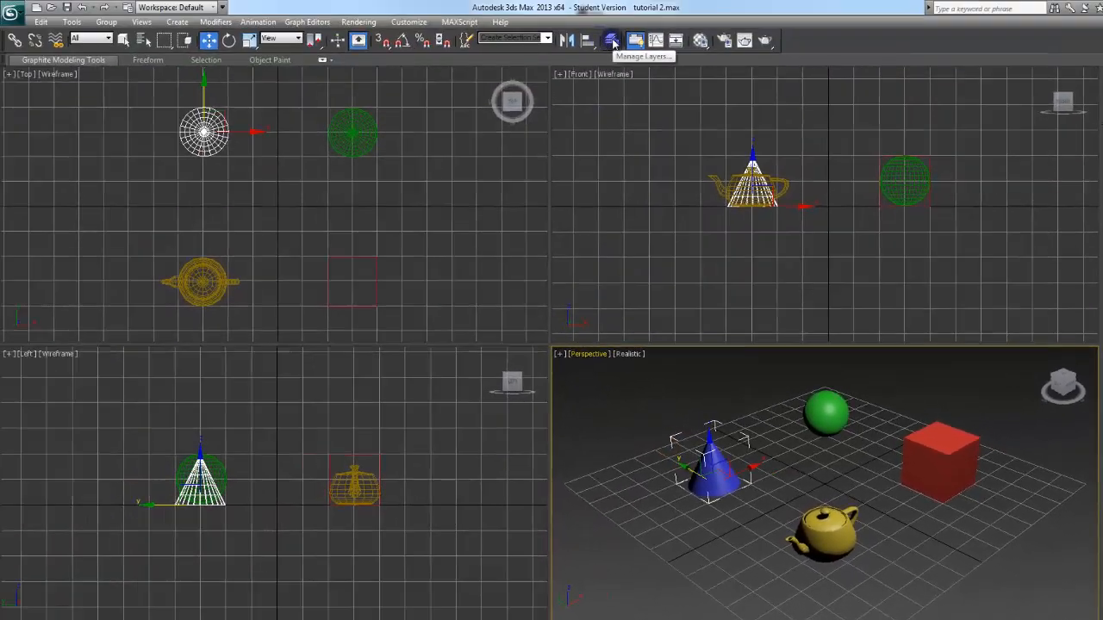
mouse_move(546, 141)
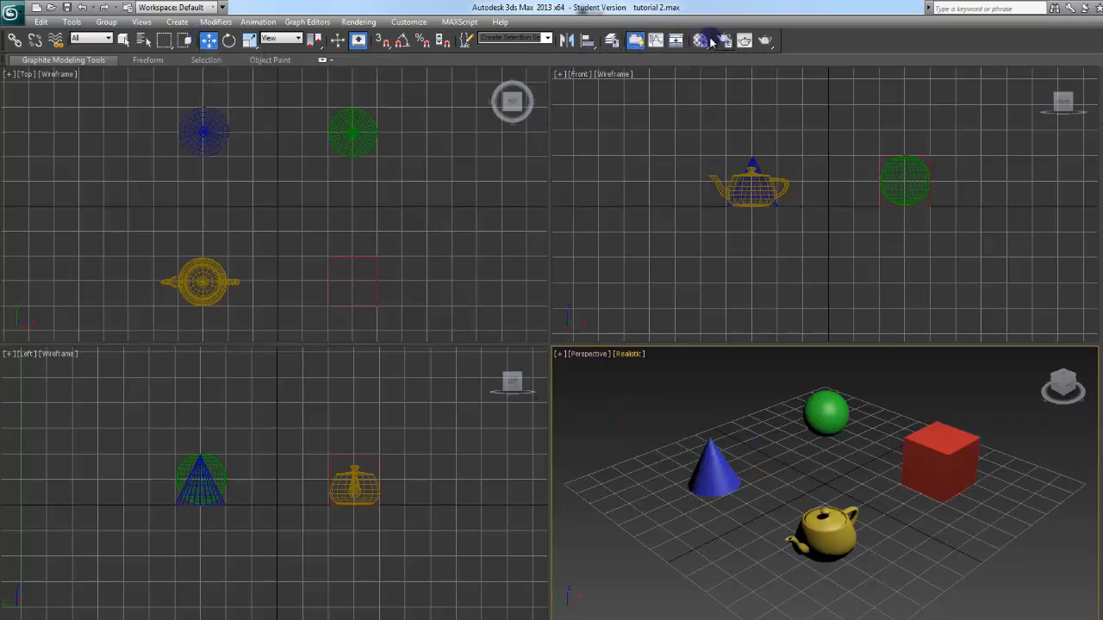
mouse_move(700, 41)
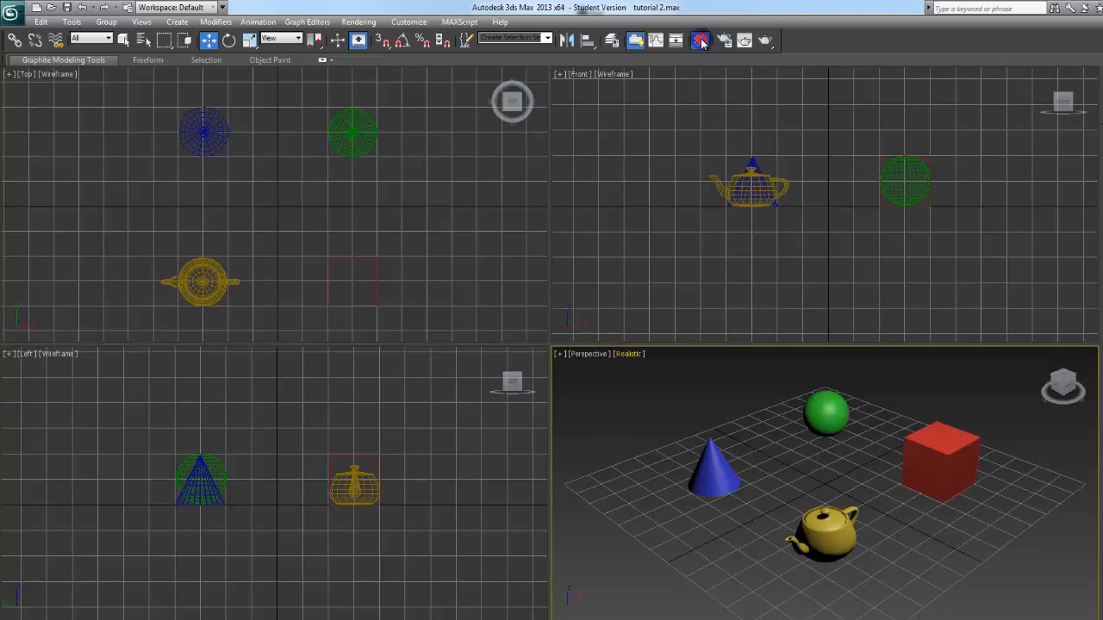
click(698, 41)
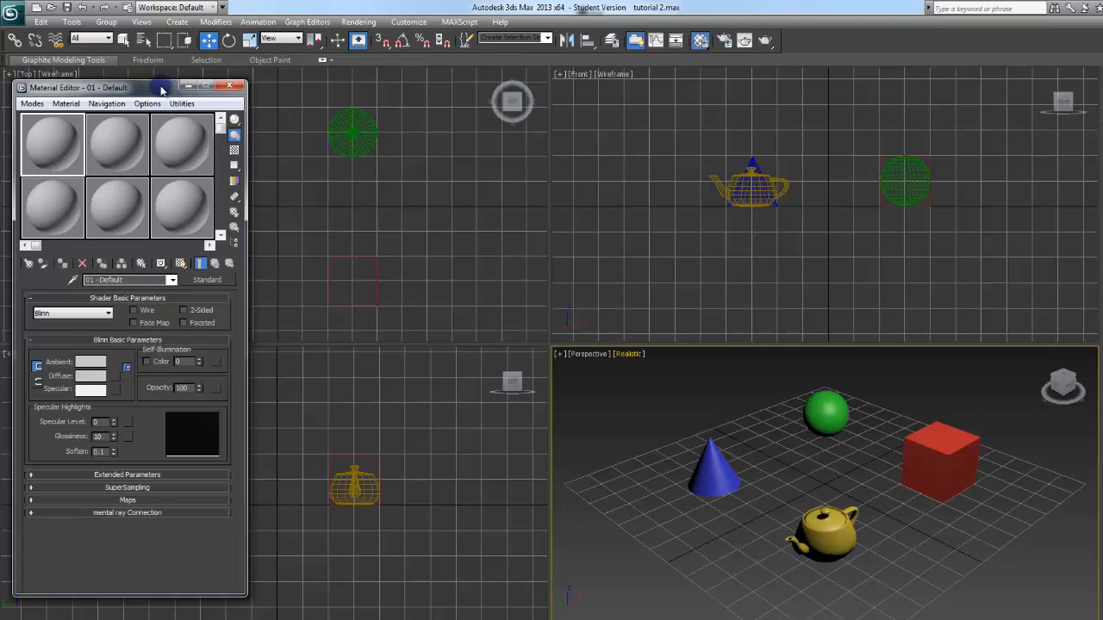
mouse_move(143, 92)
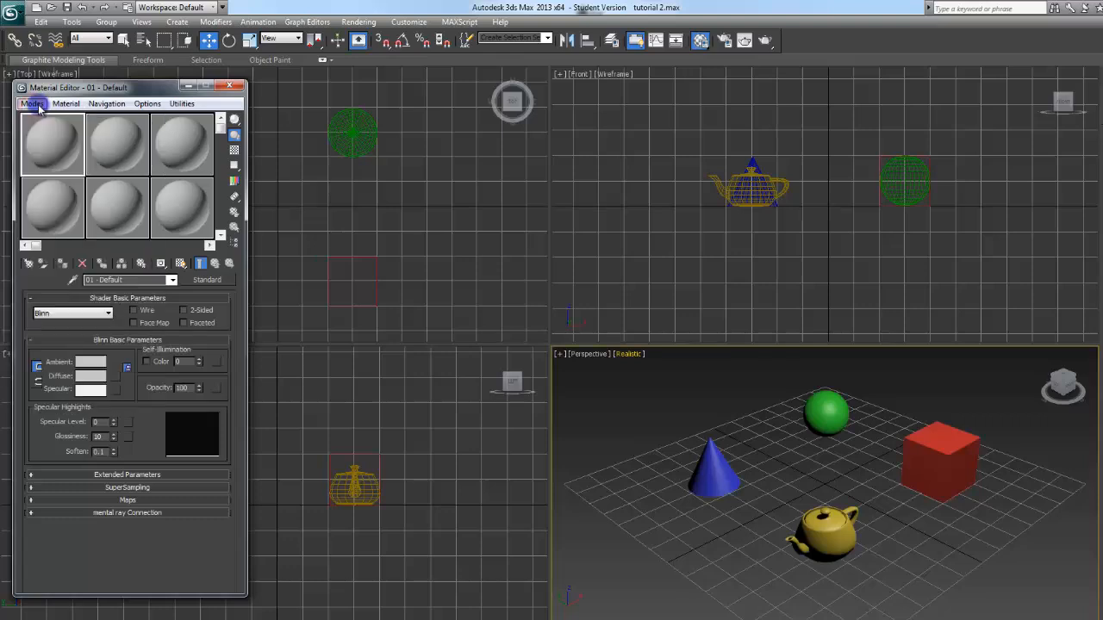
click(31, 104)
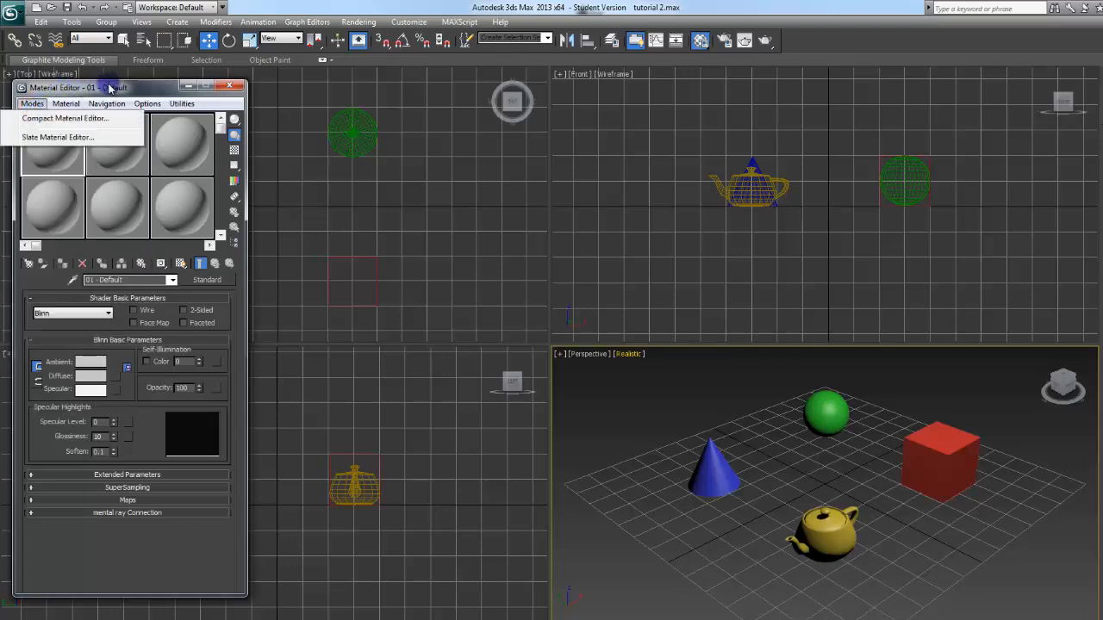
click(33, 104)
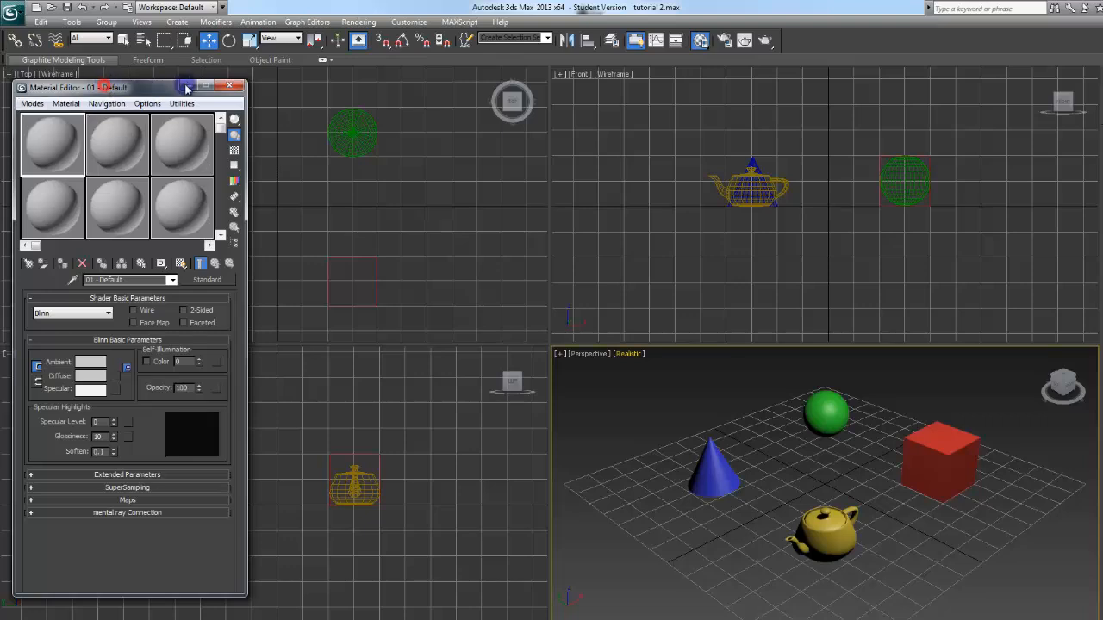
mouse_move(231, 88)
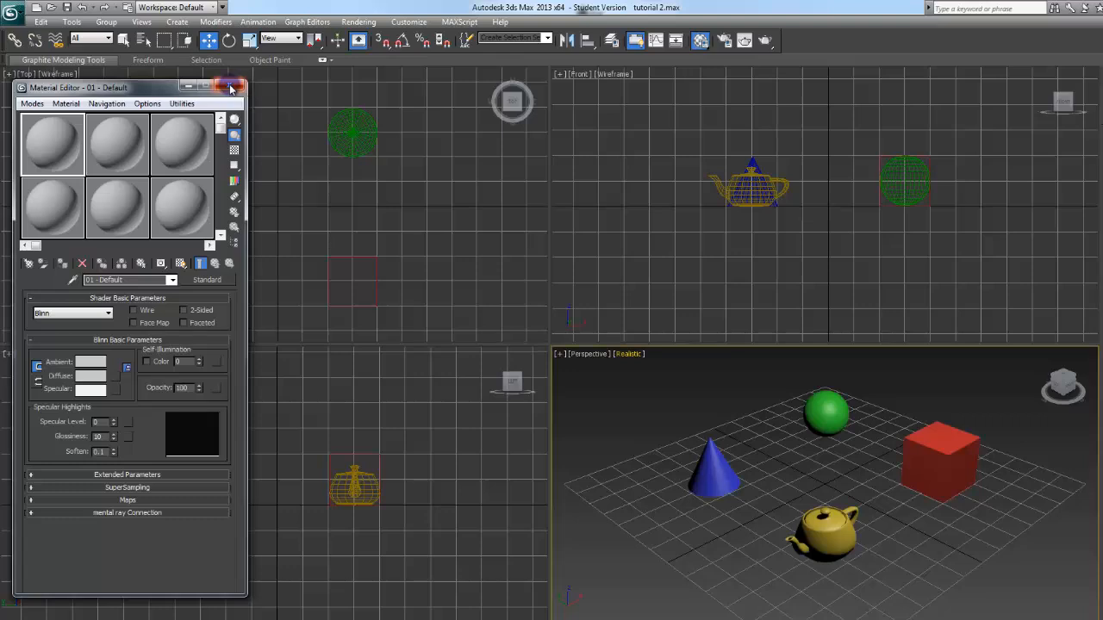
click(228, 86)
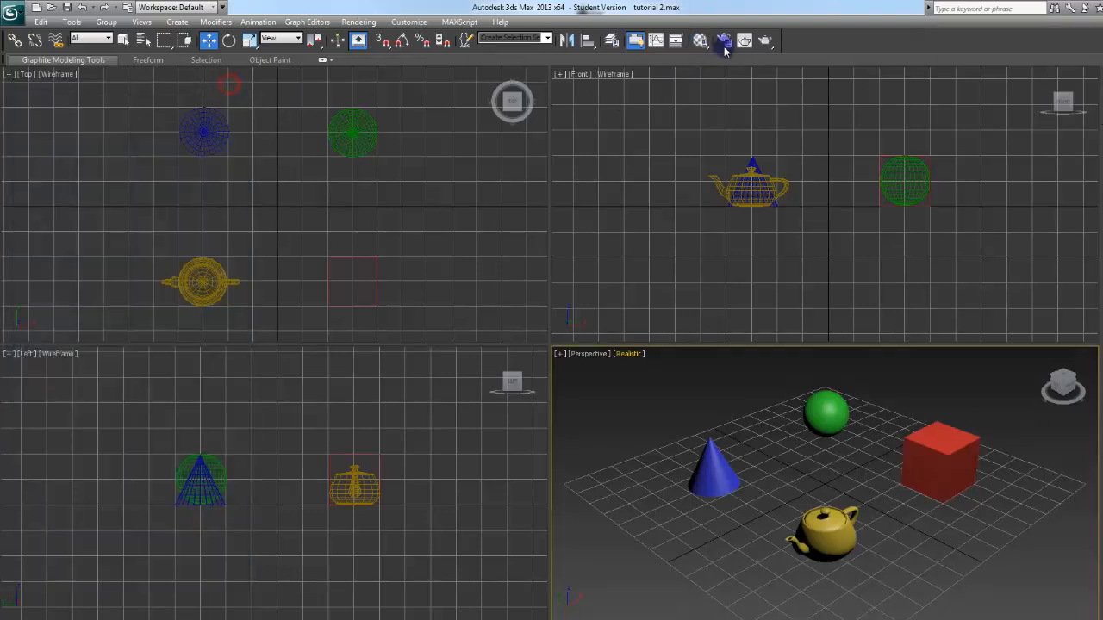
mouse_move(724, 39)
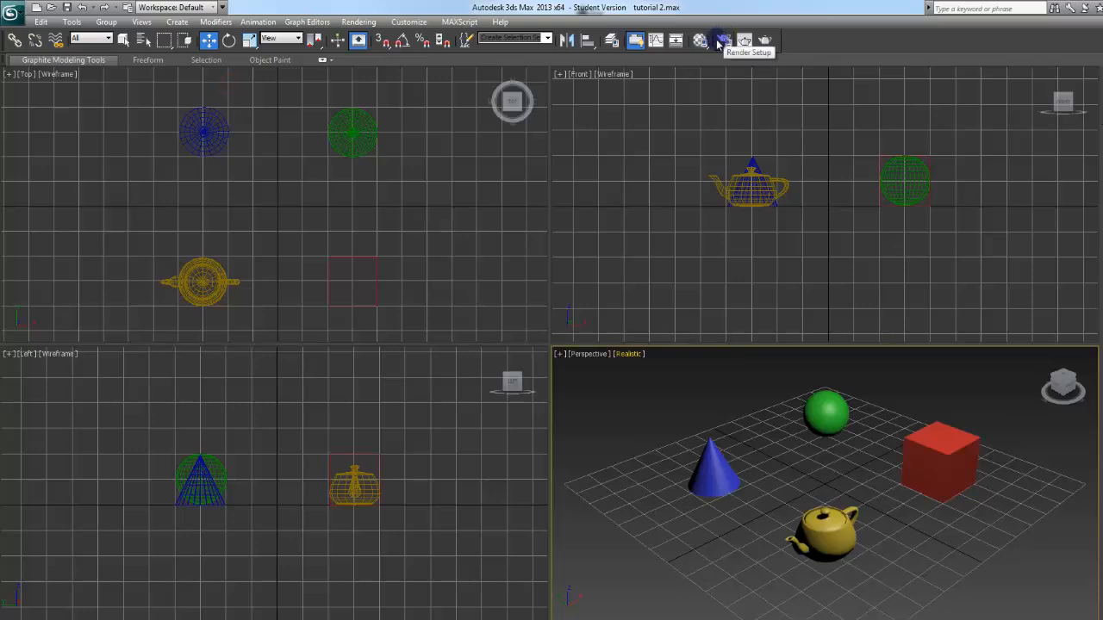
mouse_move(724, 41)
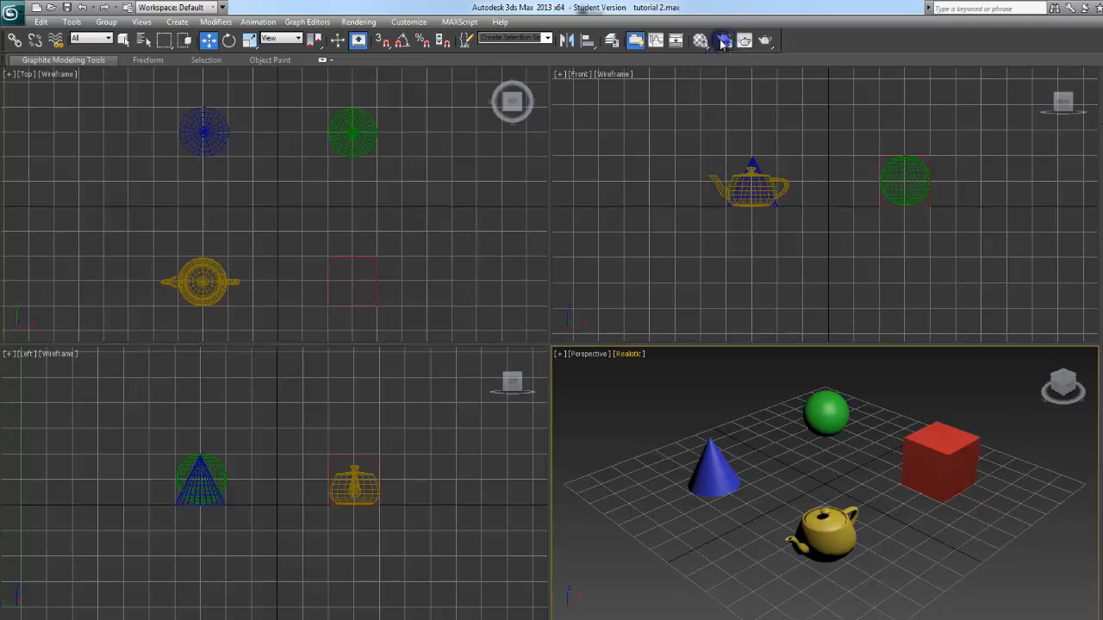
mouse_move(720, 42)
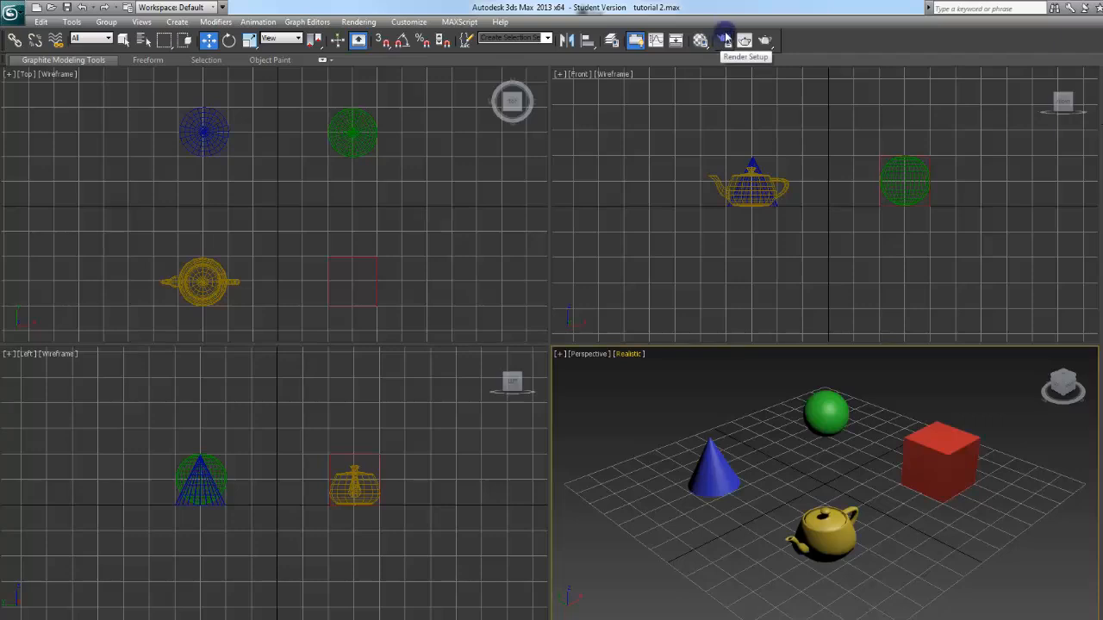
mouse_move(747, 41)
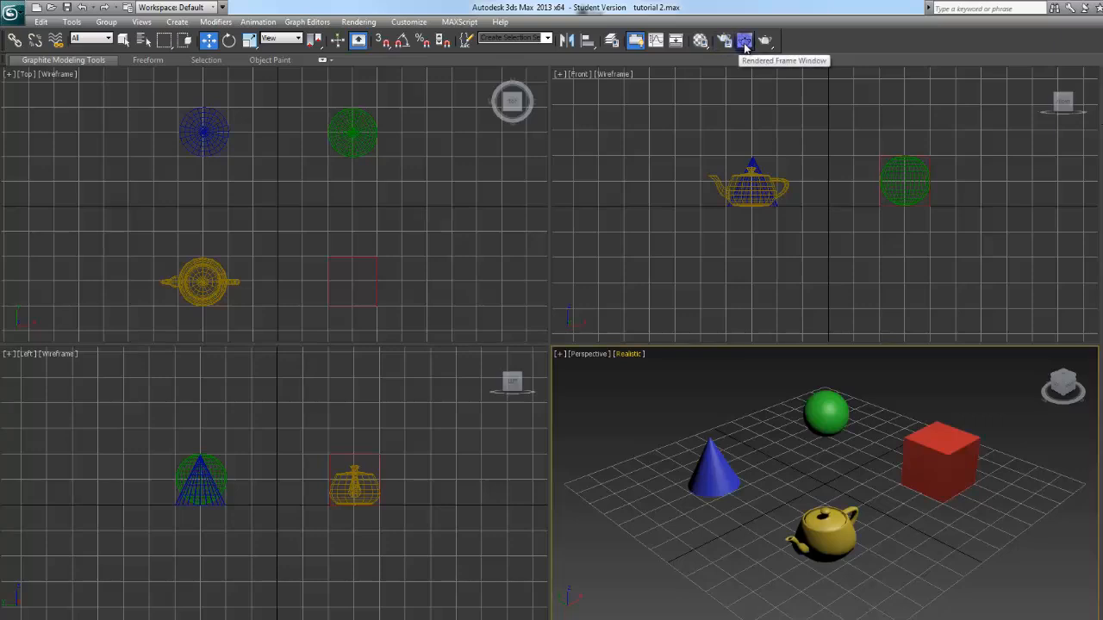
mouse_move(559, 187)
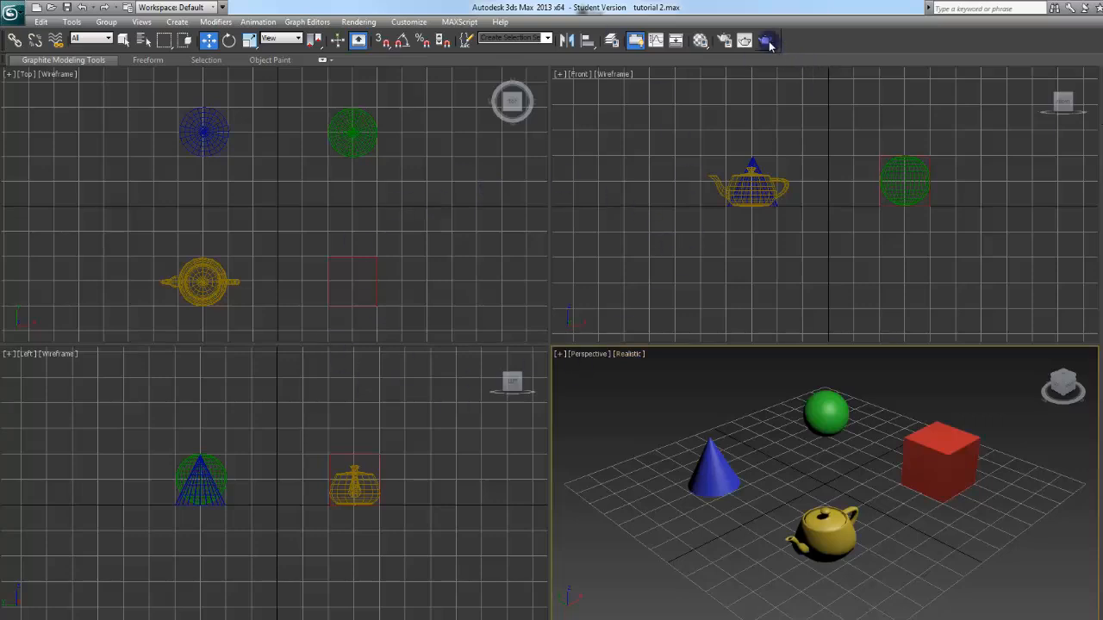
mouse_move(767, 41)
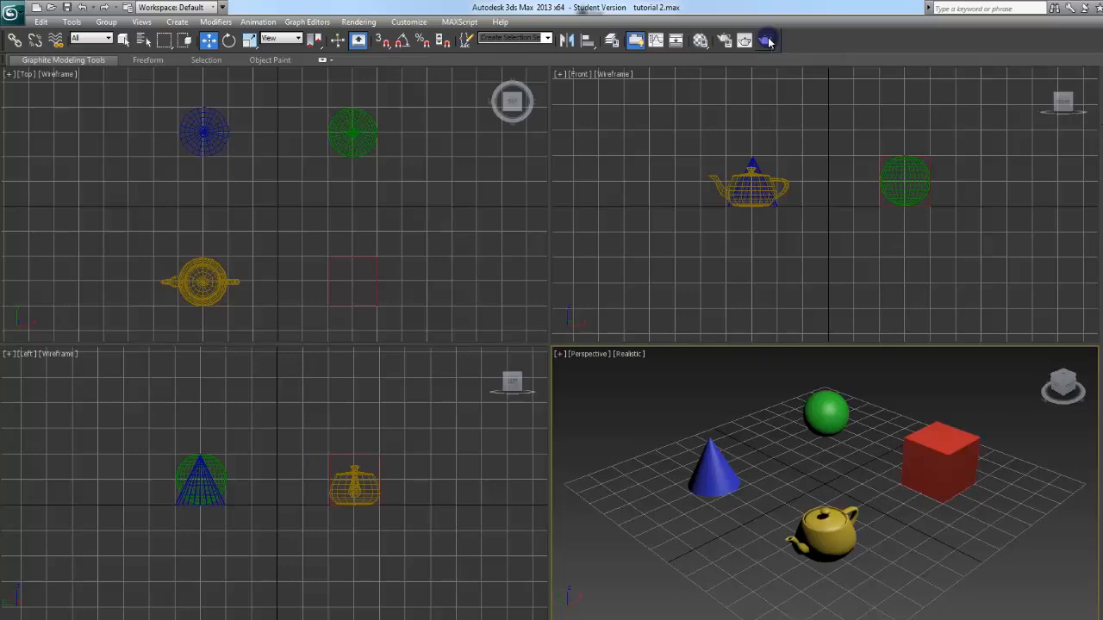
mouse_move(768, 42)
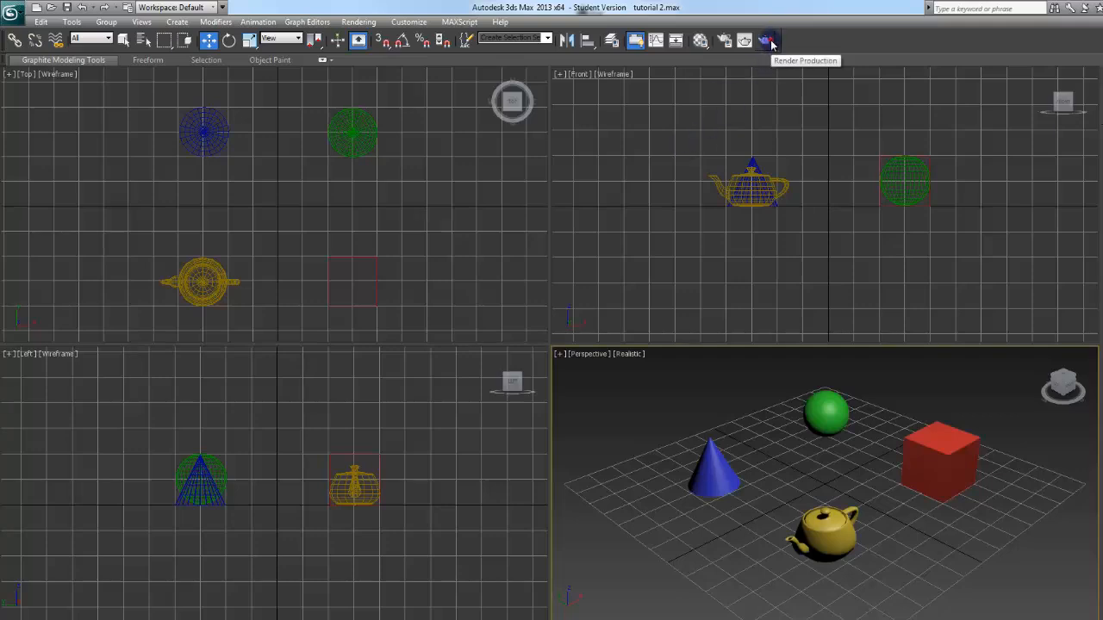
click(767, 41)
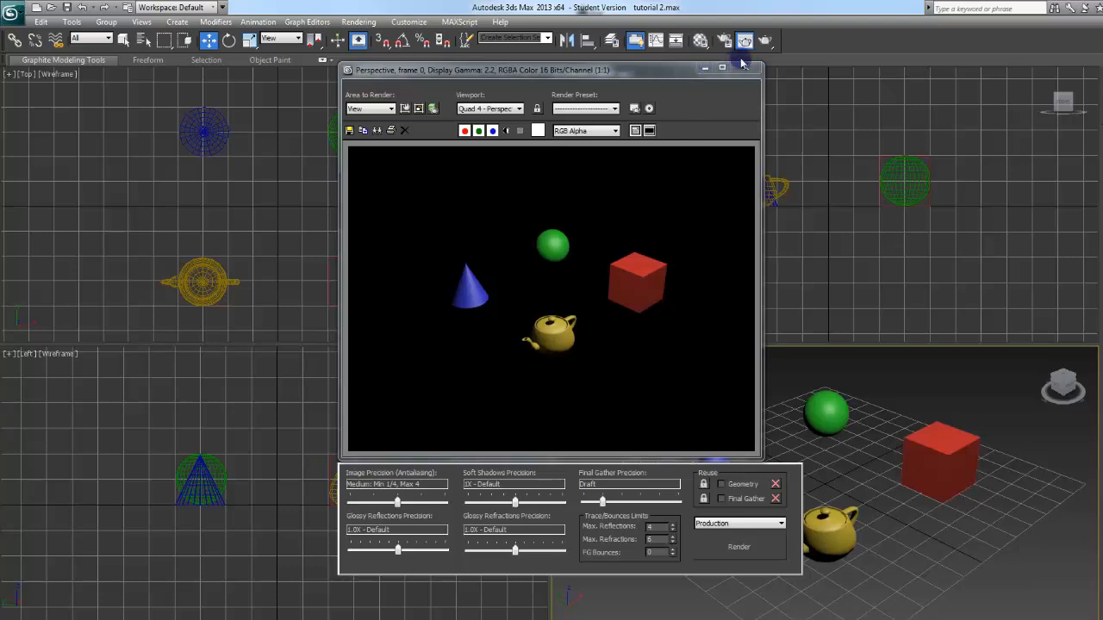
click(741, 69)
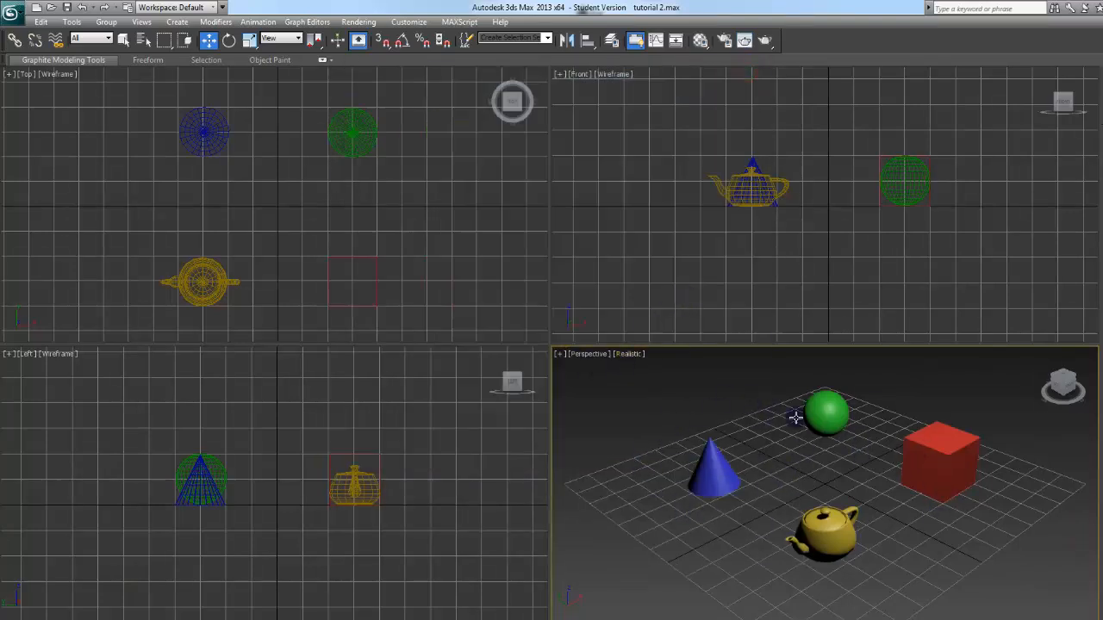
Unhide all objects, then toggle Maximize Viewport from the [+] label menu.
right_click(796, 419)
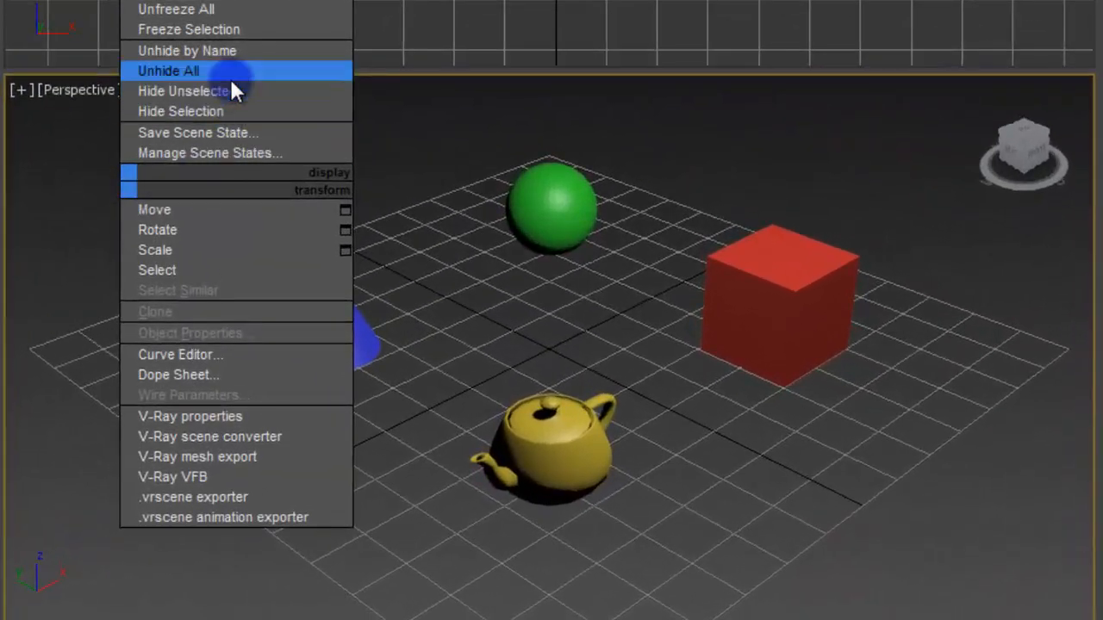
click(181, 67)
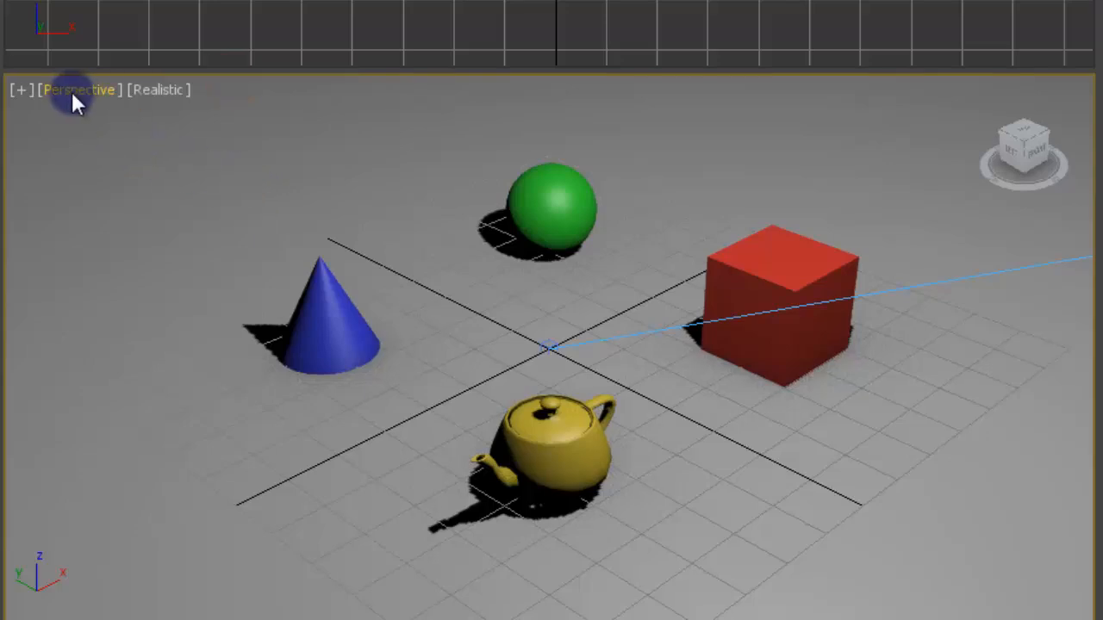
click(19, 90)
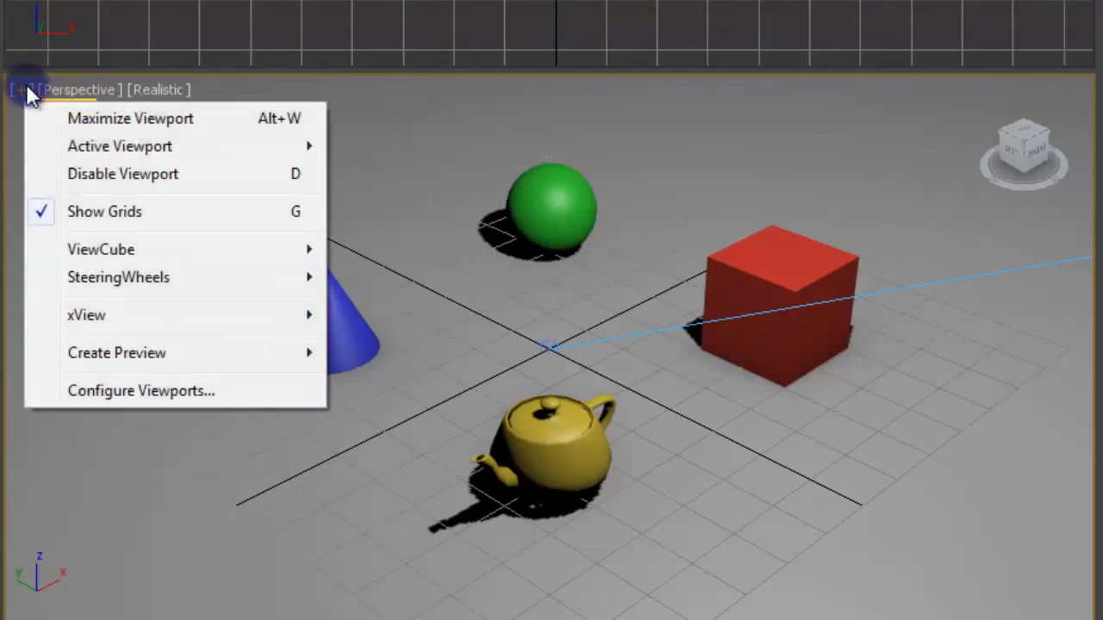
mouse_move(186, 148)
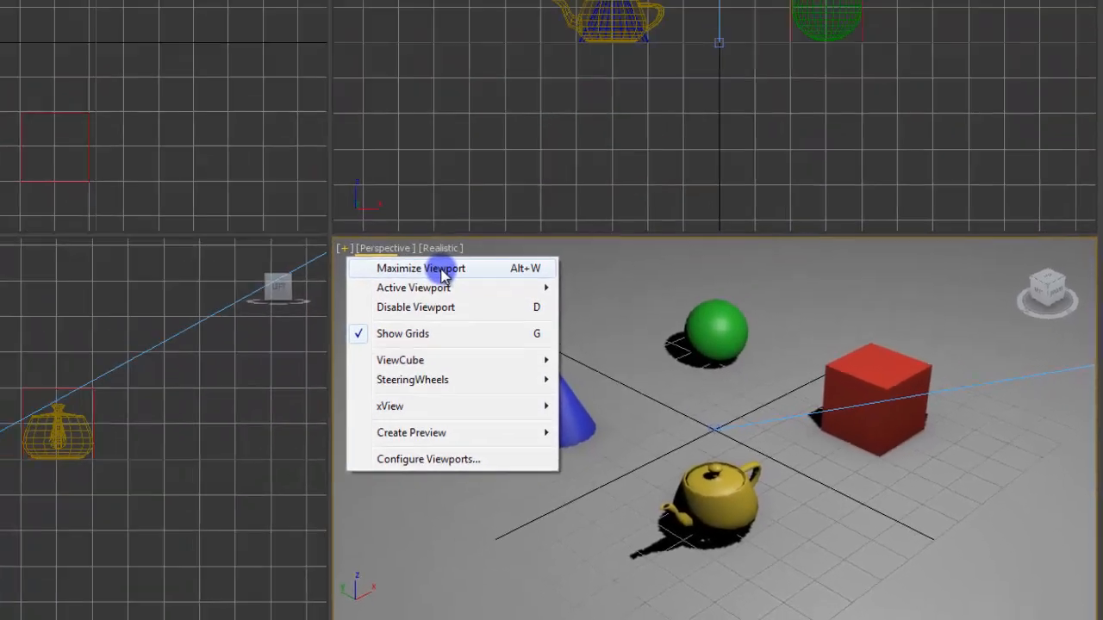
click(421, 268)
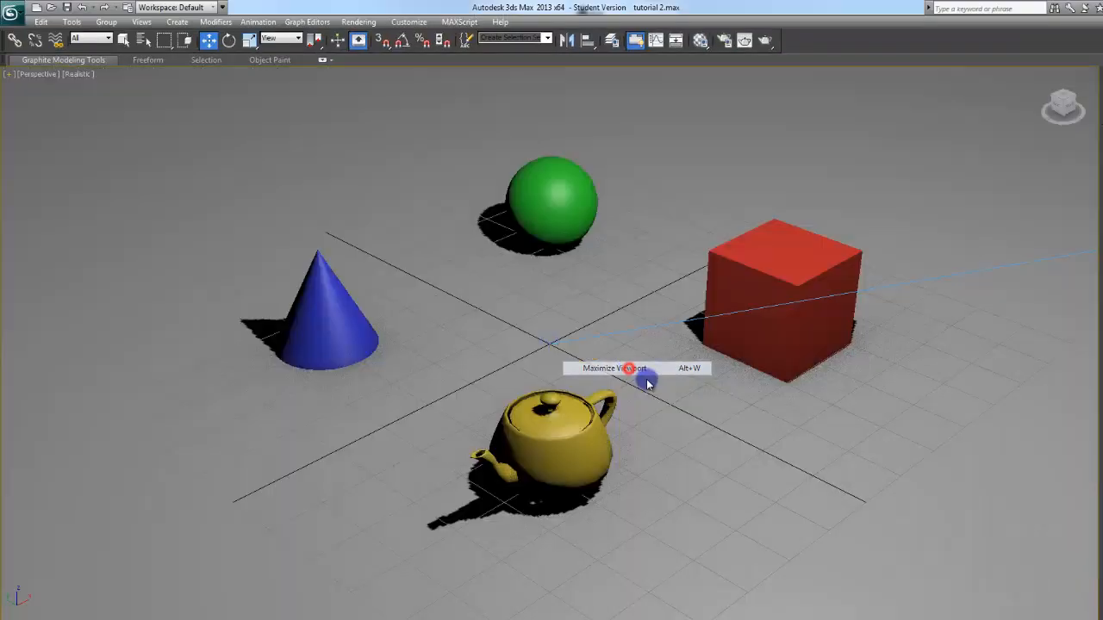
mouse_move(580, 327)
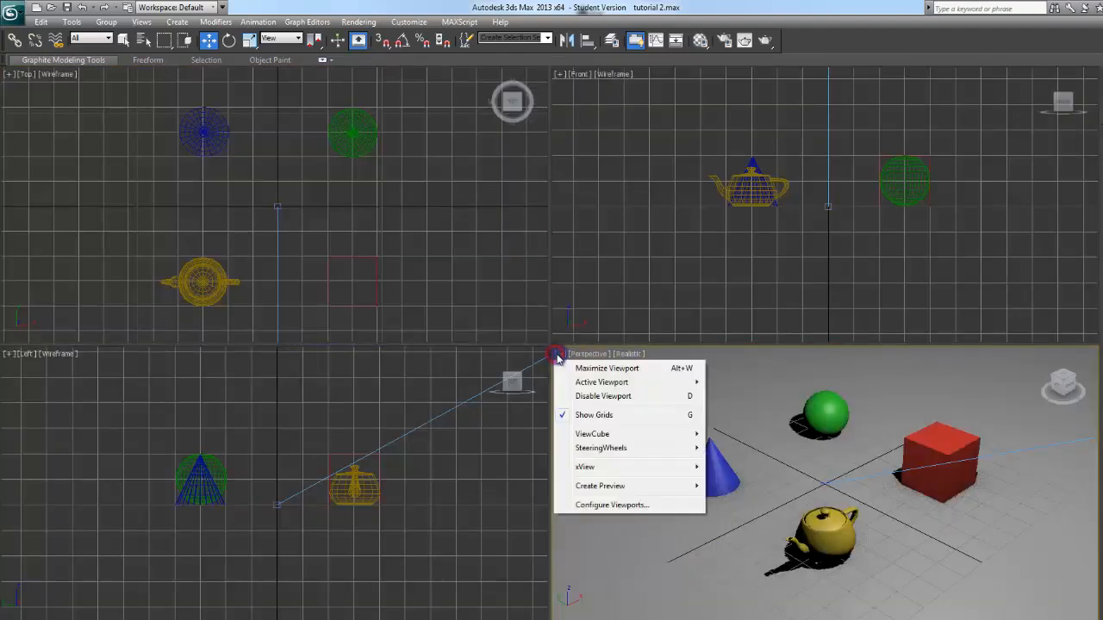
mouse_move(603, 383)
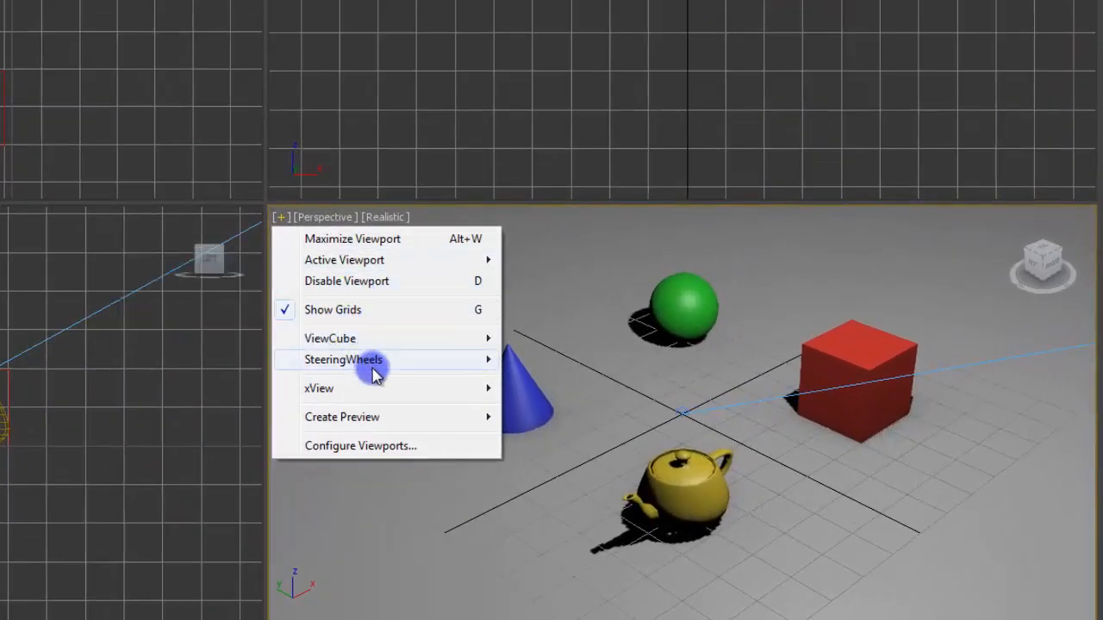
mouse_move(383, 311)
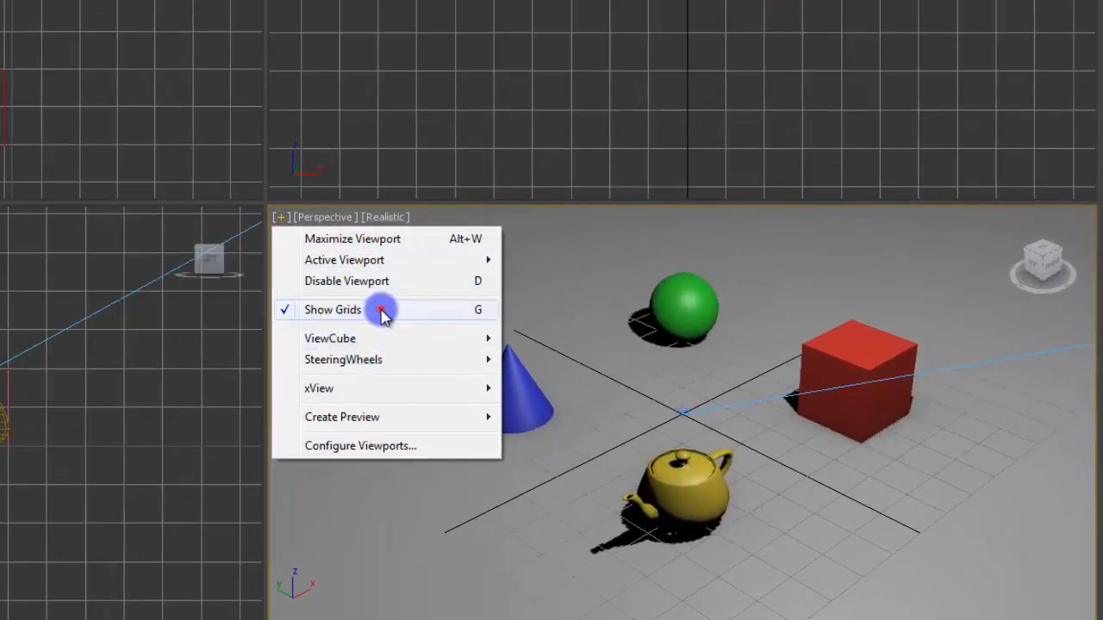
click(342, 310)
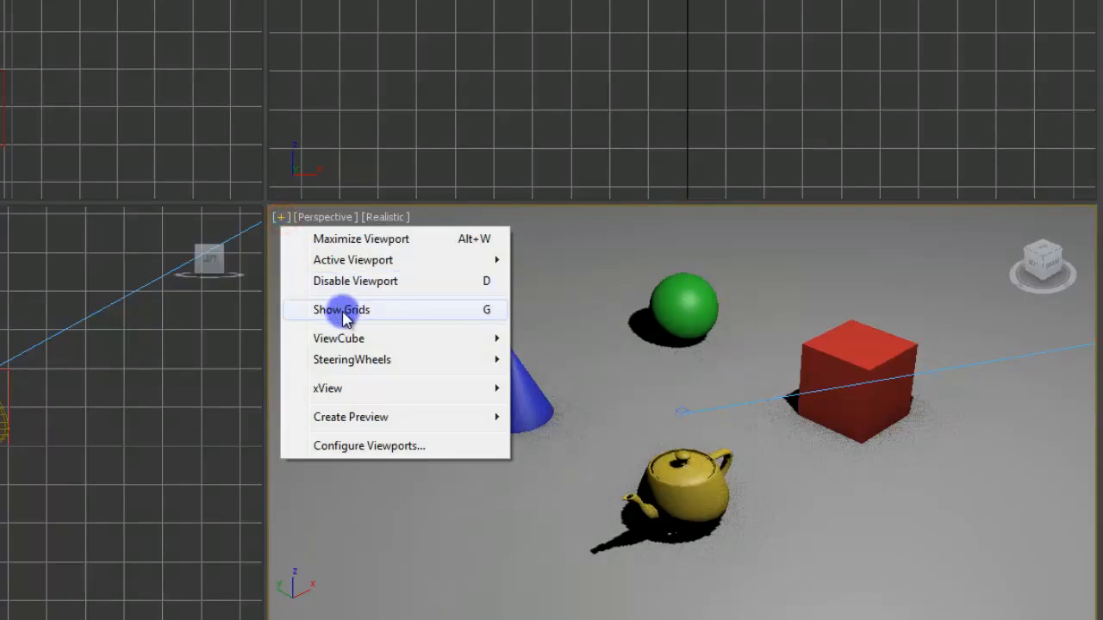
click(343, 310)
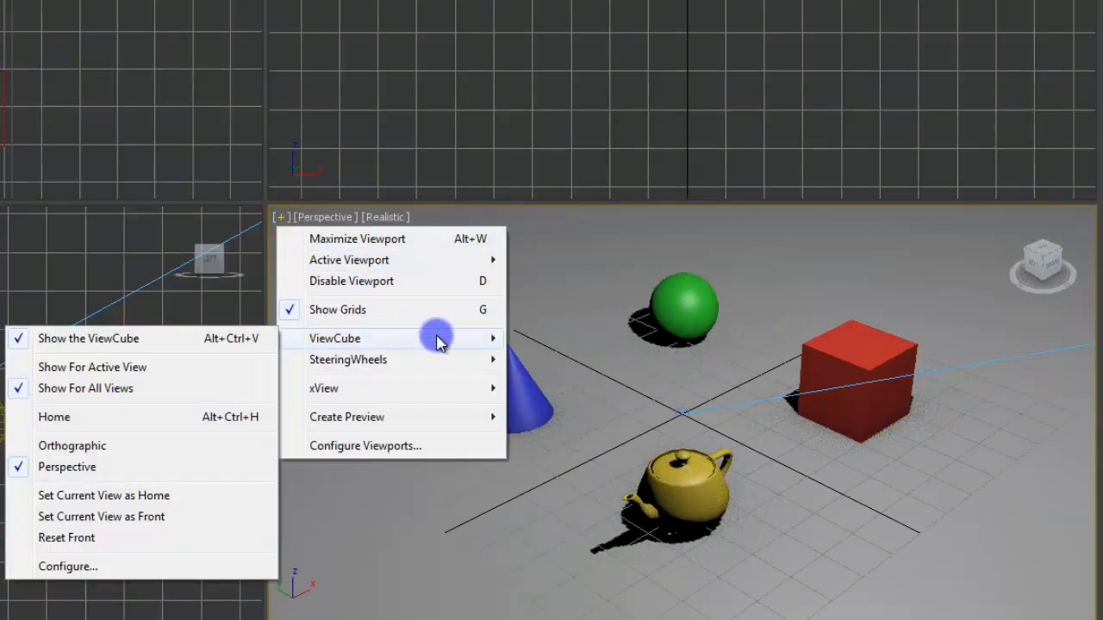
mouse_move(348, 360)
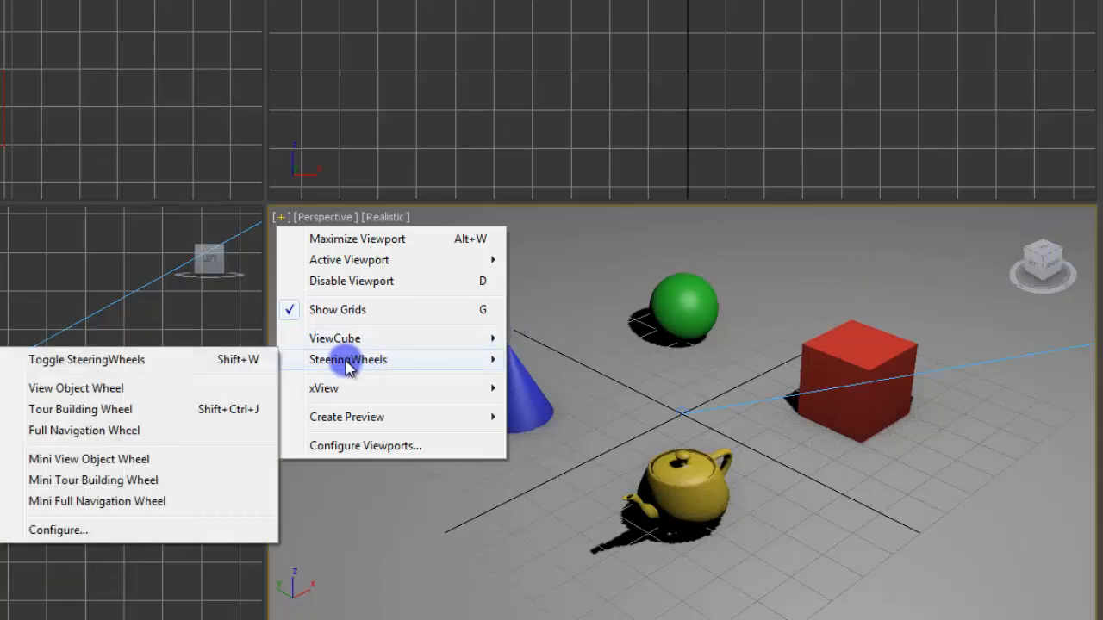
mouse_move(215, 370)
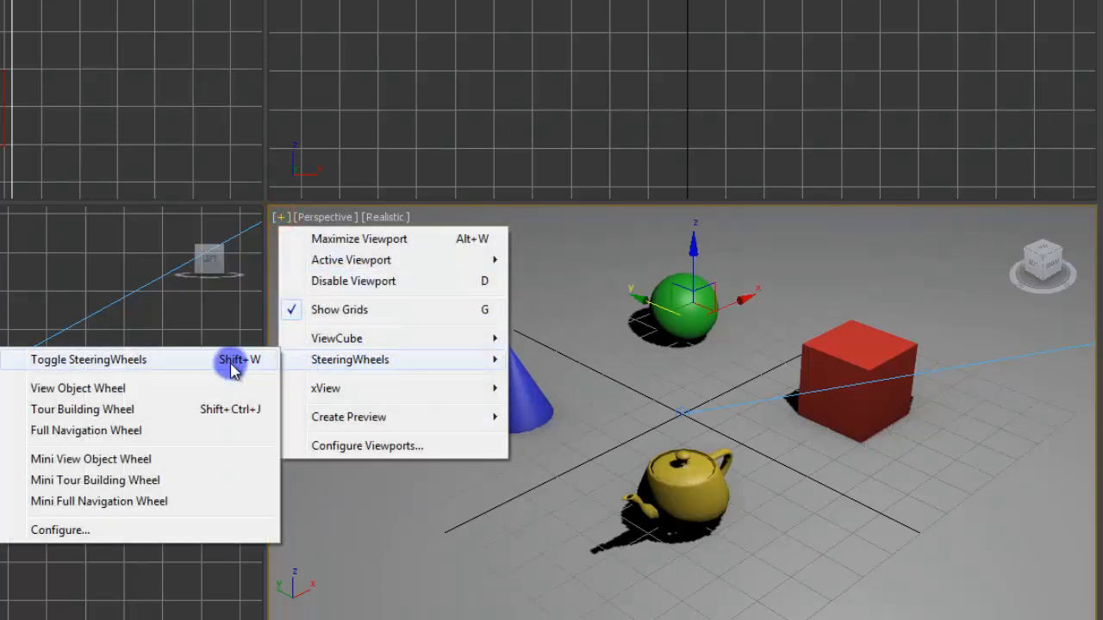
click(89, 360)
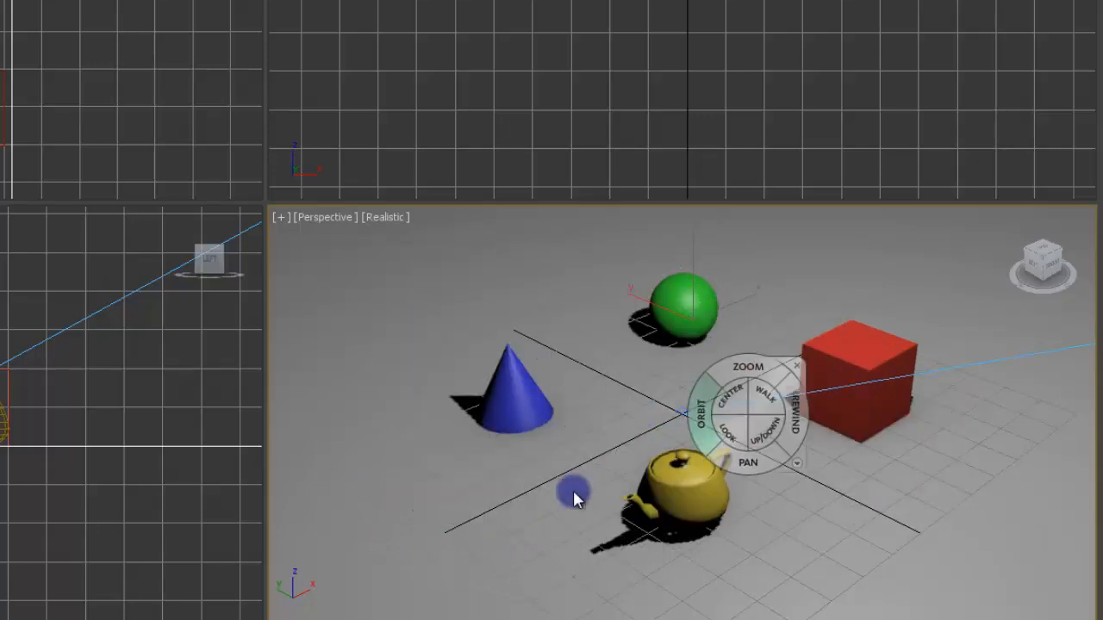
drag(575, 498, 358, 245)
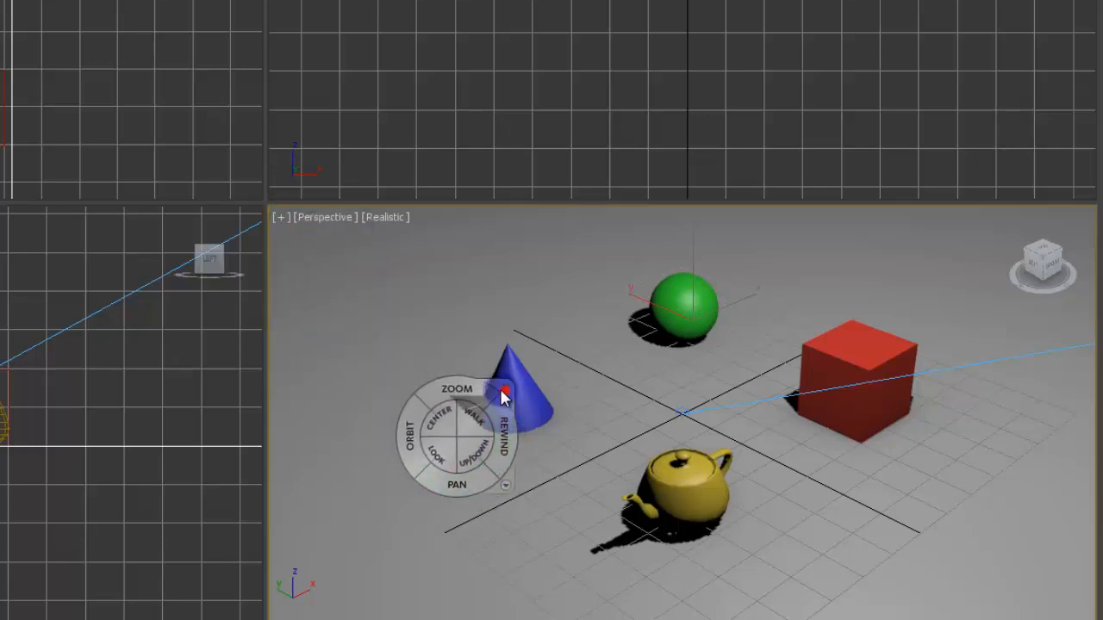
click(281, 217)
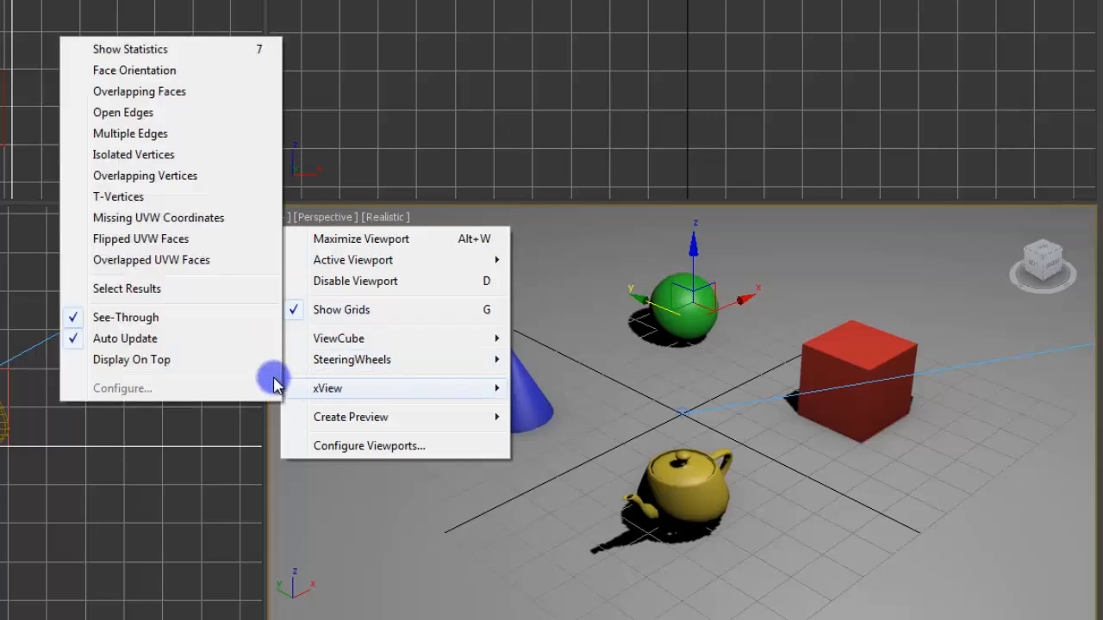
mouse_move(179, 120)
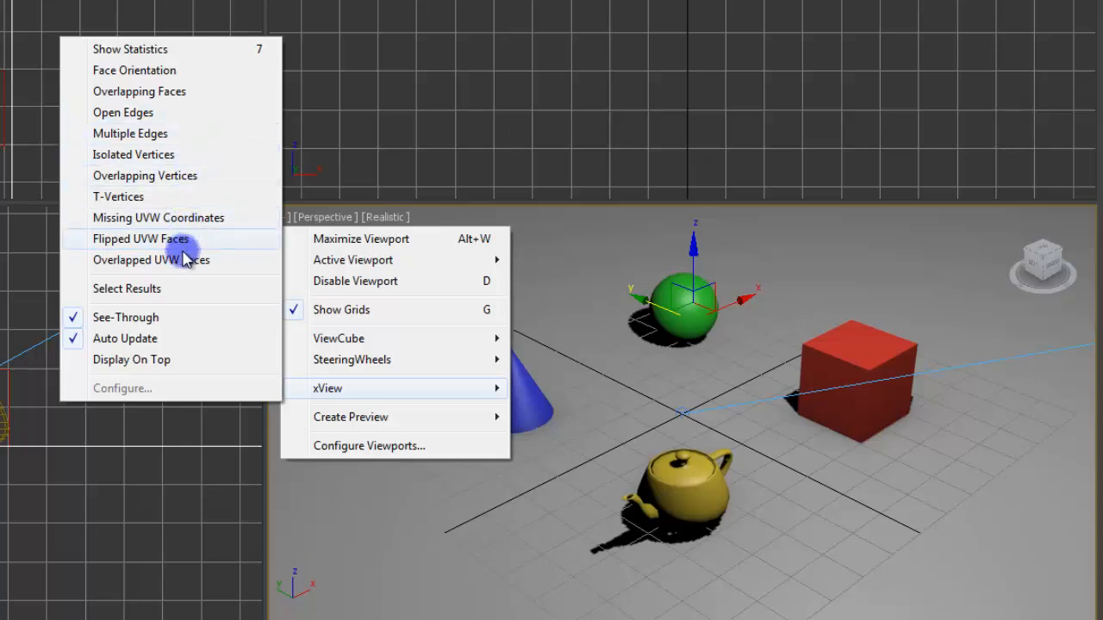
mouse_move(188, 193)
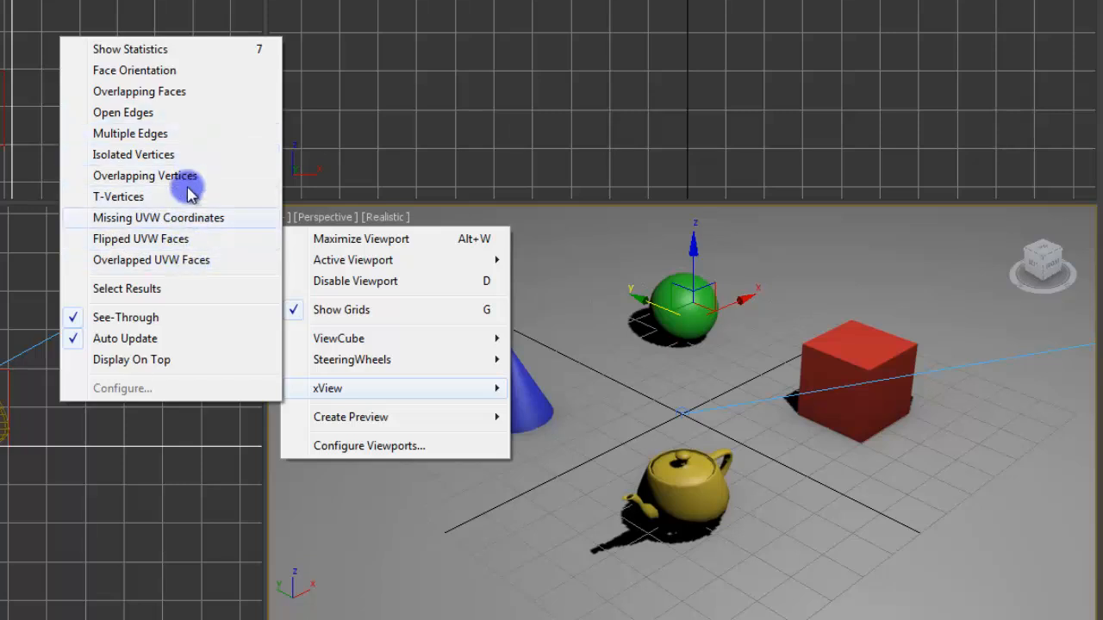
mouse_move(148, 132)
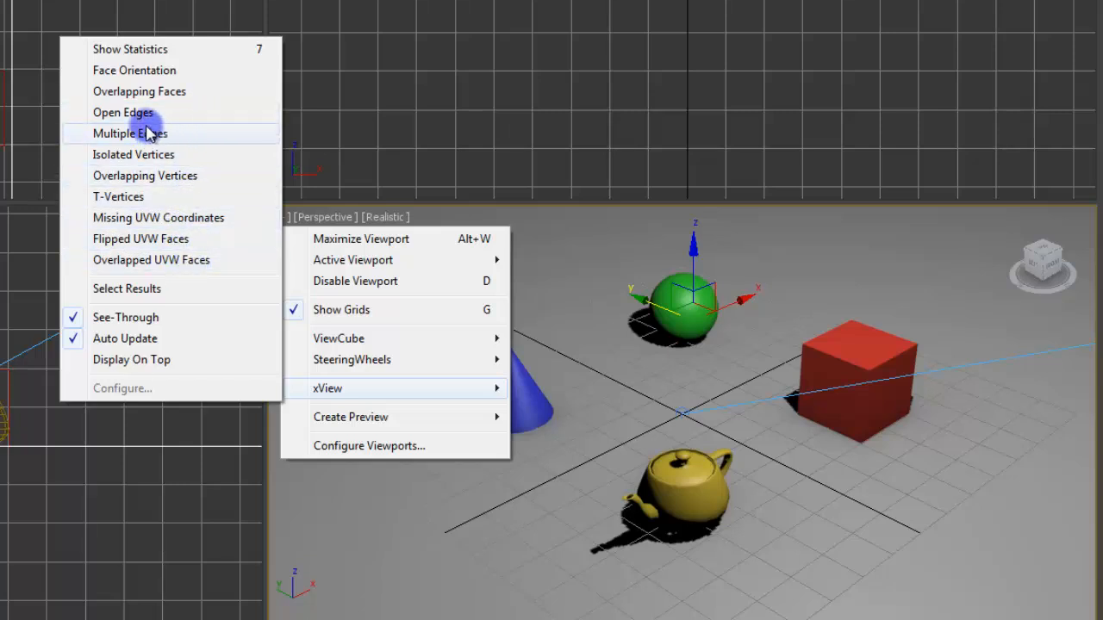
mouse_move(322, 289)
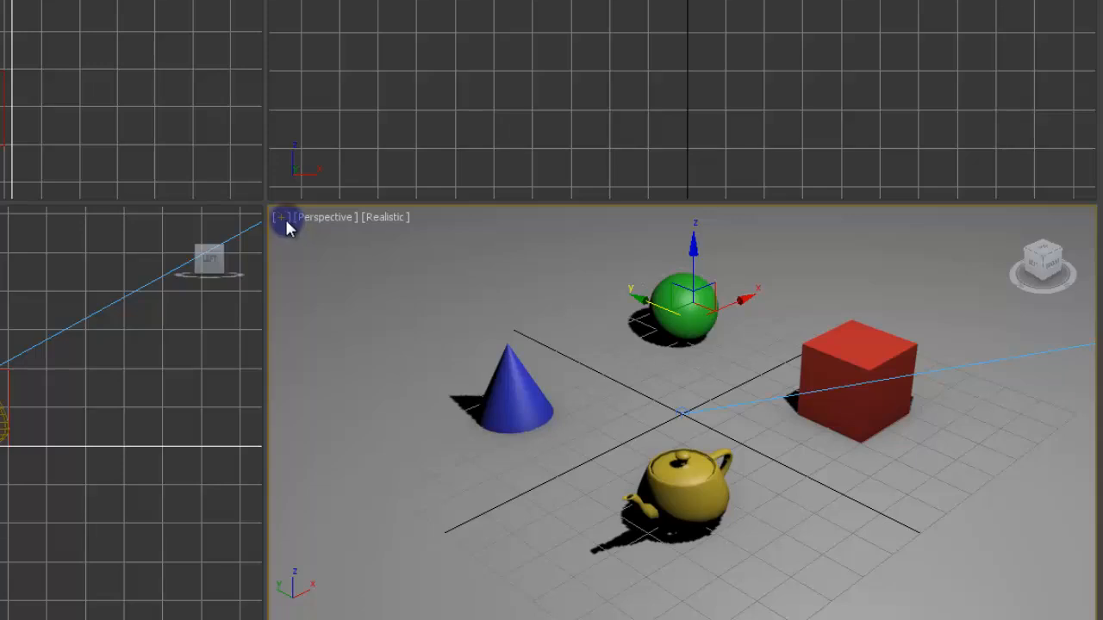
Switch the large viewport's view type to Orthographic and back via the view label menu.
click(287, 218)
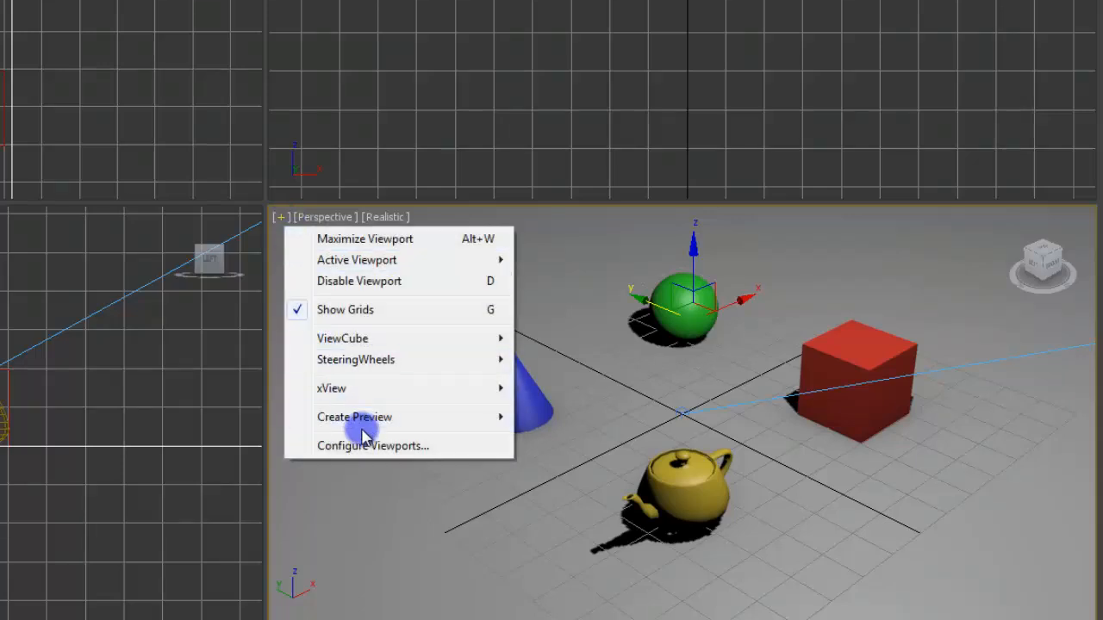
mouse_move(383, 249)
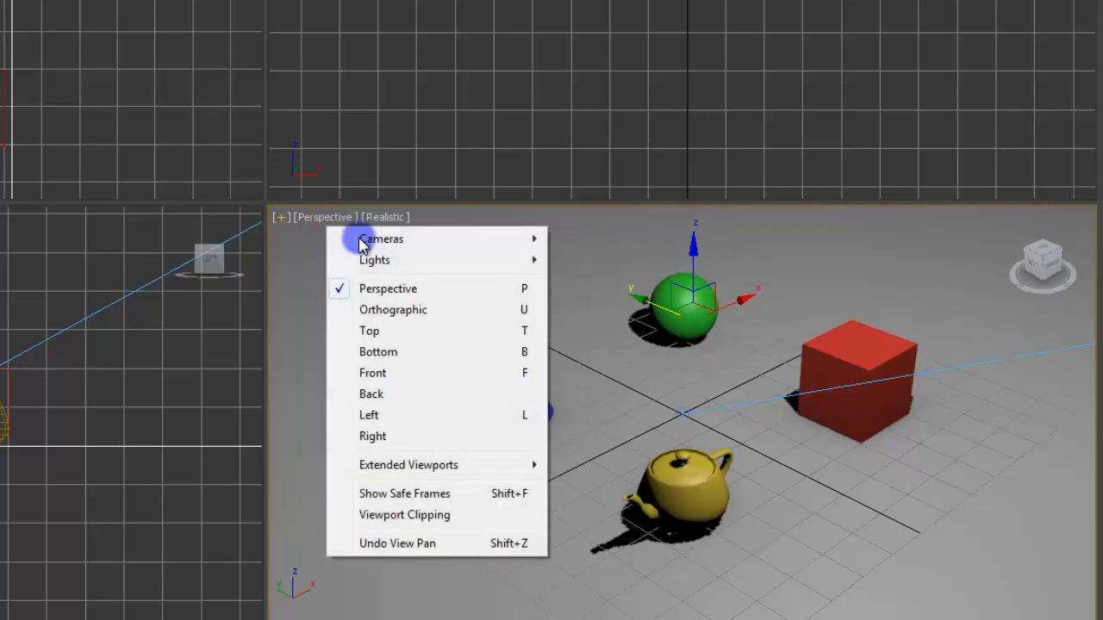
mouse_move(319, 222)
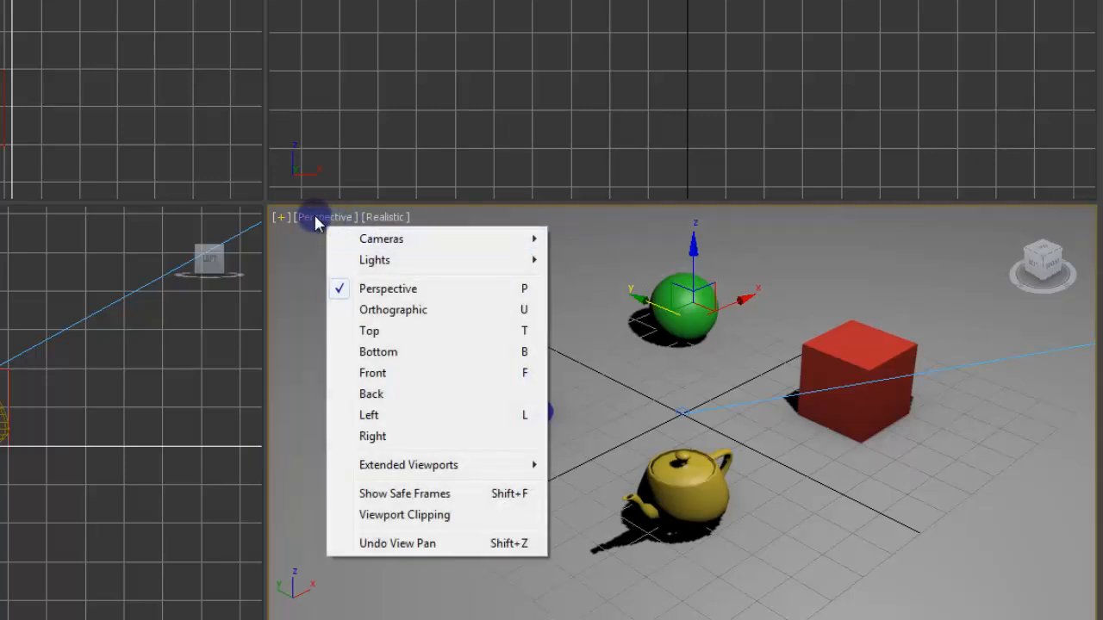
mouse_move(414, 310)
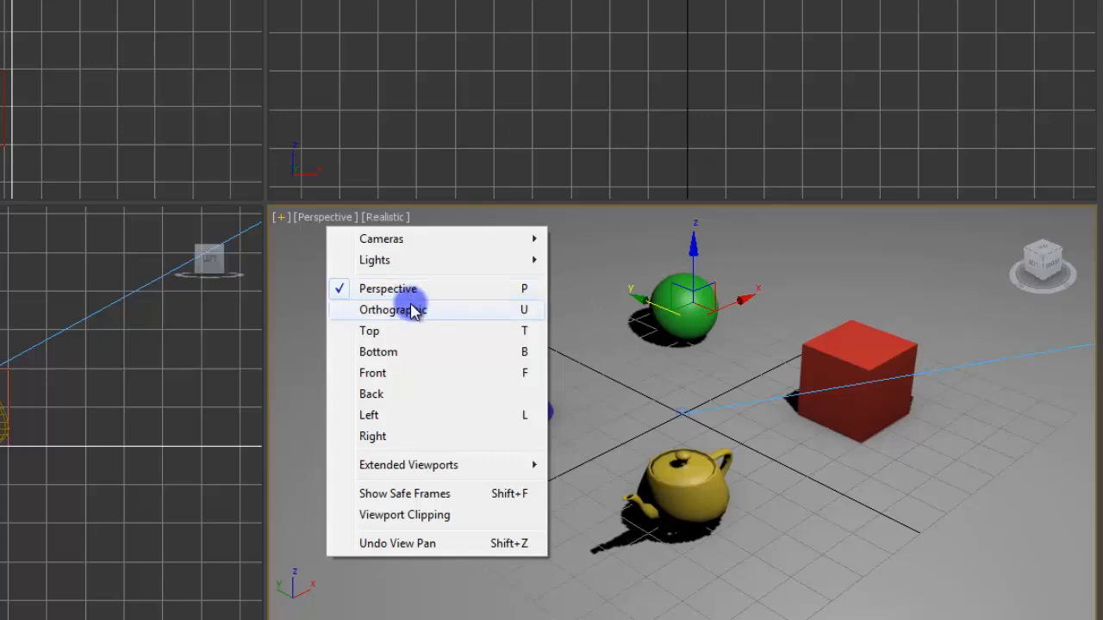
mouse_move(510, 317)
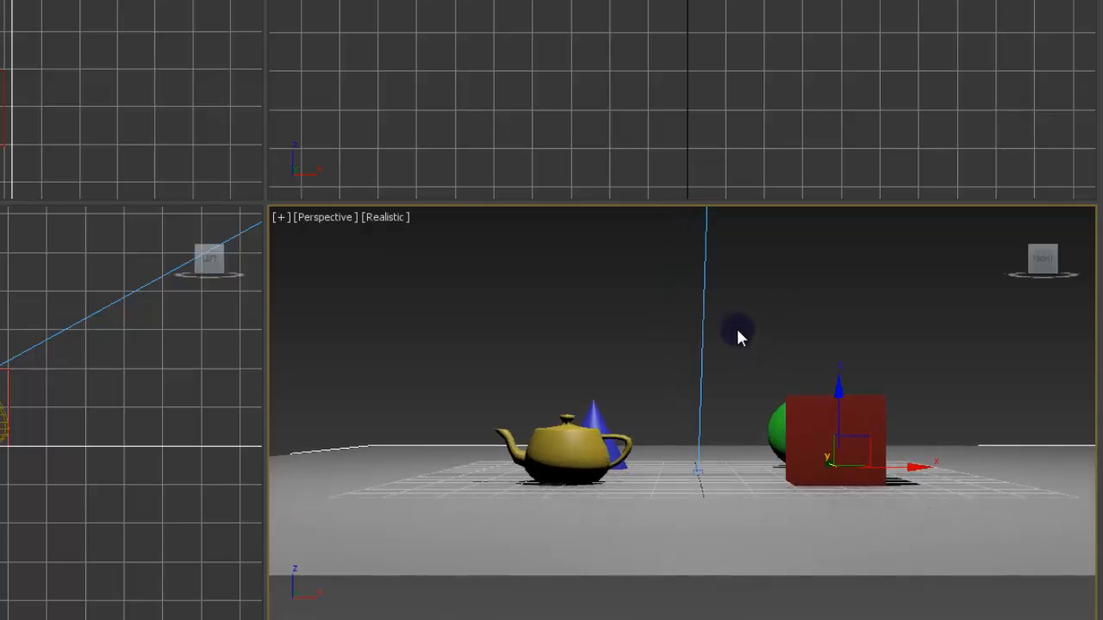
mouse_move(699, 398)
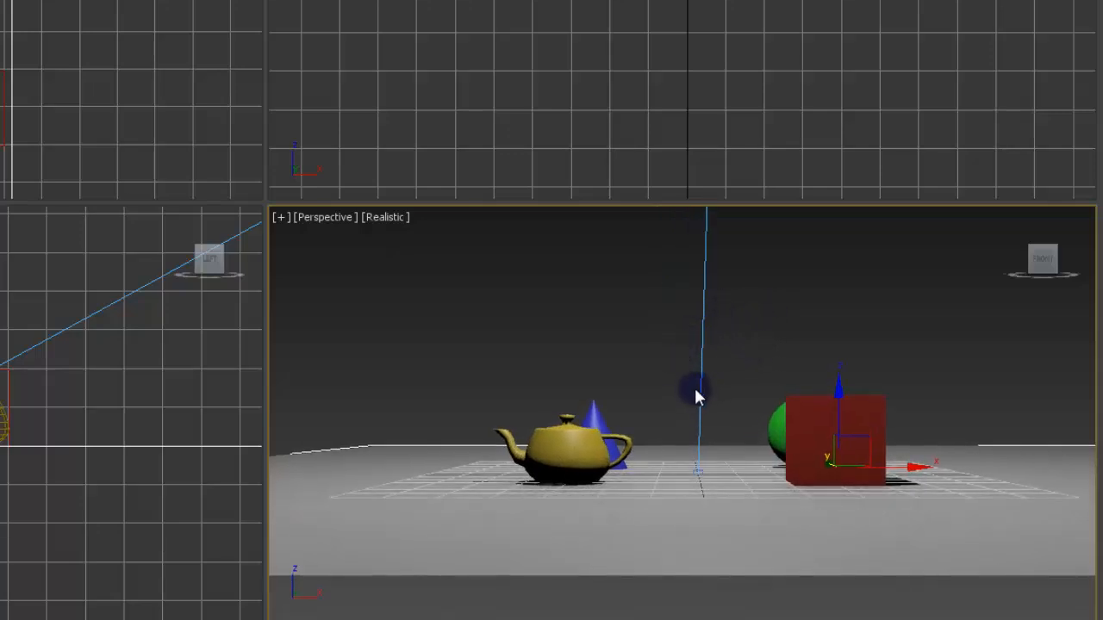
mouse_move(524, 307)
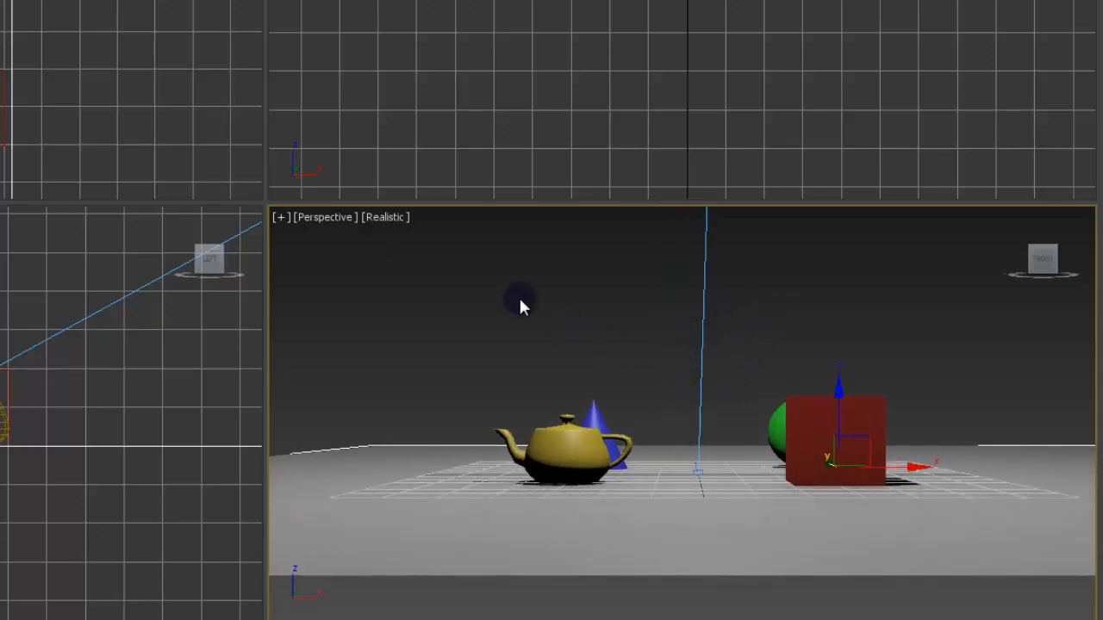
click(324, 217)
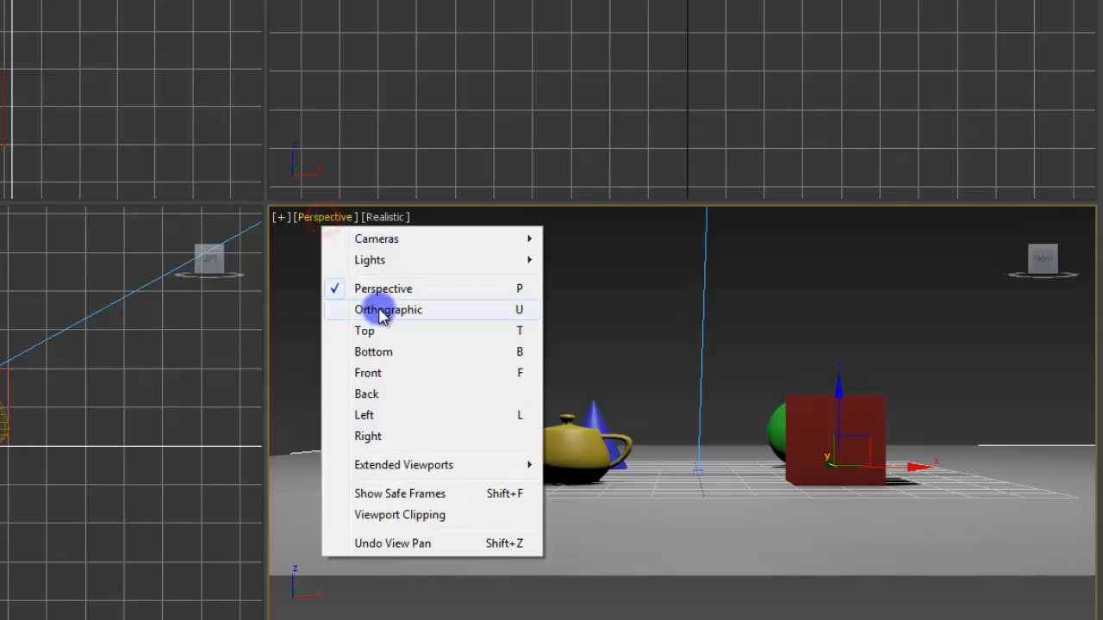
click(386, 310)
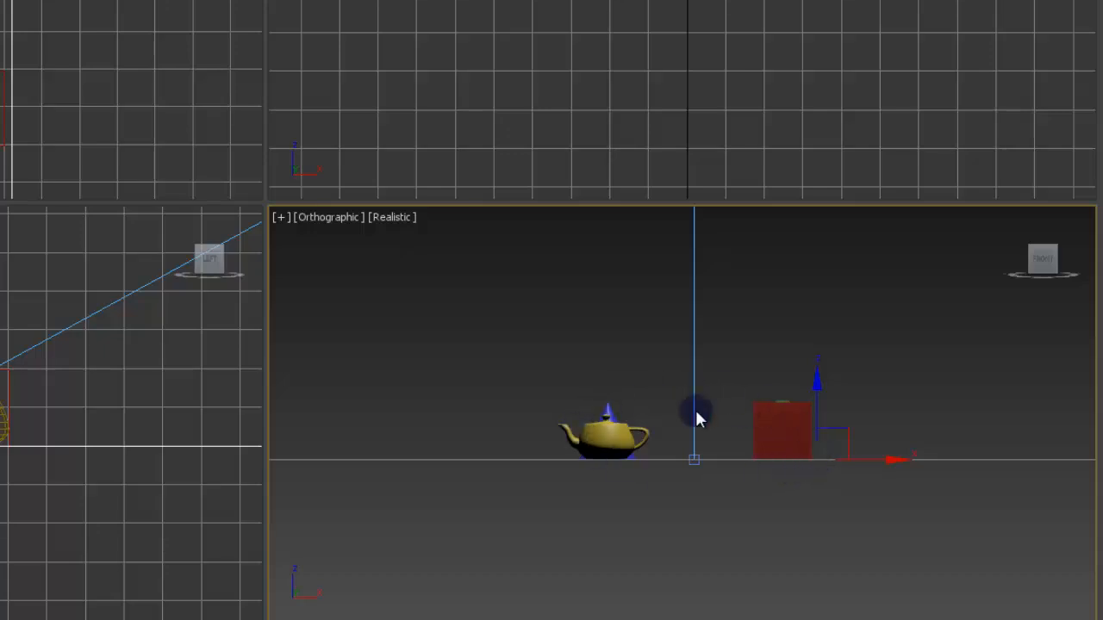
click(331, 217)
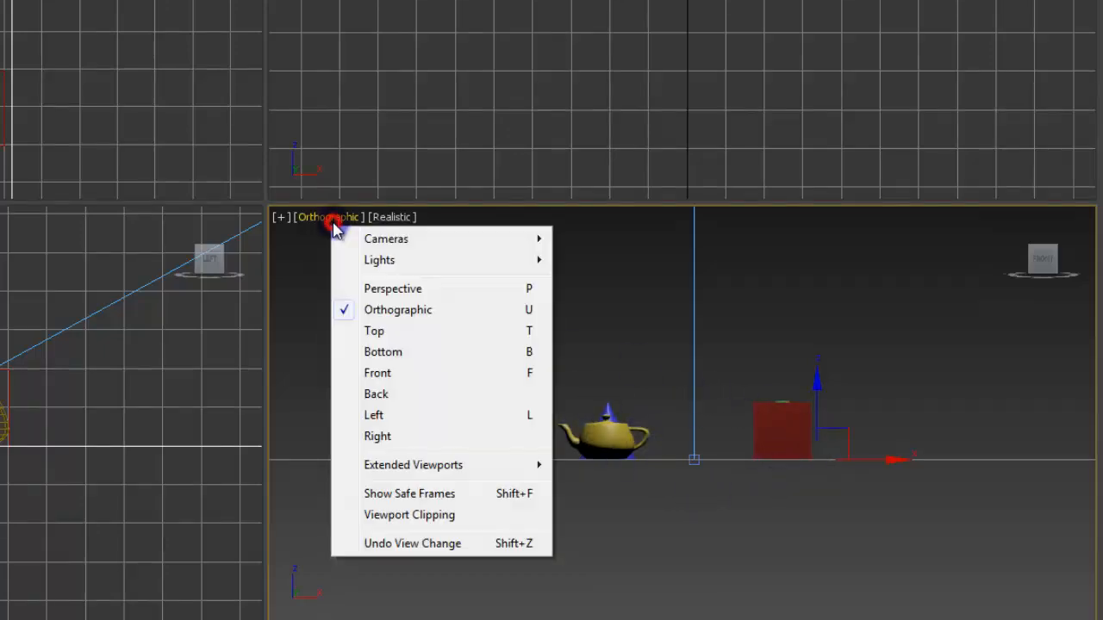
mouse_move(414, 303)
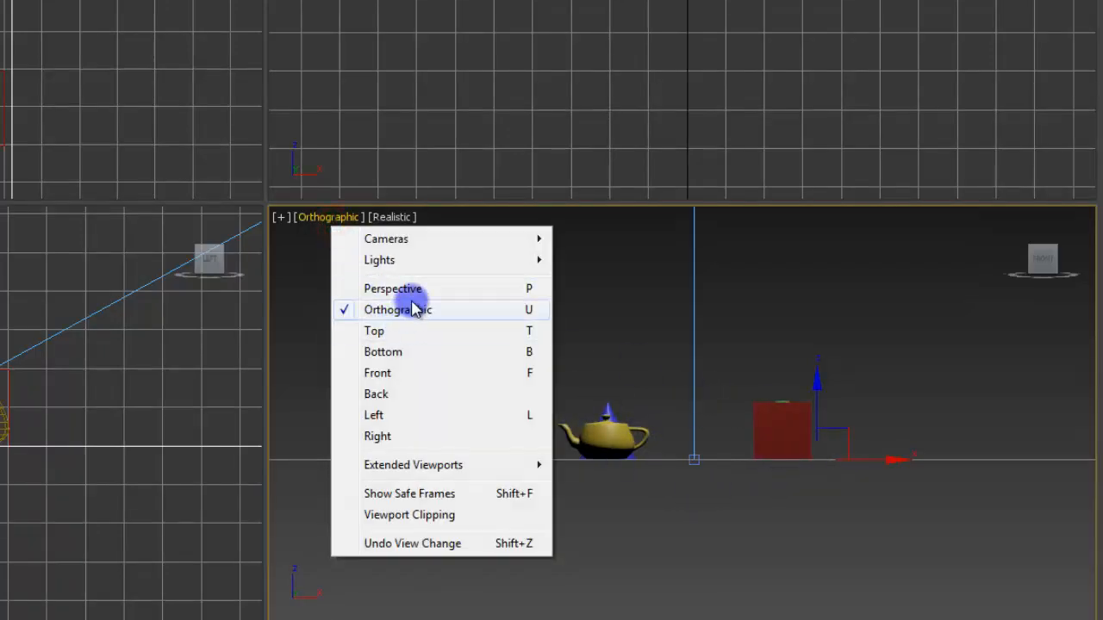
mouse_move(451, 276)
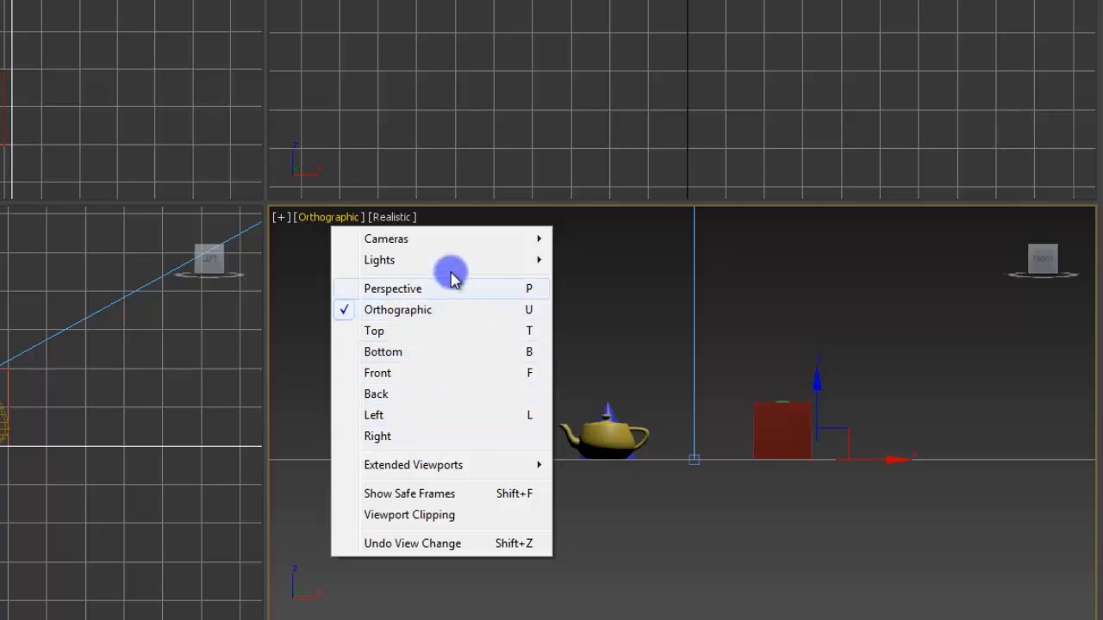
mouse_move(441, 285)
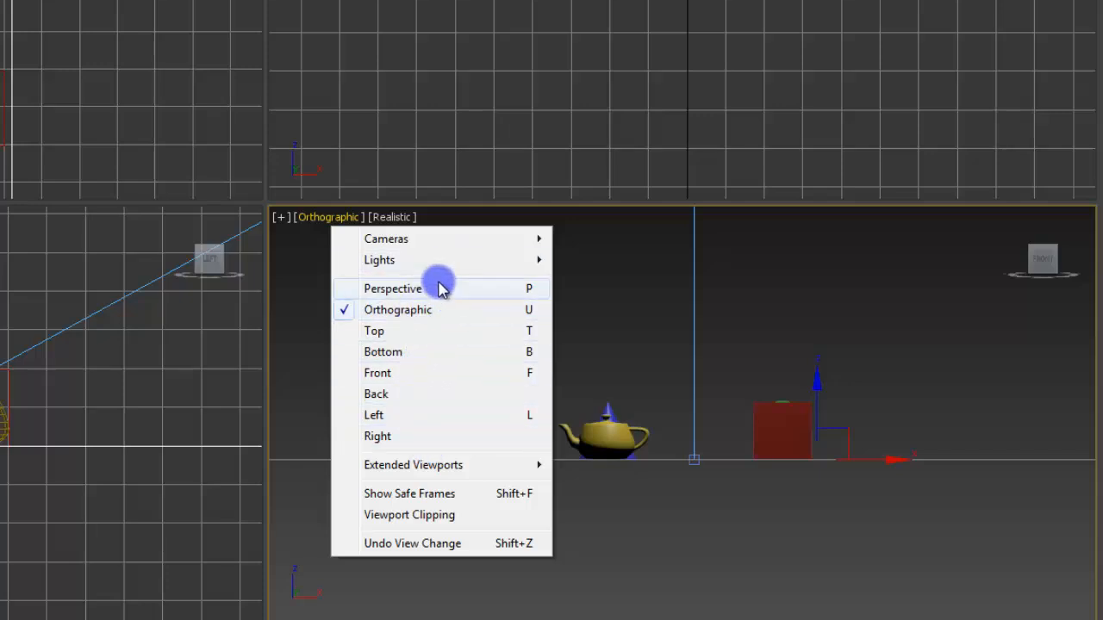
click(393, 289)
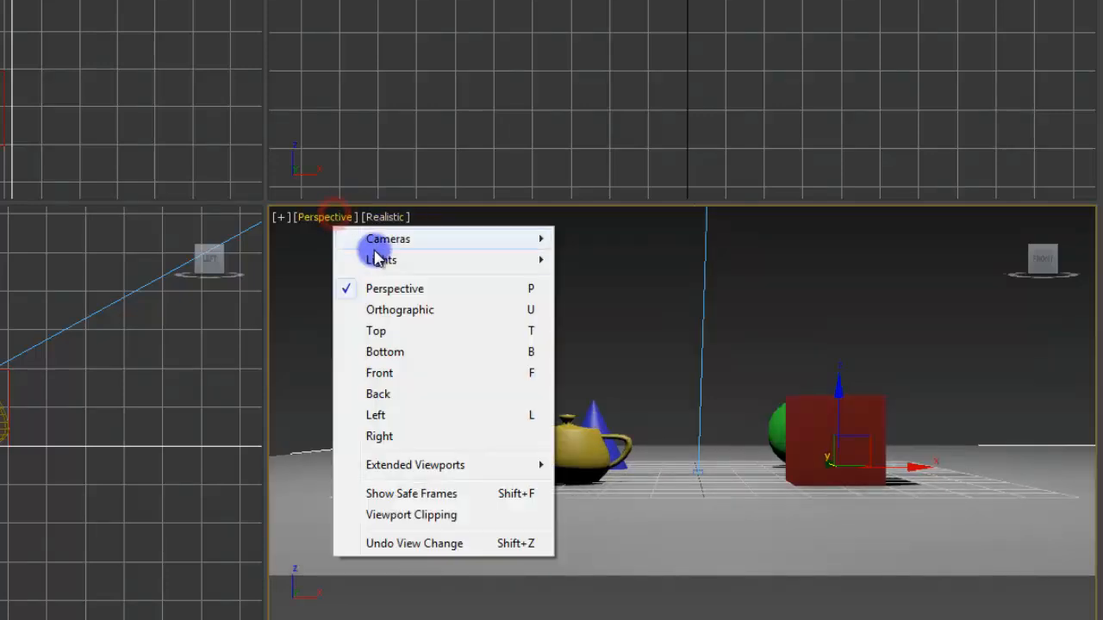
mouse_move(388, 238)
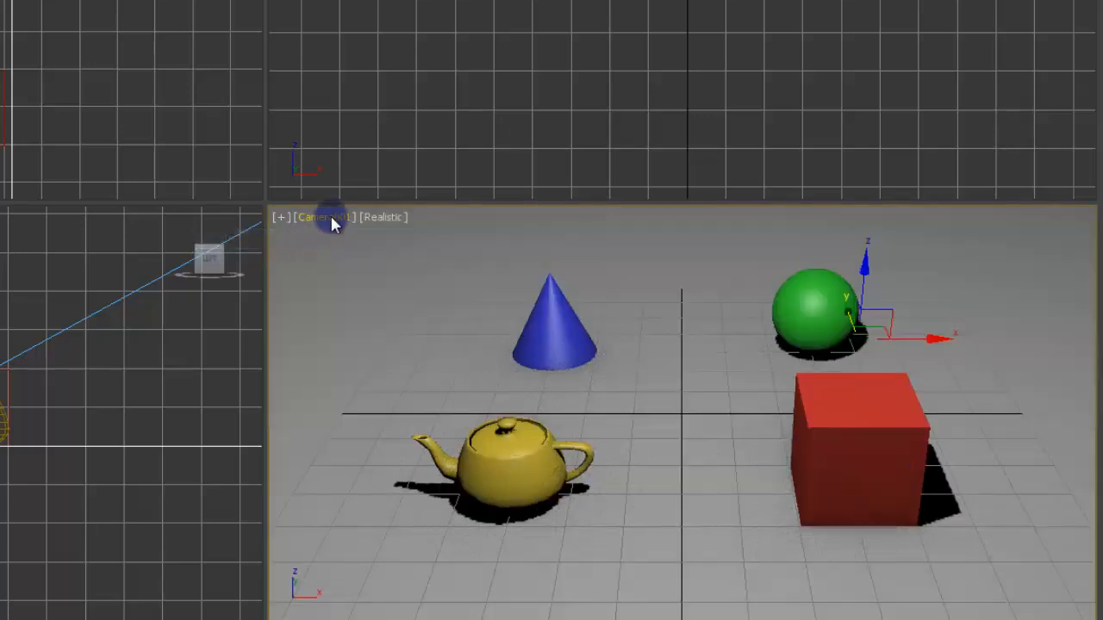
Leave Camera001 and return the large viewport to a free Perspective view.
click(324, 217)
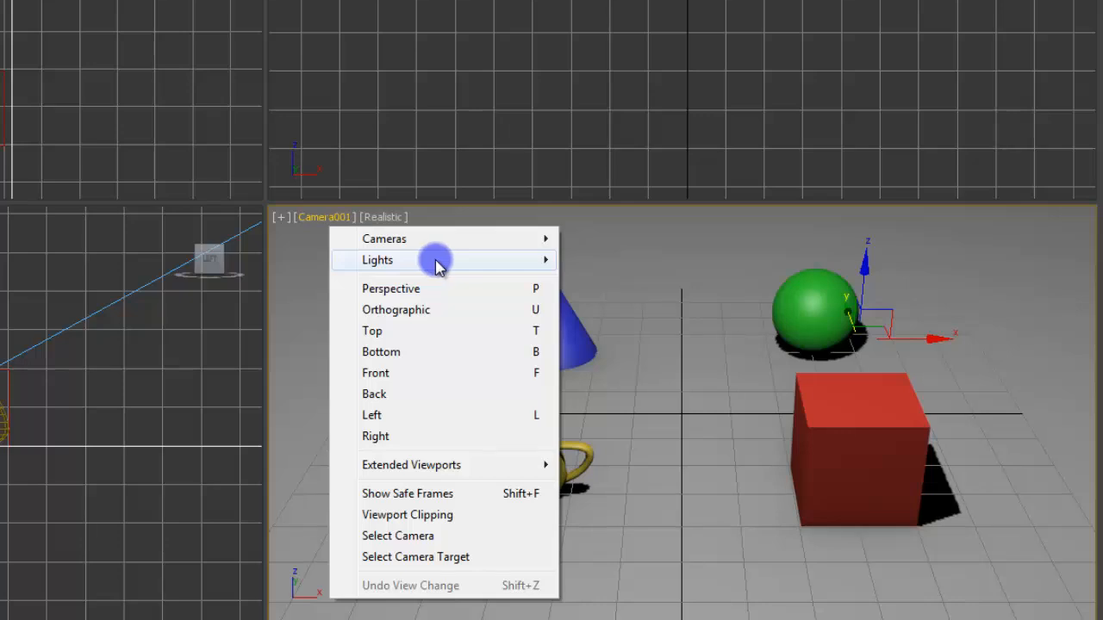
mouse_move(490, 268)
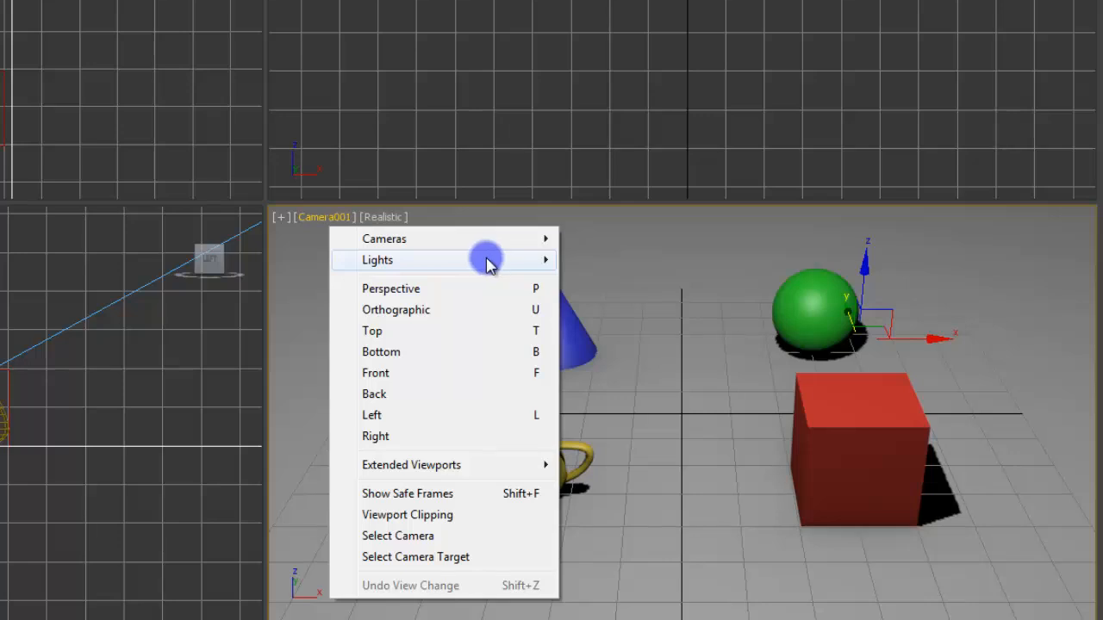
mouse_move(469, 284)
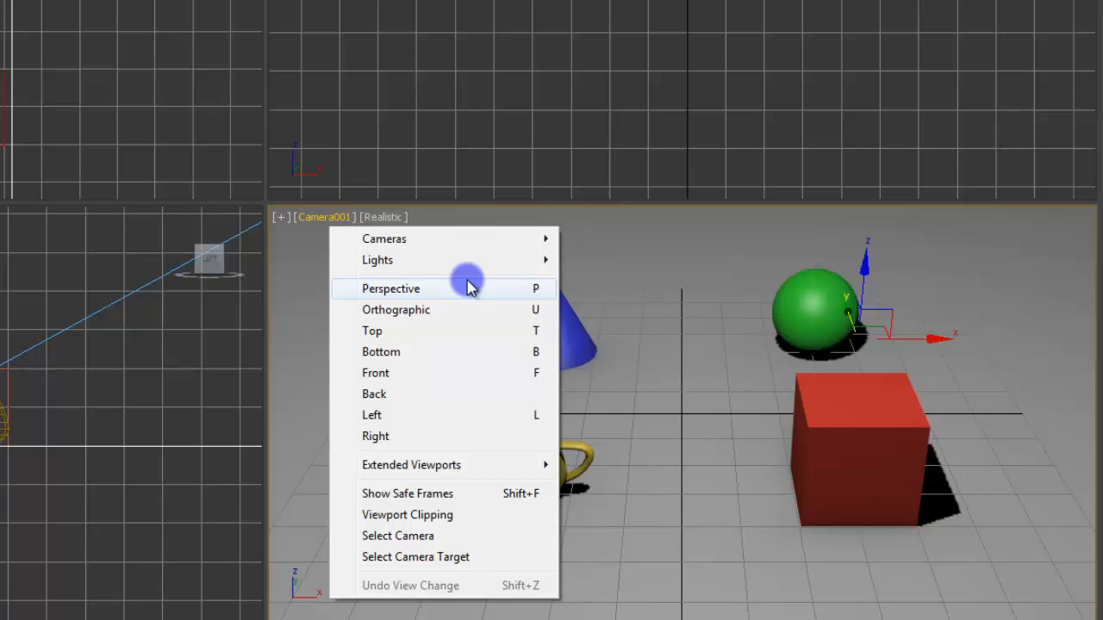
mouse_move(413, 310)
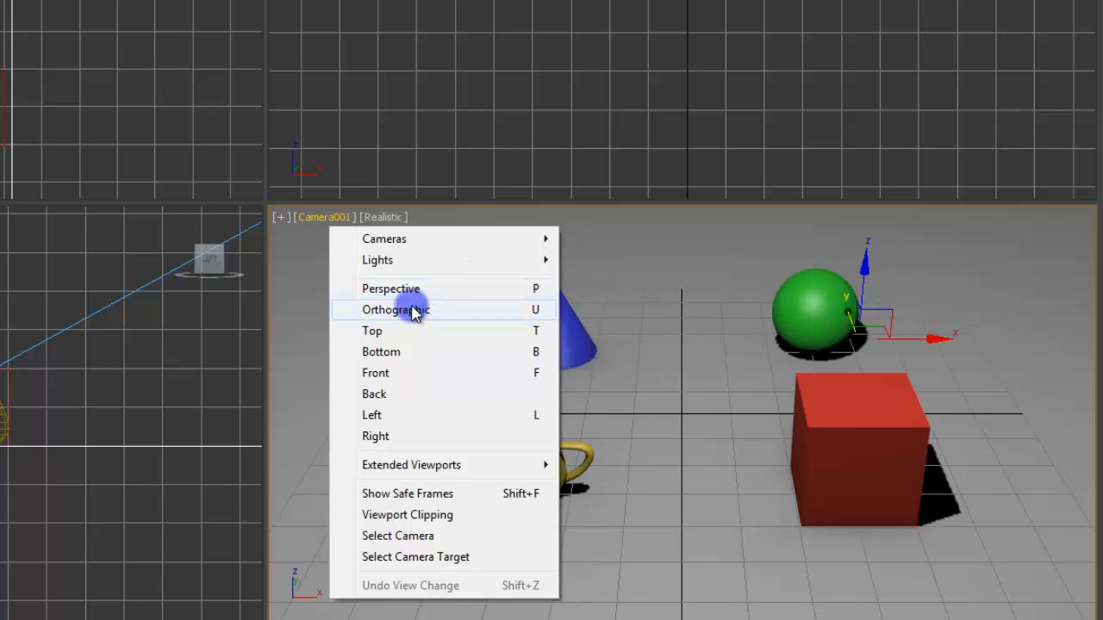
mouse_move(419, 294)
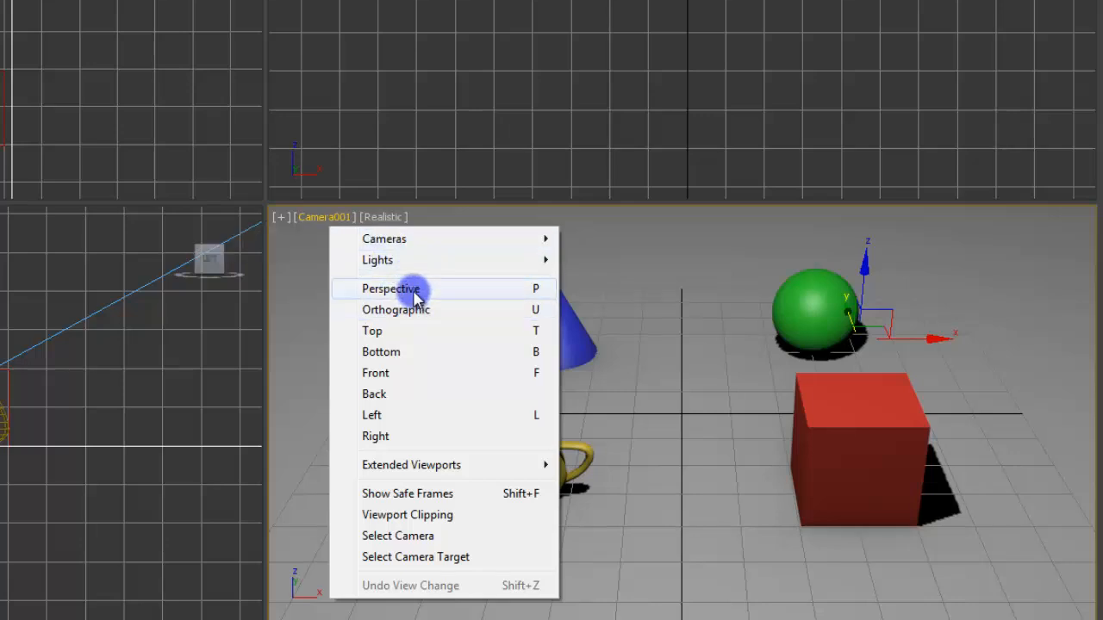
click(391, 290)
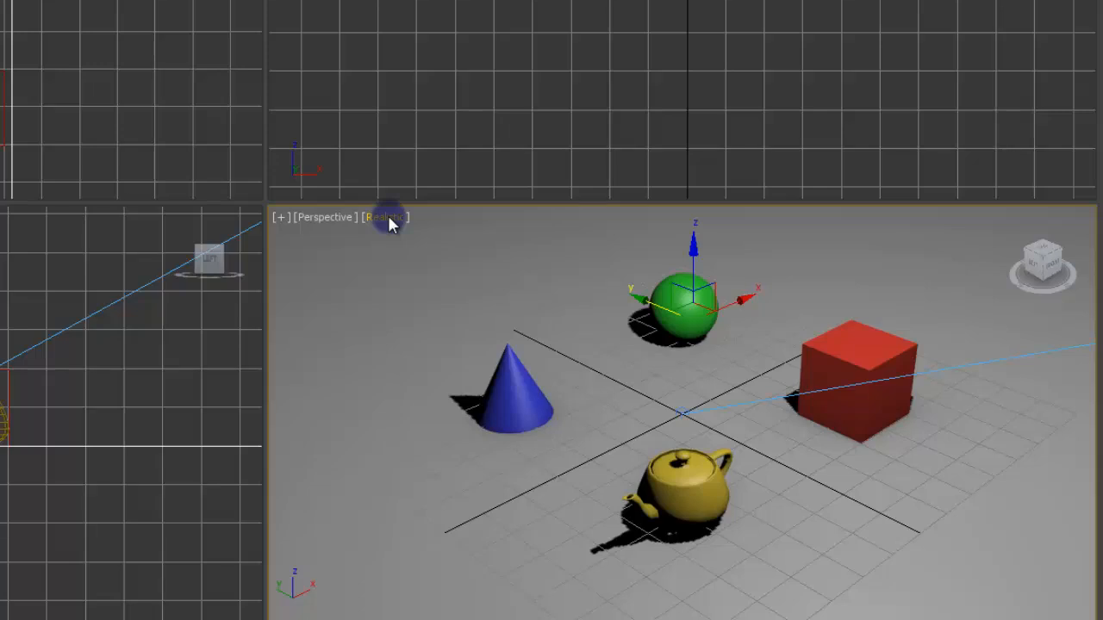
click(386, 217)
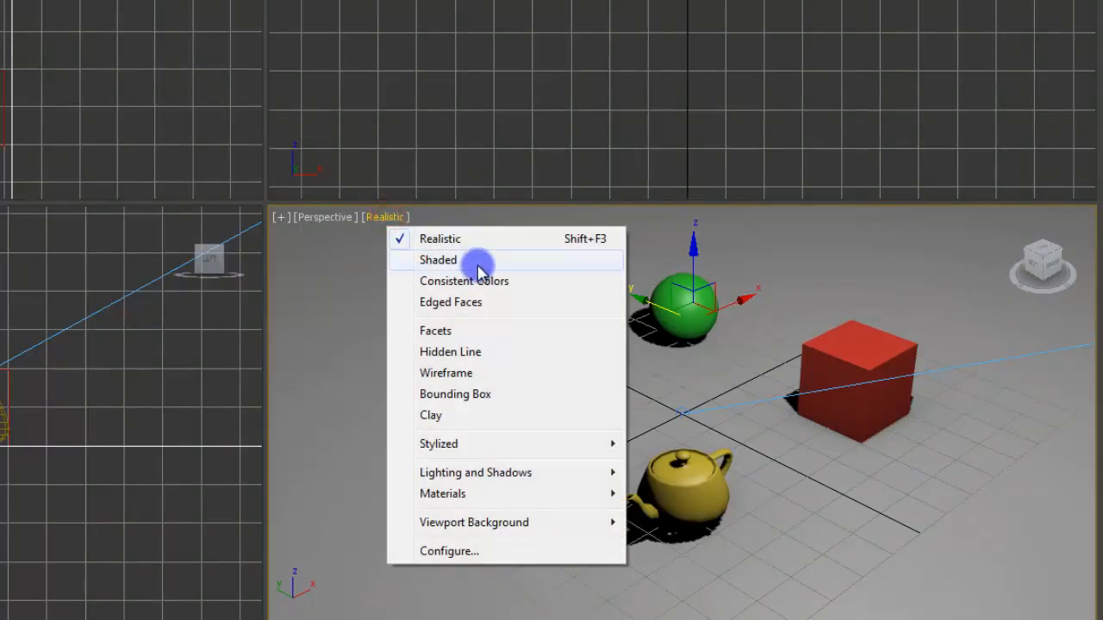
mouse_move(444, 262)
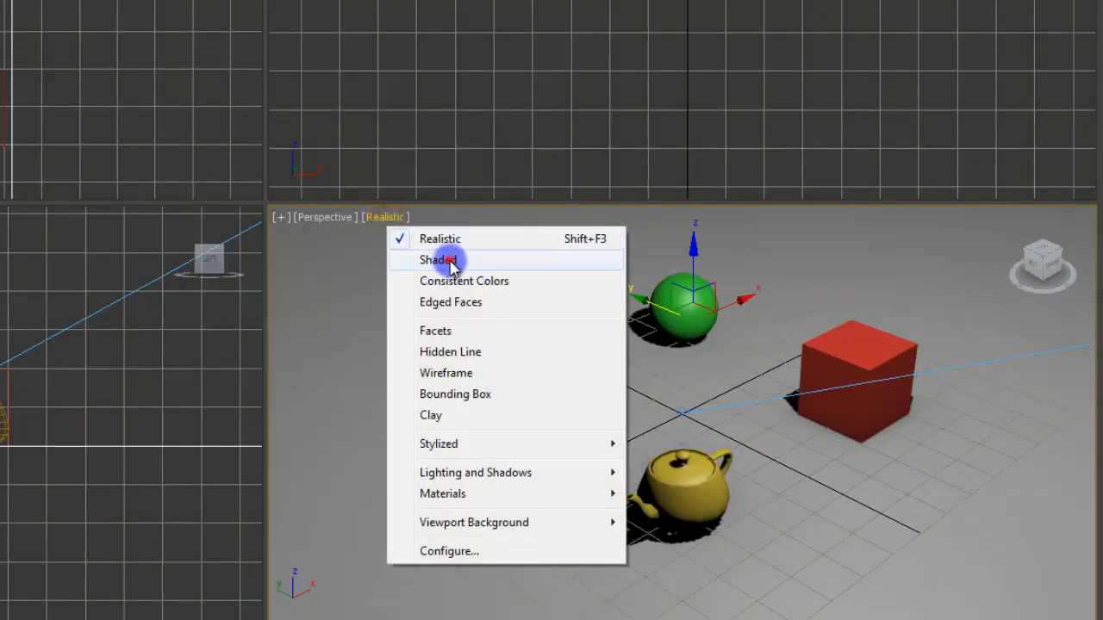
click(445, 259)
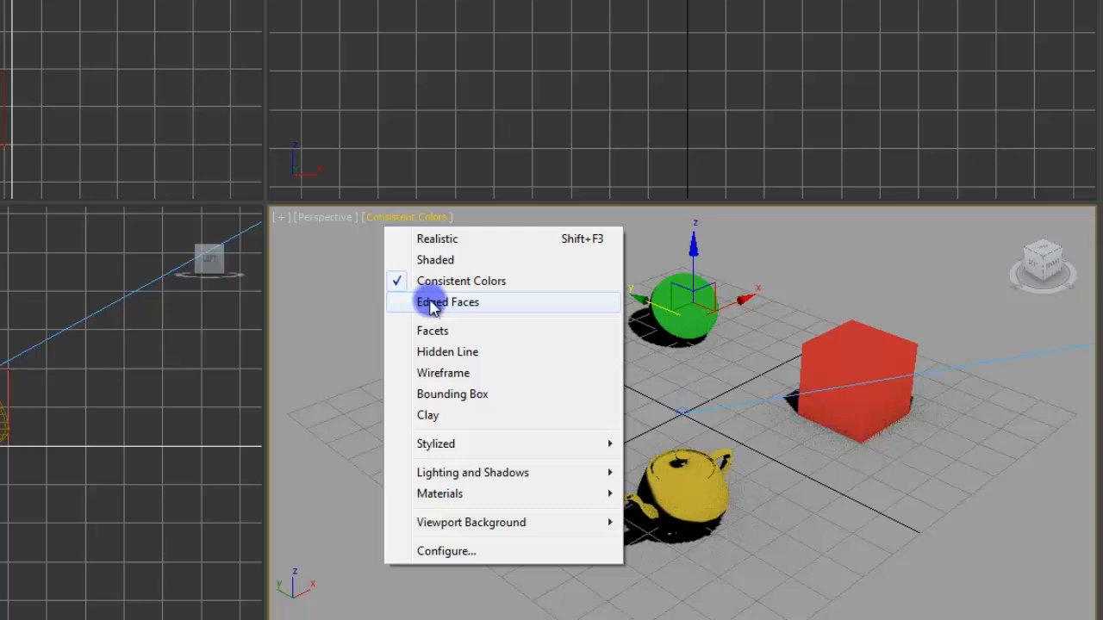
click(446, 301)
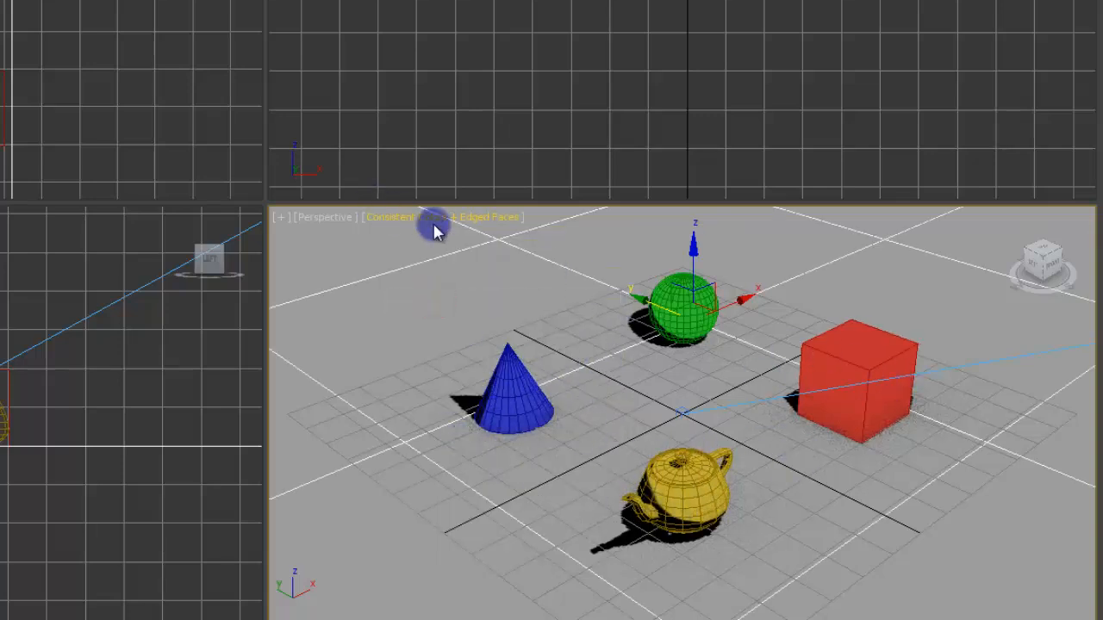
click(405, 217)
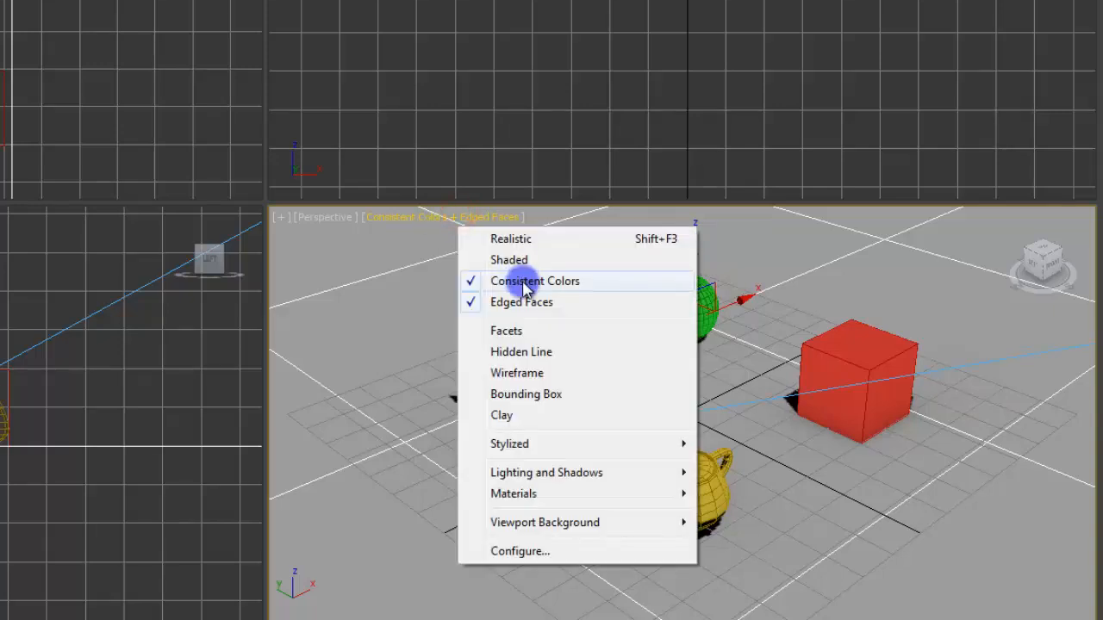
click(511, 238)
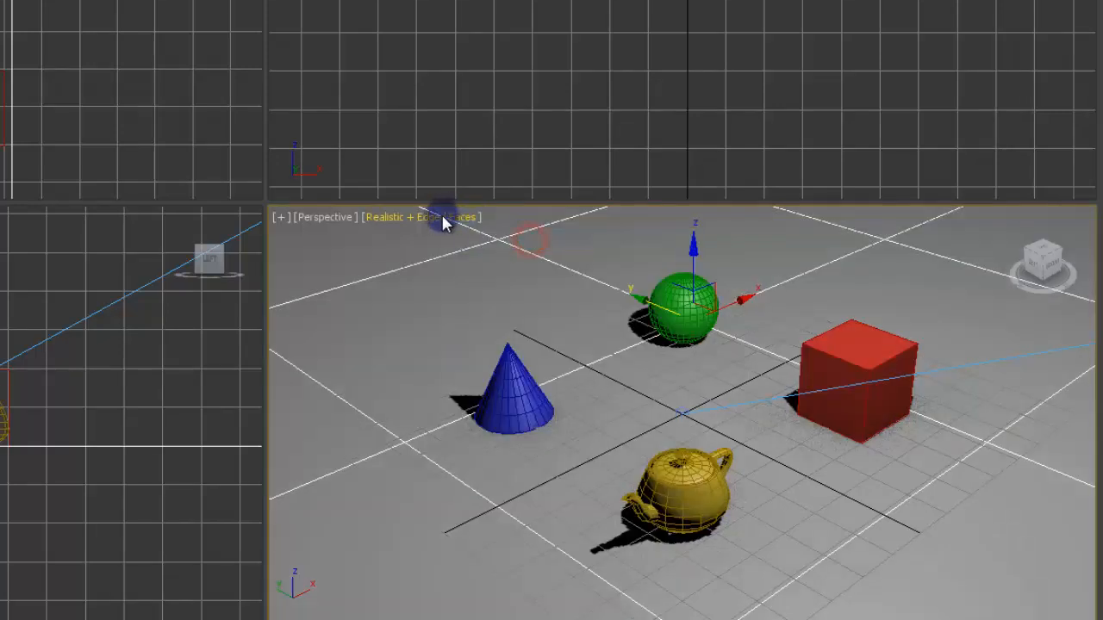
click(417, 217)
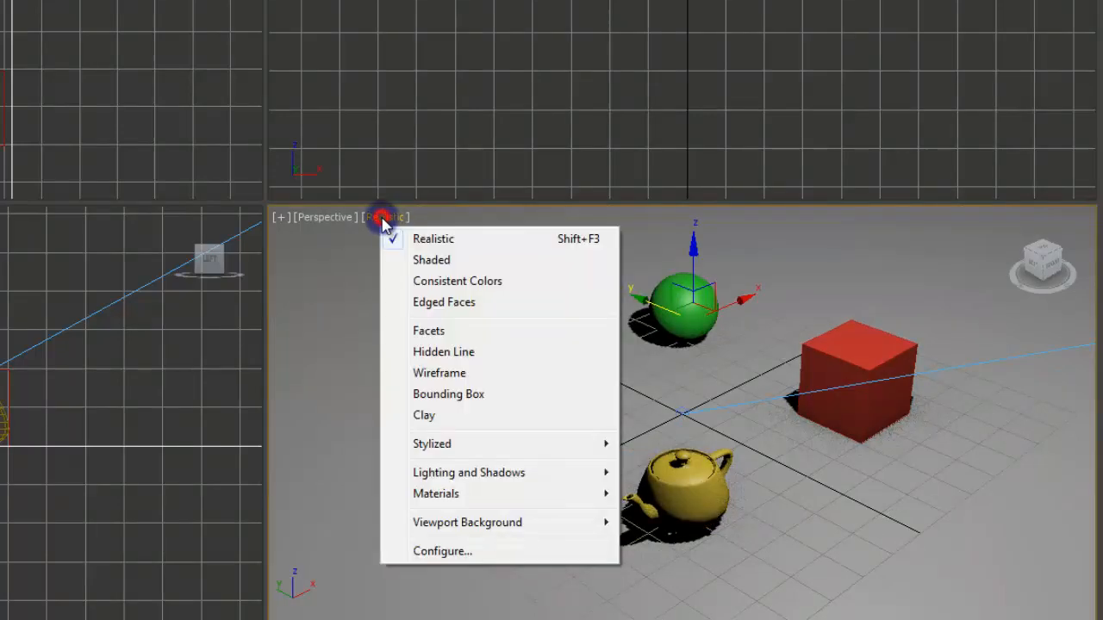
mouse_move(451, 347)
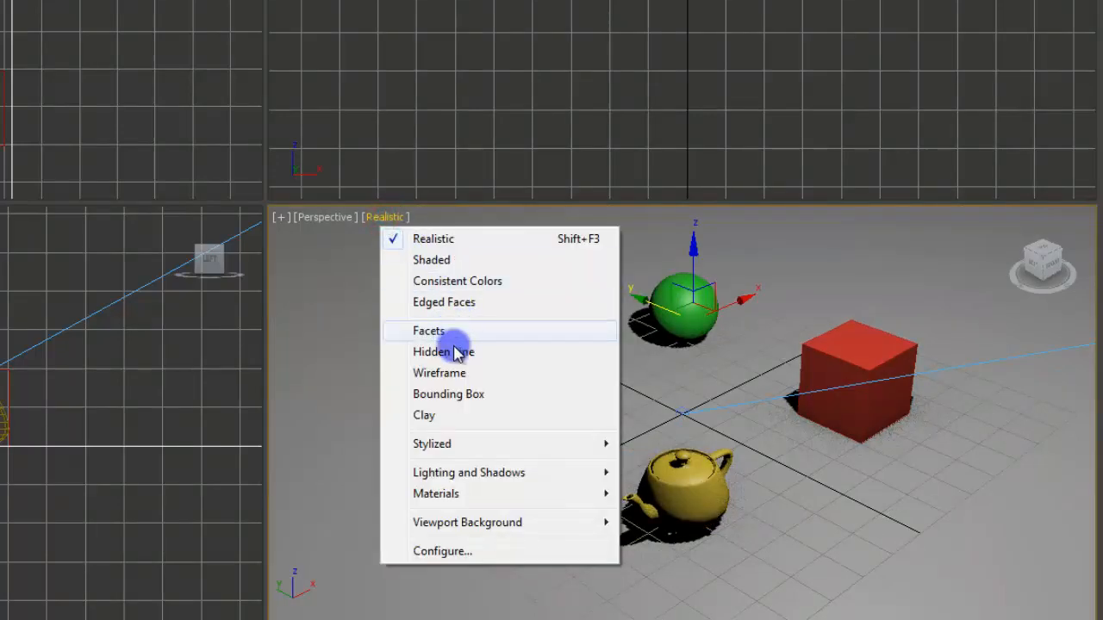
mouse_move(431, 444)
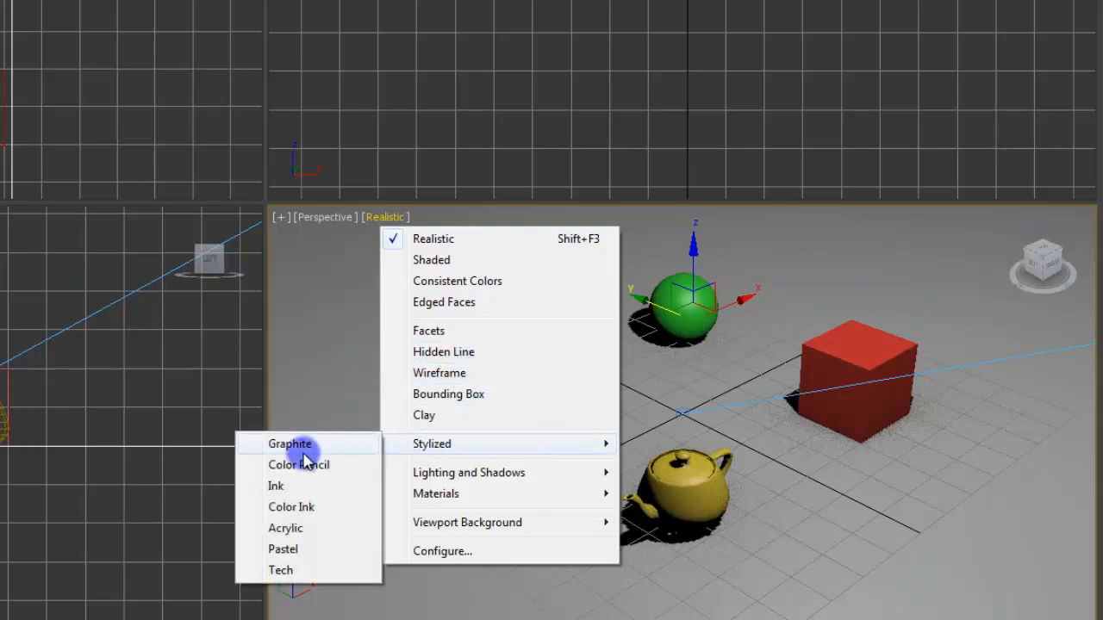
mouse_move(425, 372)
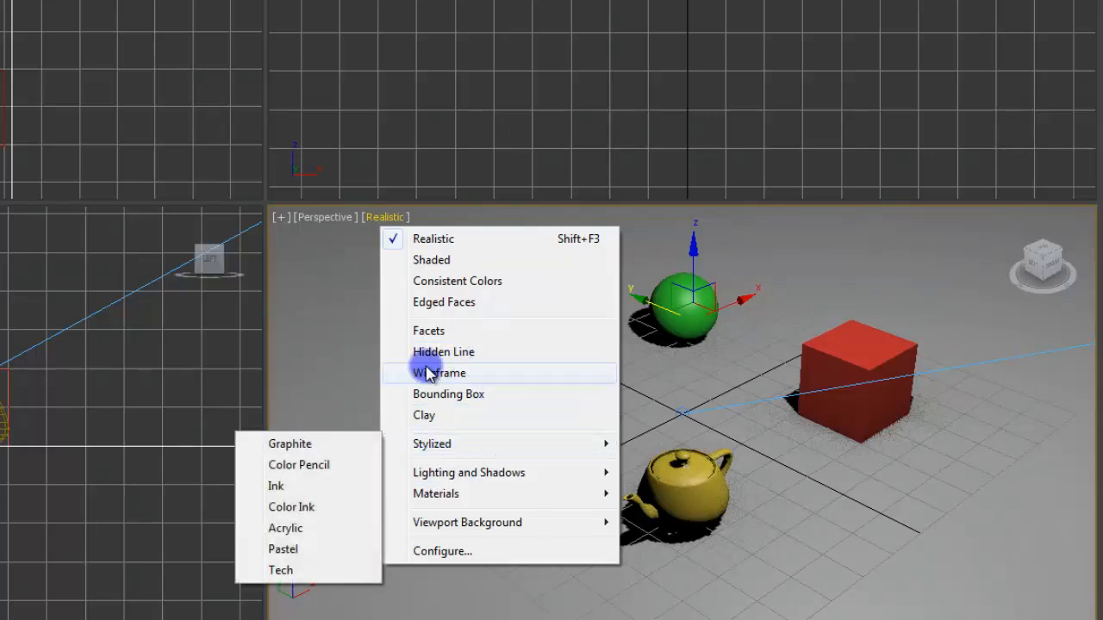
mouse_move(362, 457)
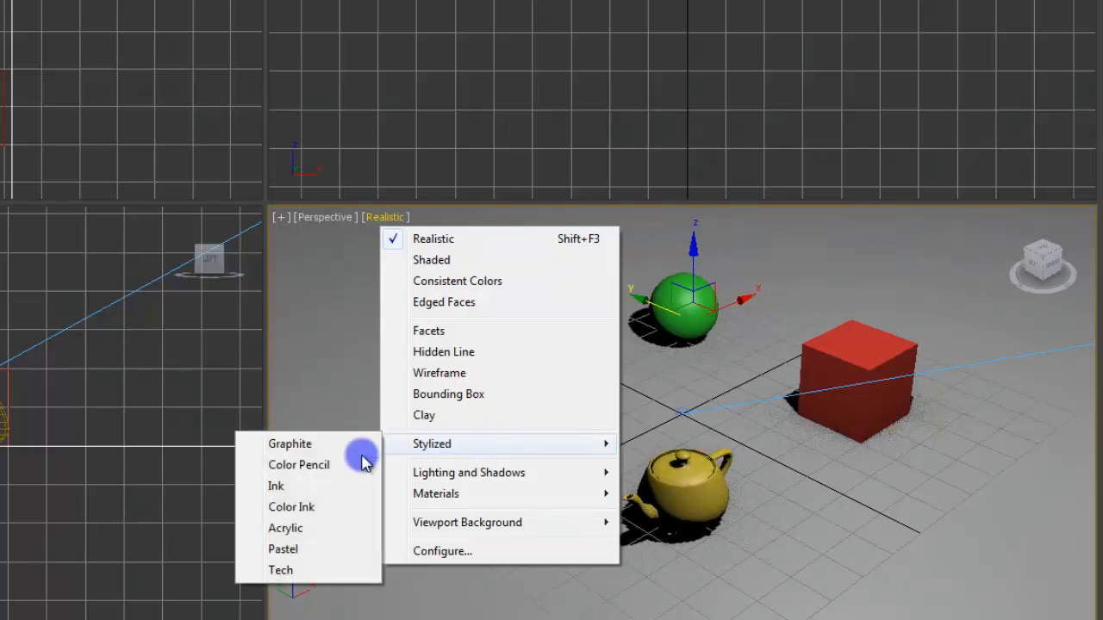
mouse_move(483, 373)
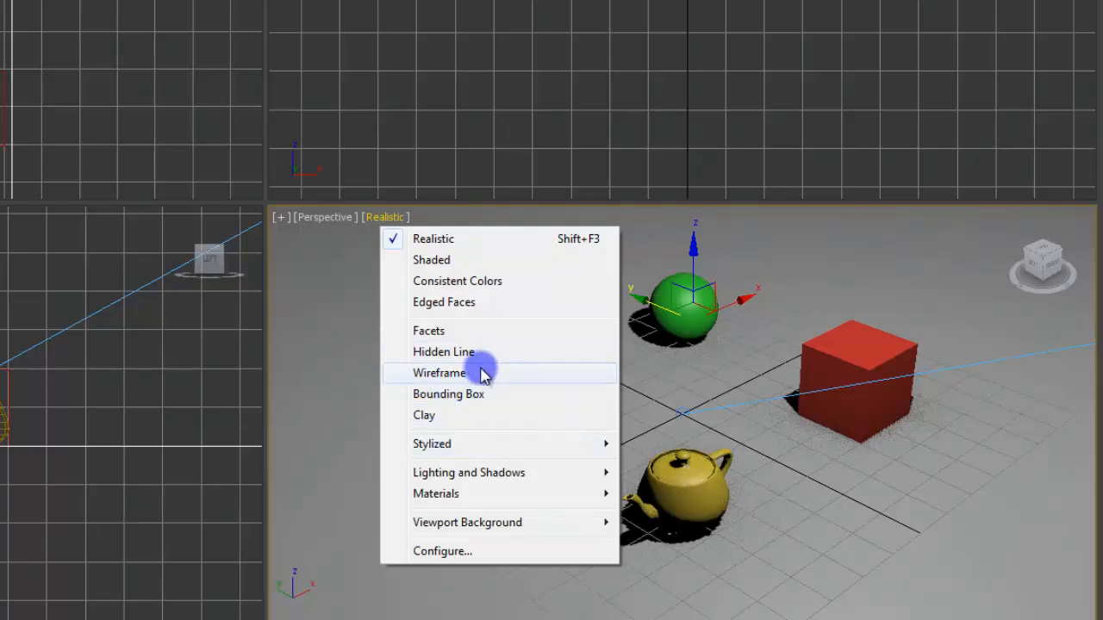
mouse_move(483, 336)
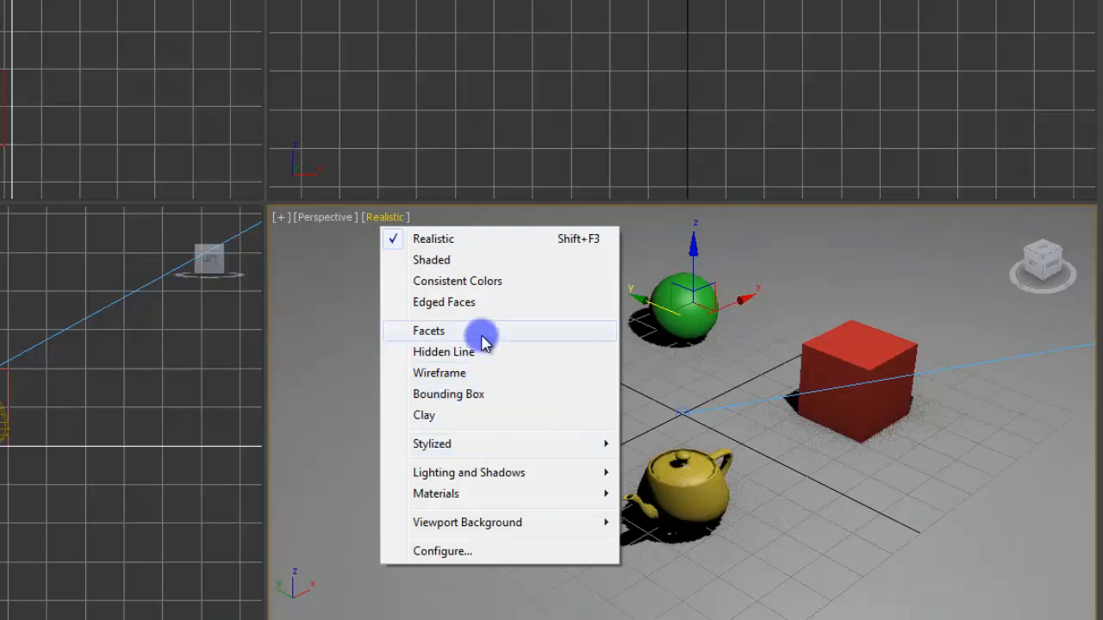
mouse_move(359, 341)
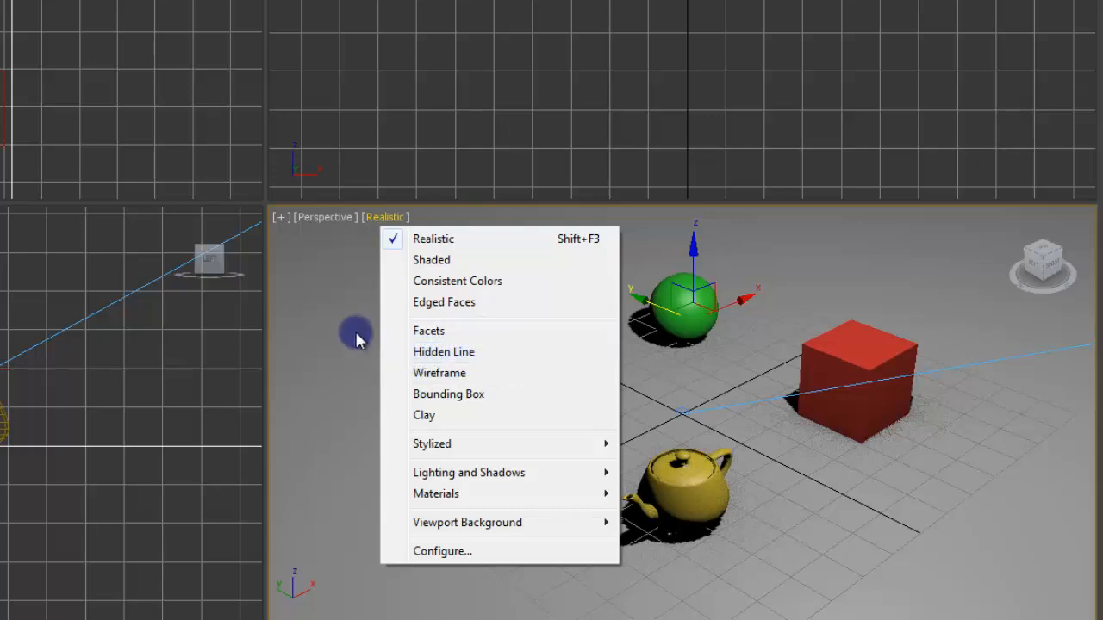
mouse_move(344, 333)
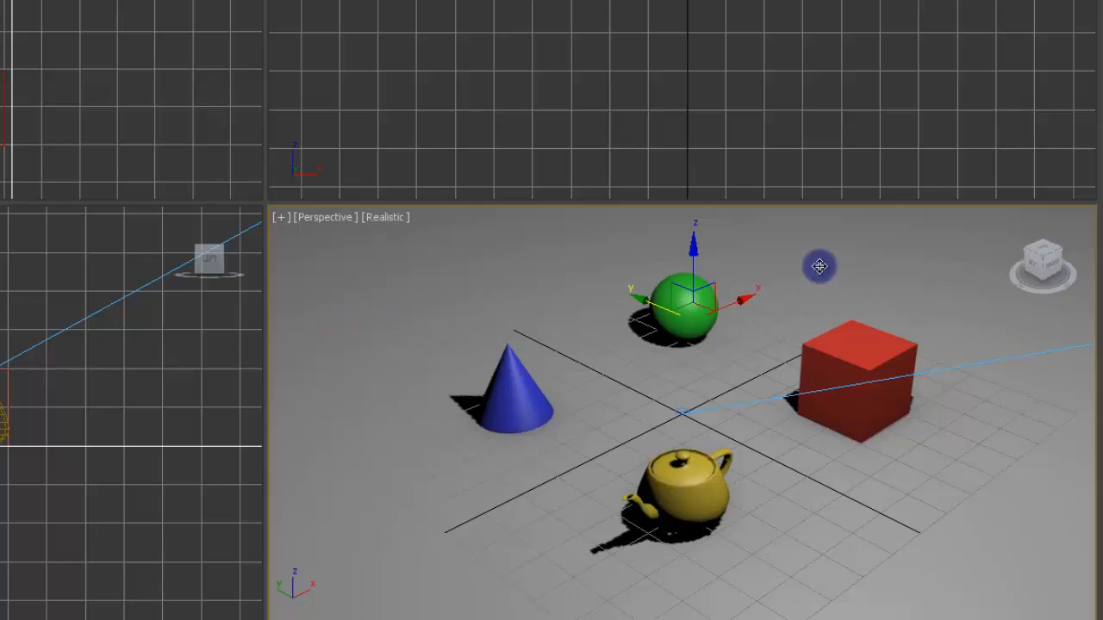
mouse_move(804, 277)
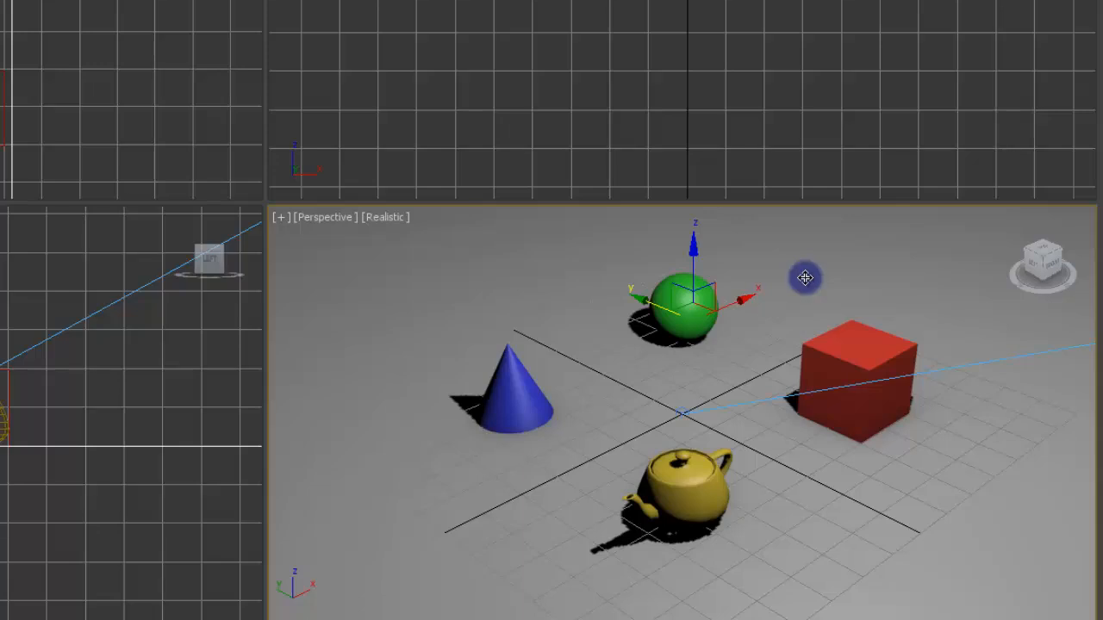
mouse_move(607, 255)
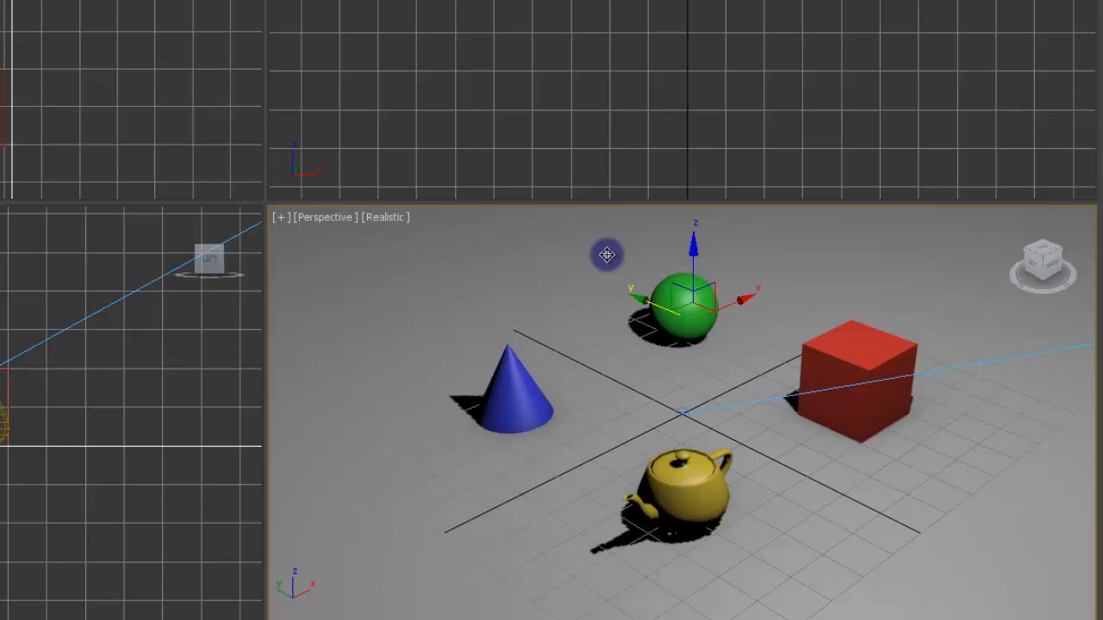
mouse_move(569, 252)
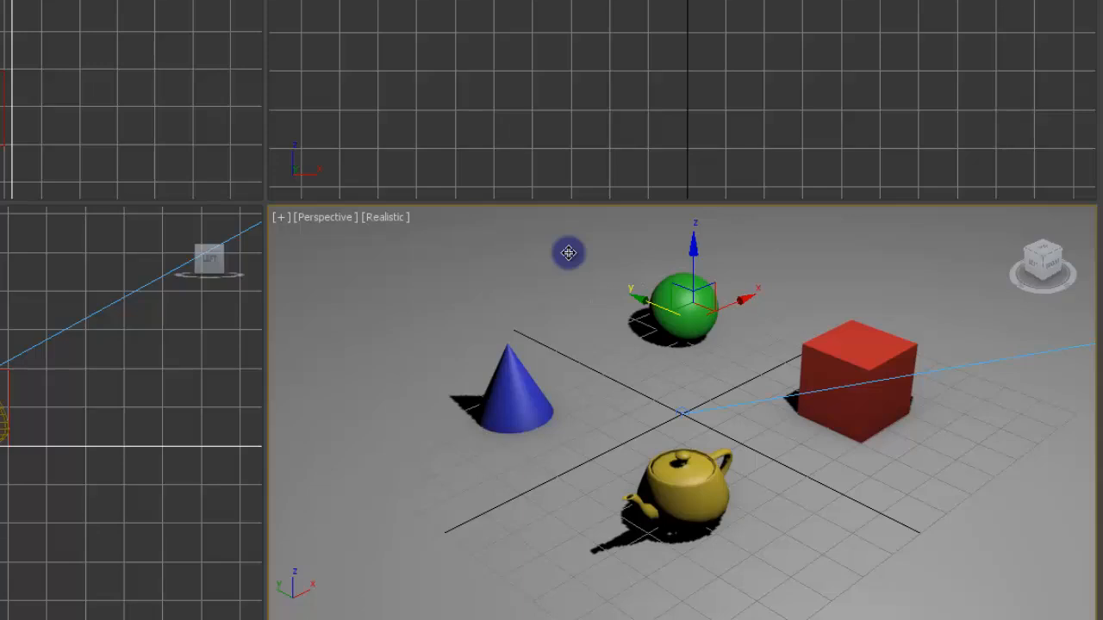
mouse_move(987, 331)
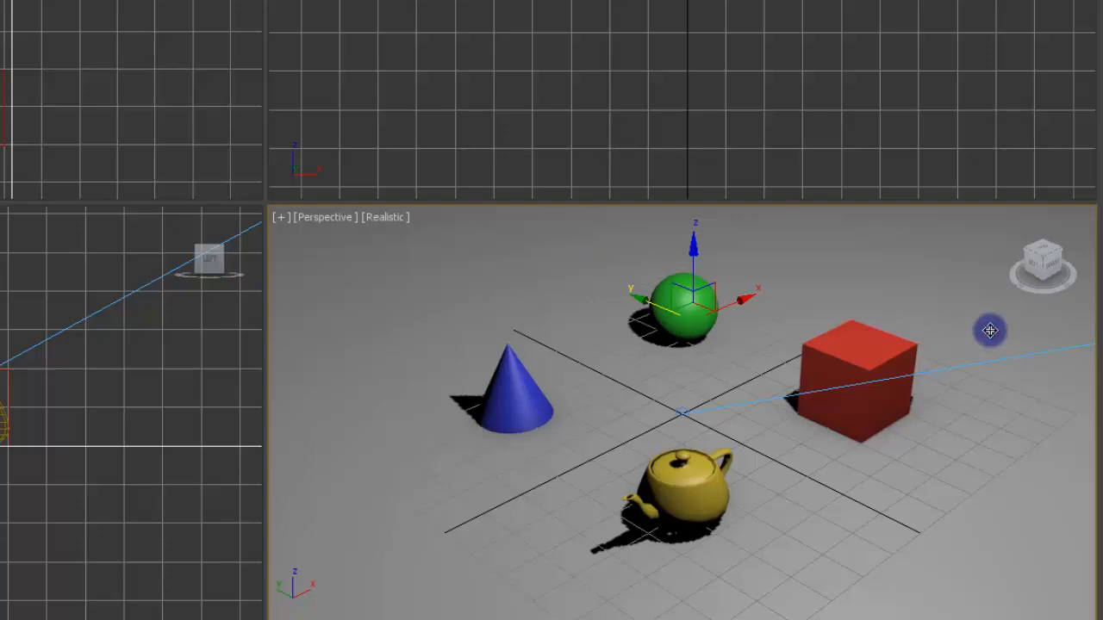